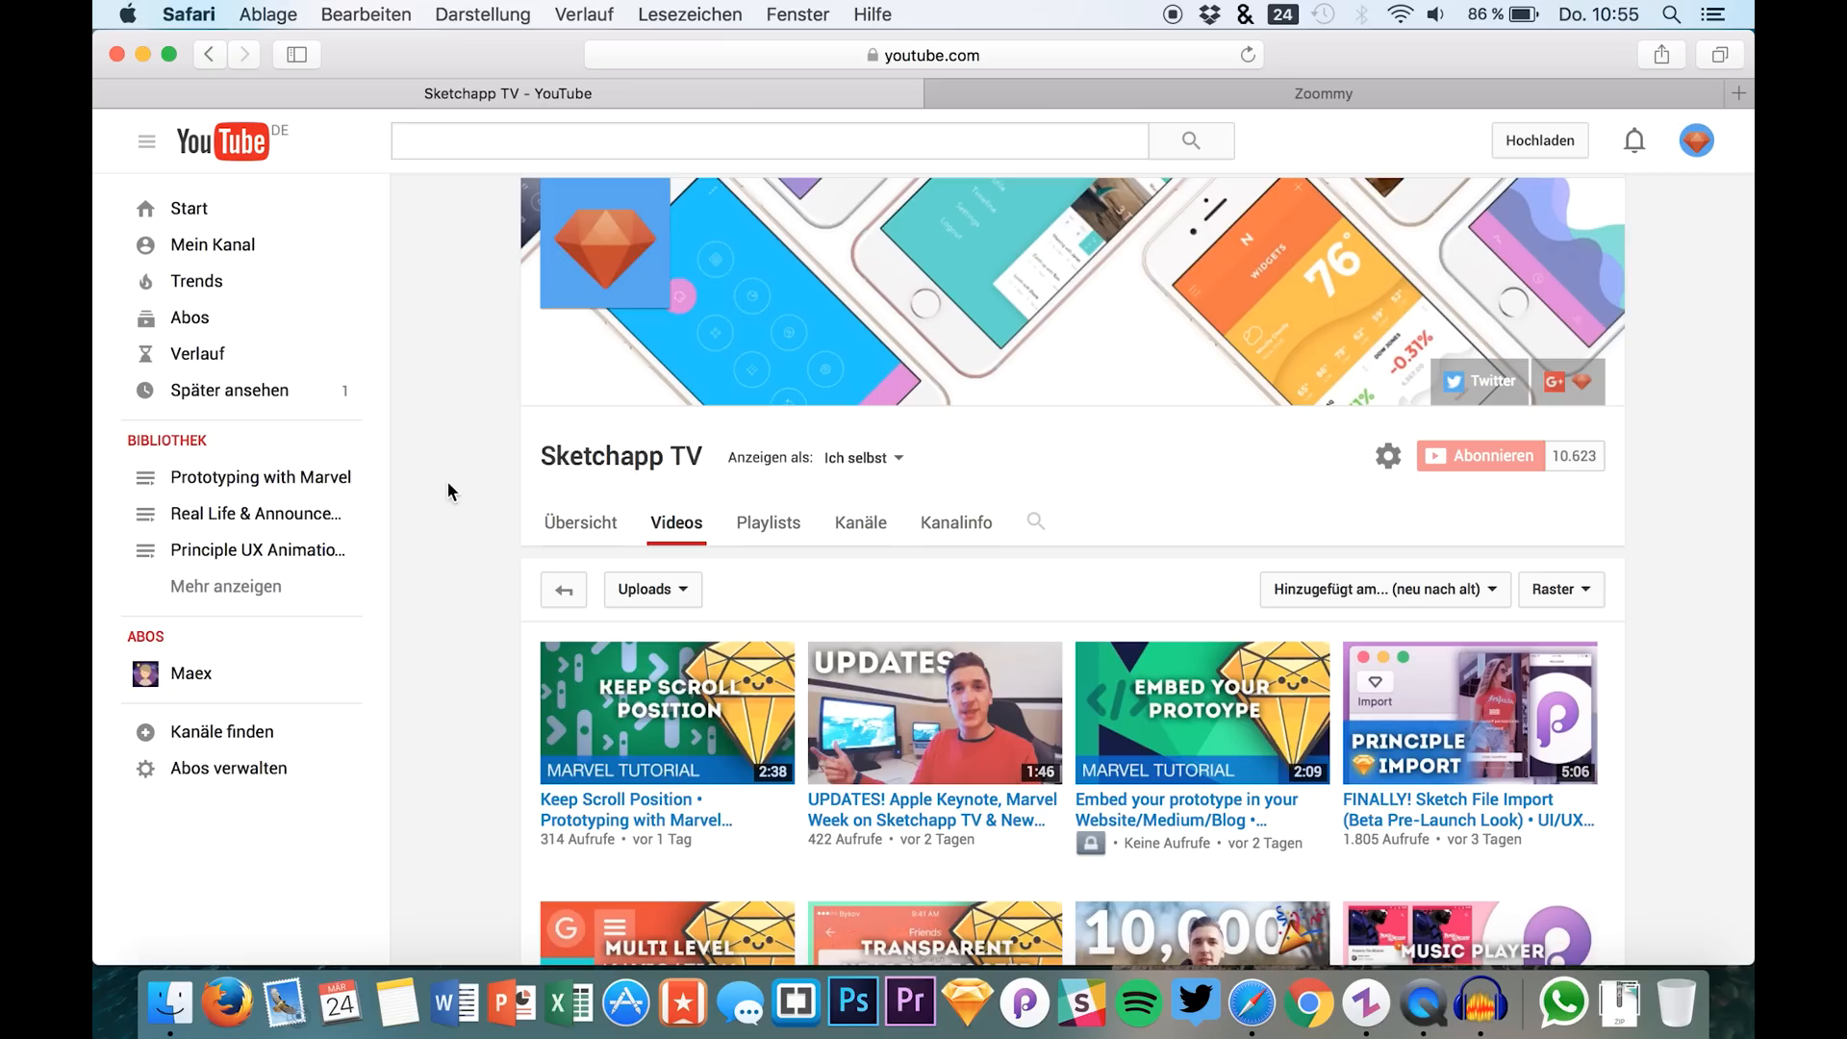
Scroll the current page, then switch to the Zoommy website tab in Safari.
scroll("down", 3)
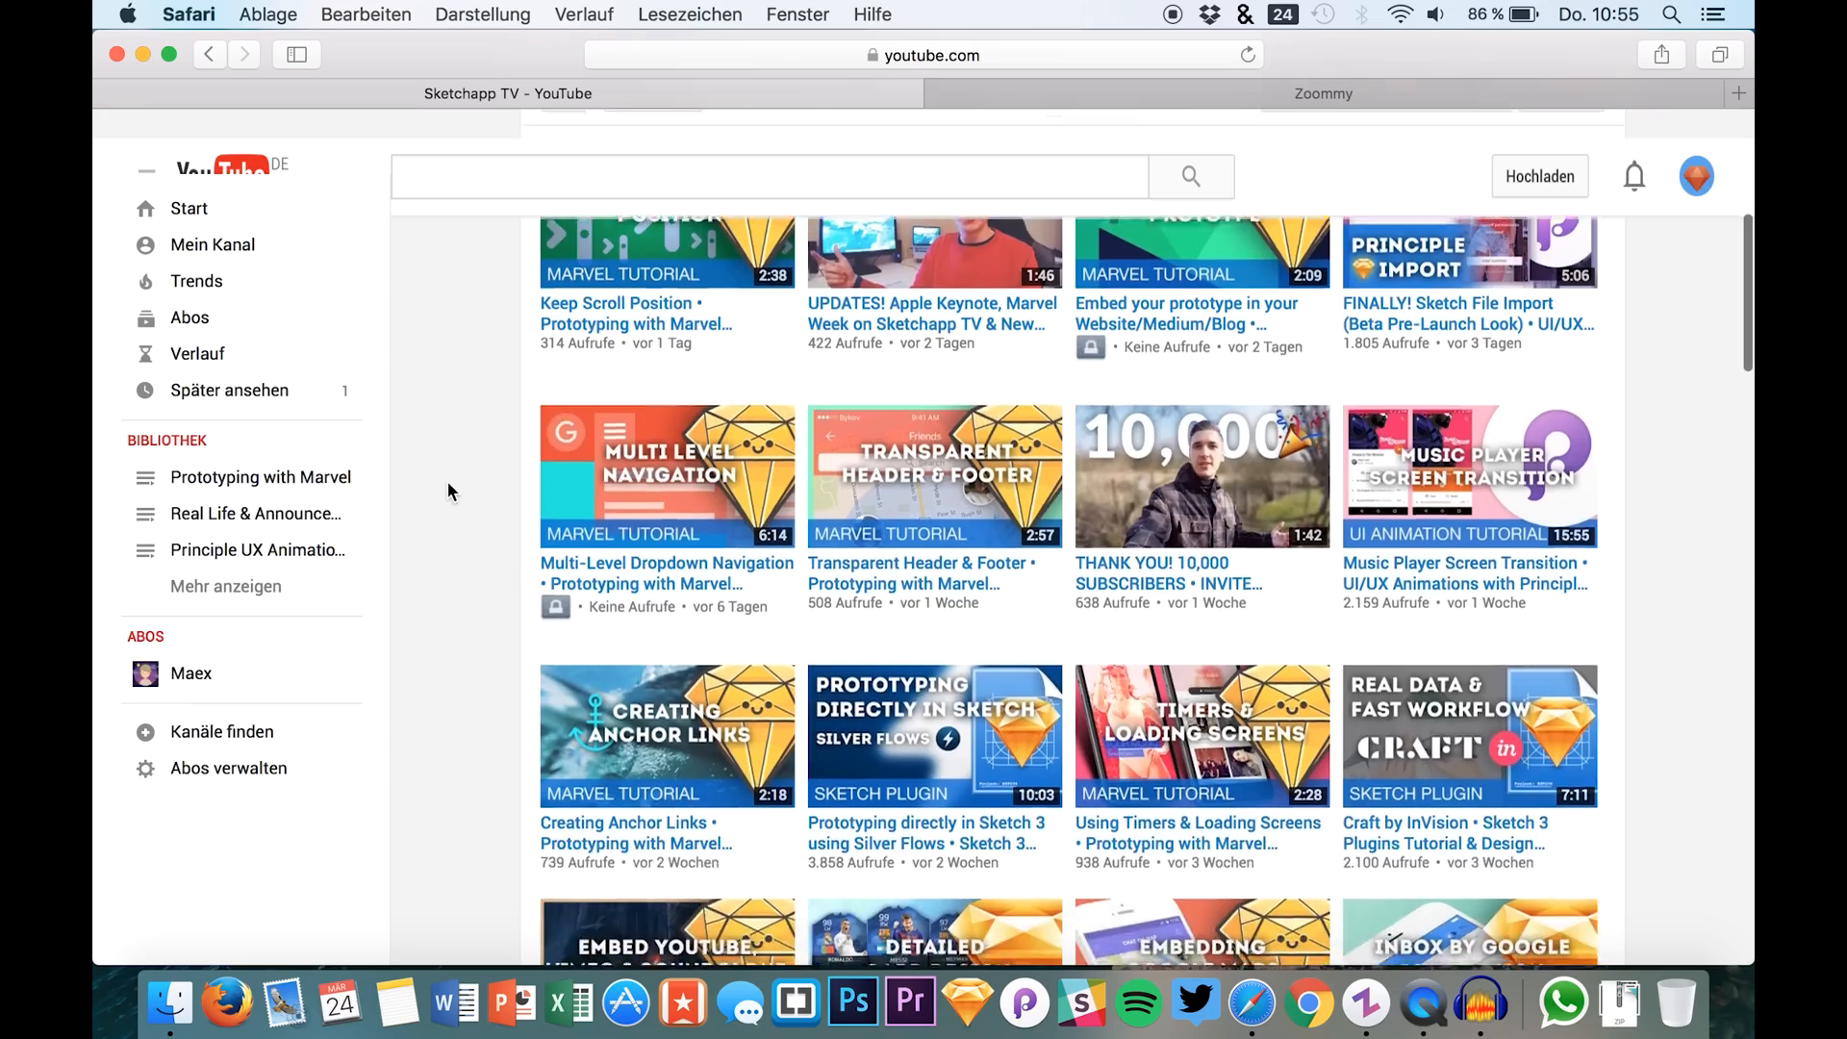
scroll("down", 3)
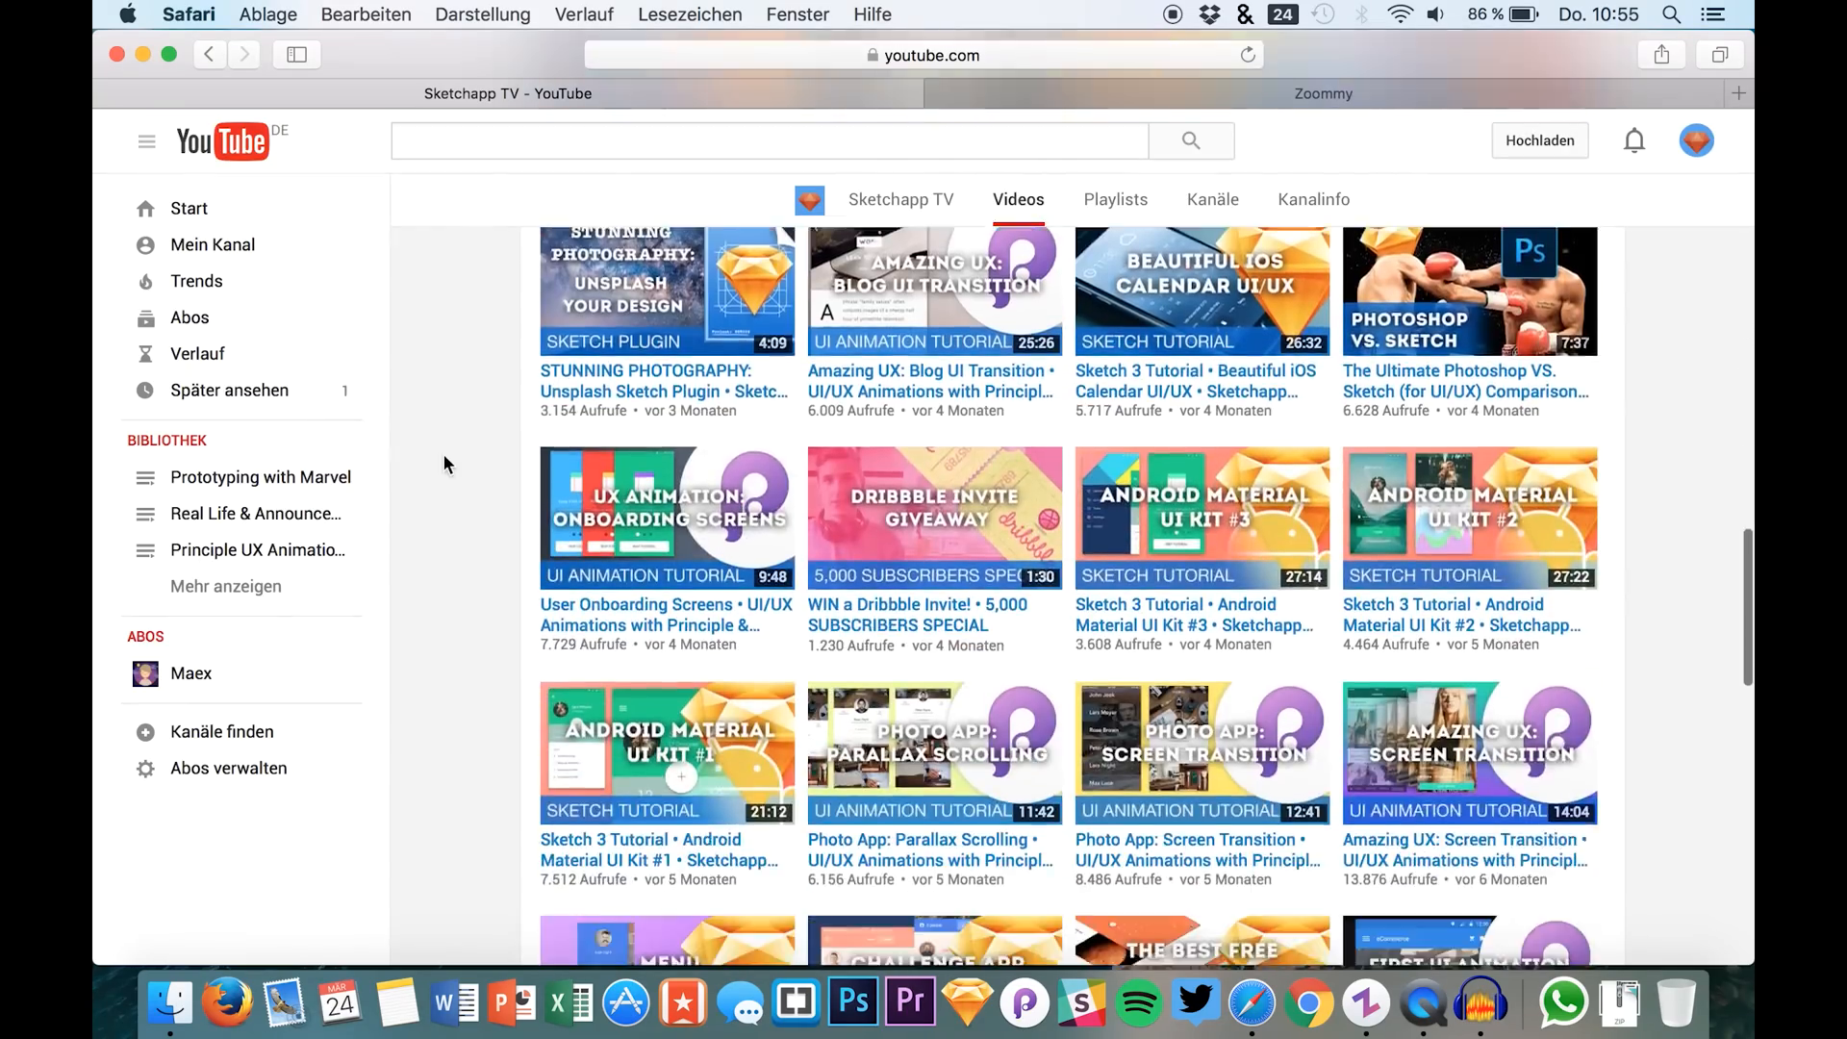
scroll("down", 3)
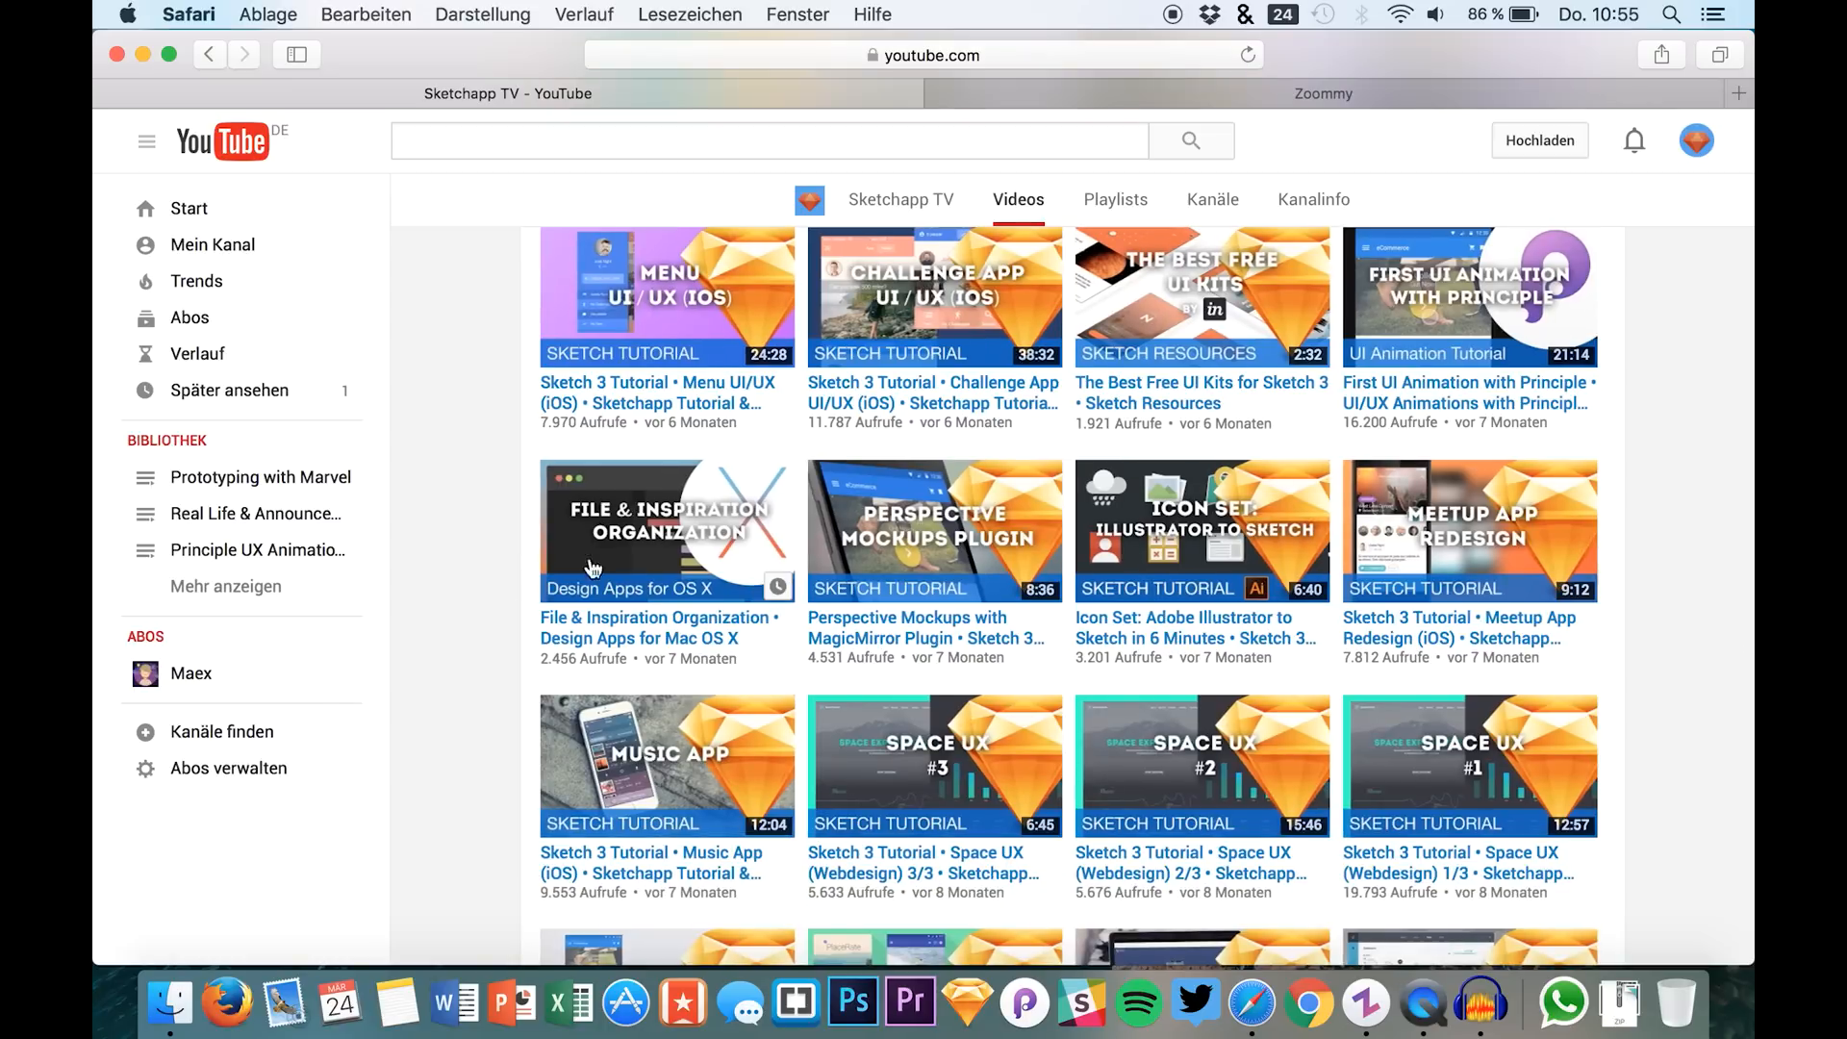
mouse_move(672, 612)
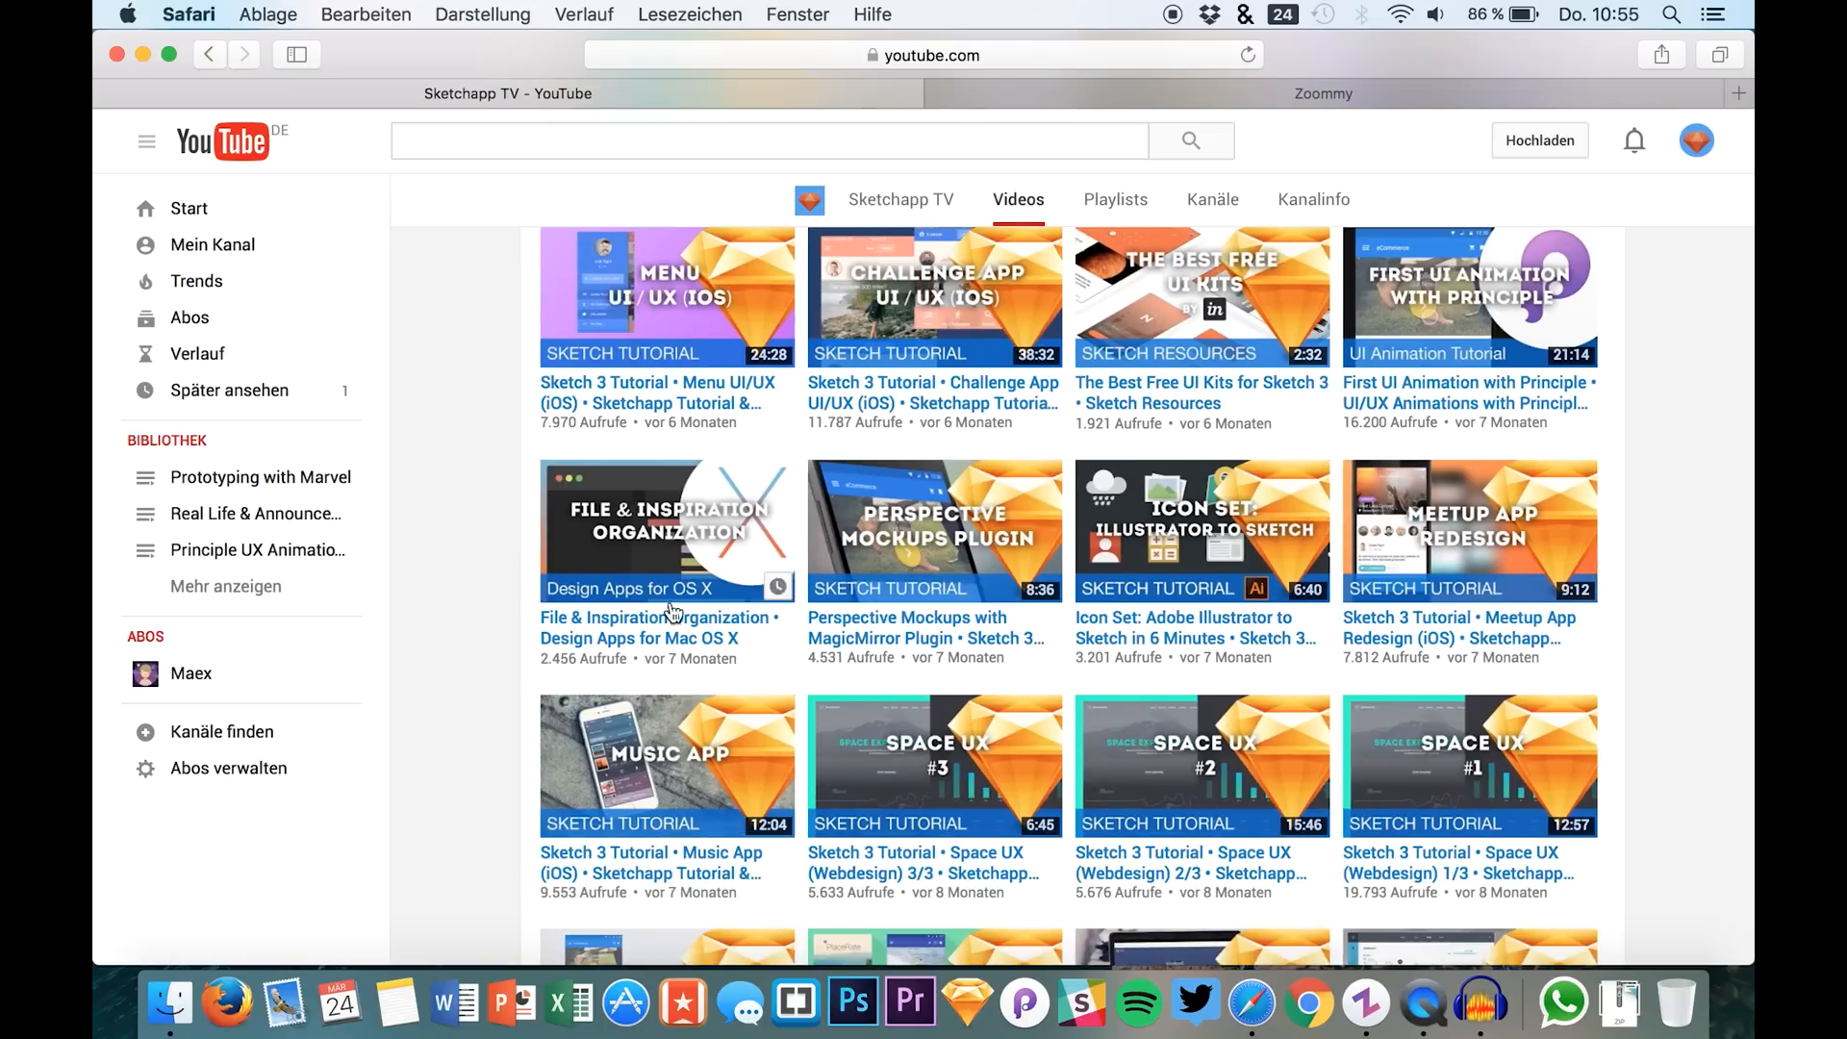
mouse_move(706, 527)
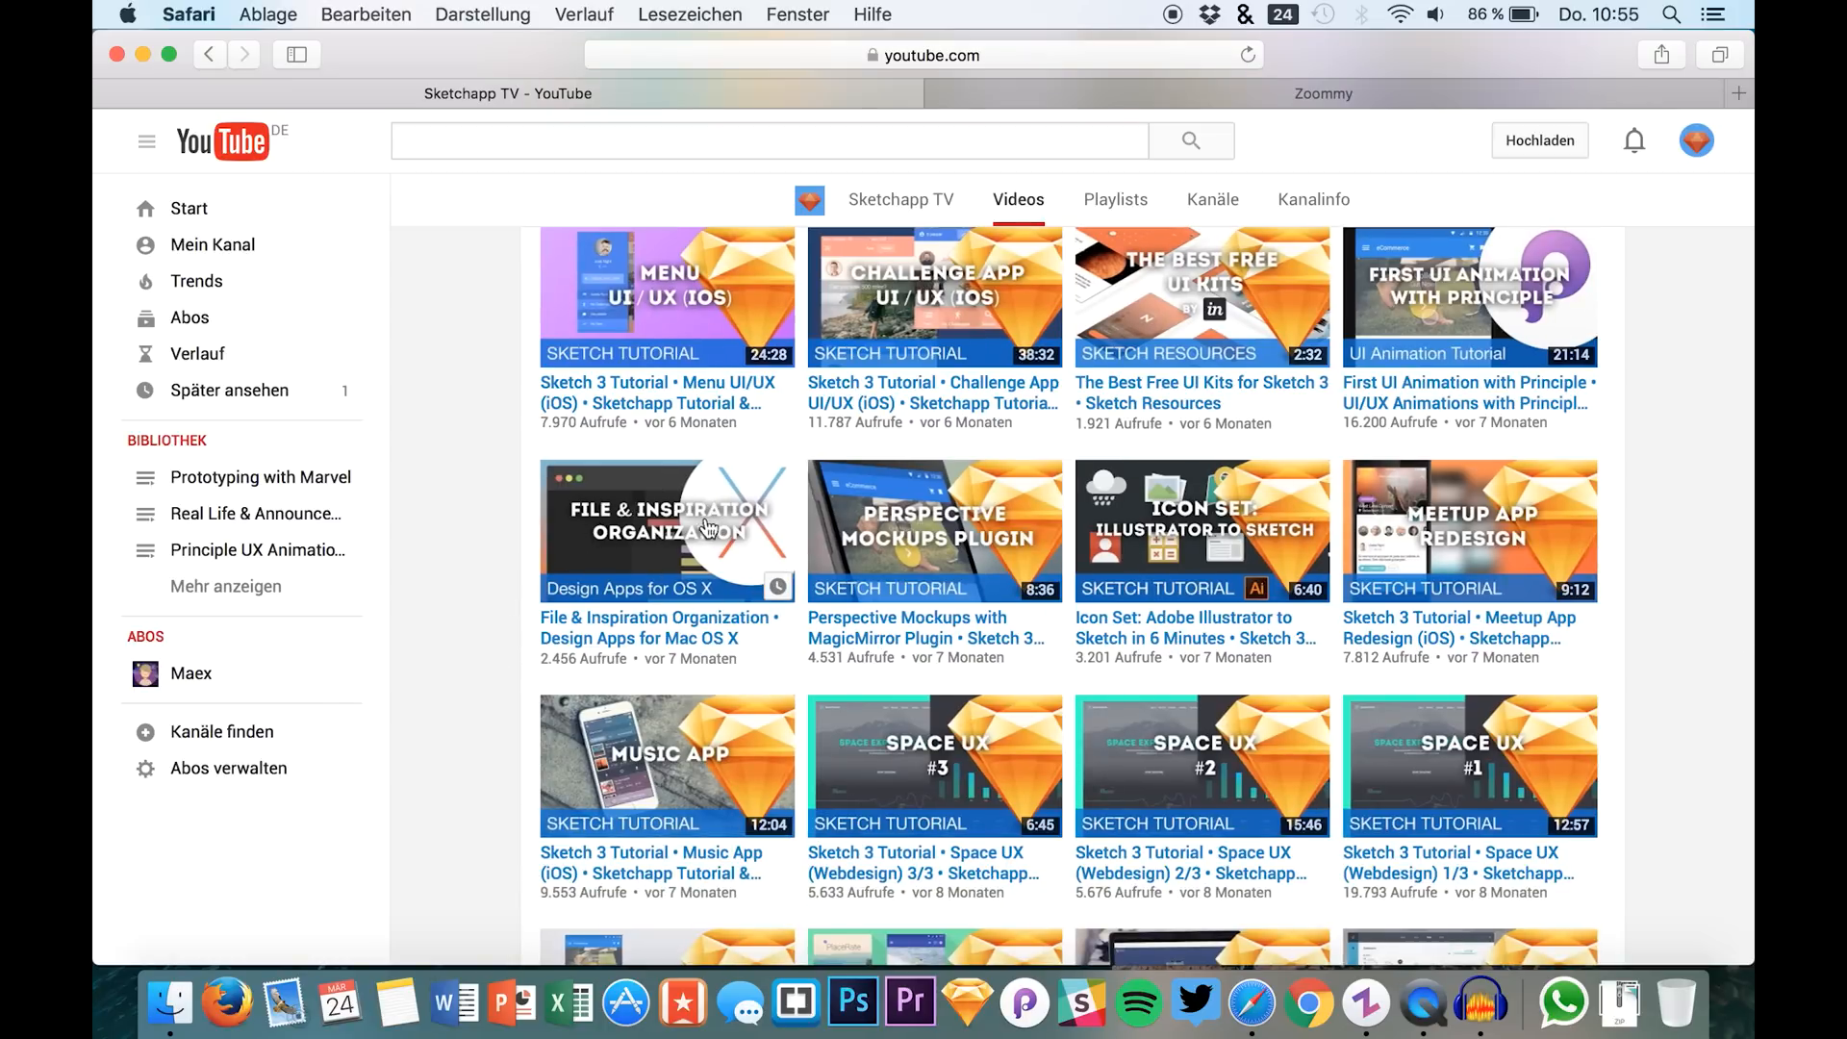
mouse_move(502, 608)
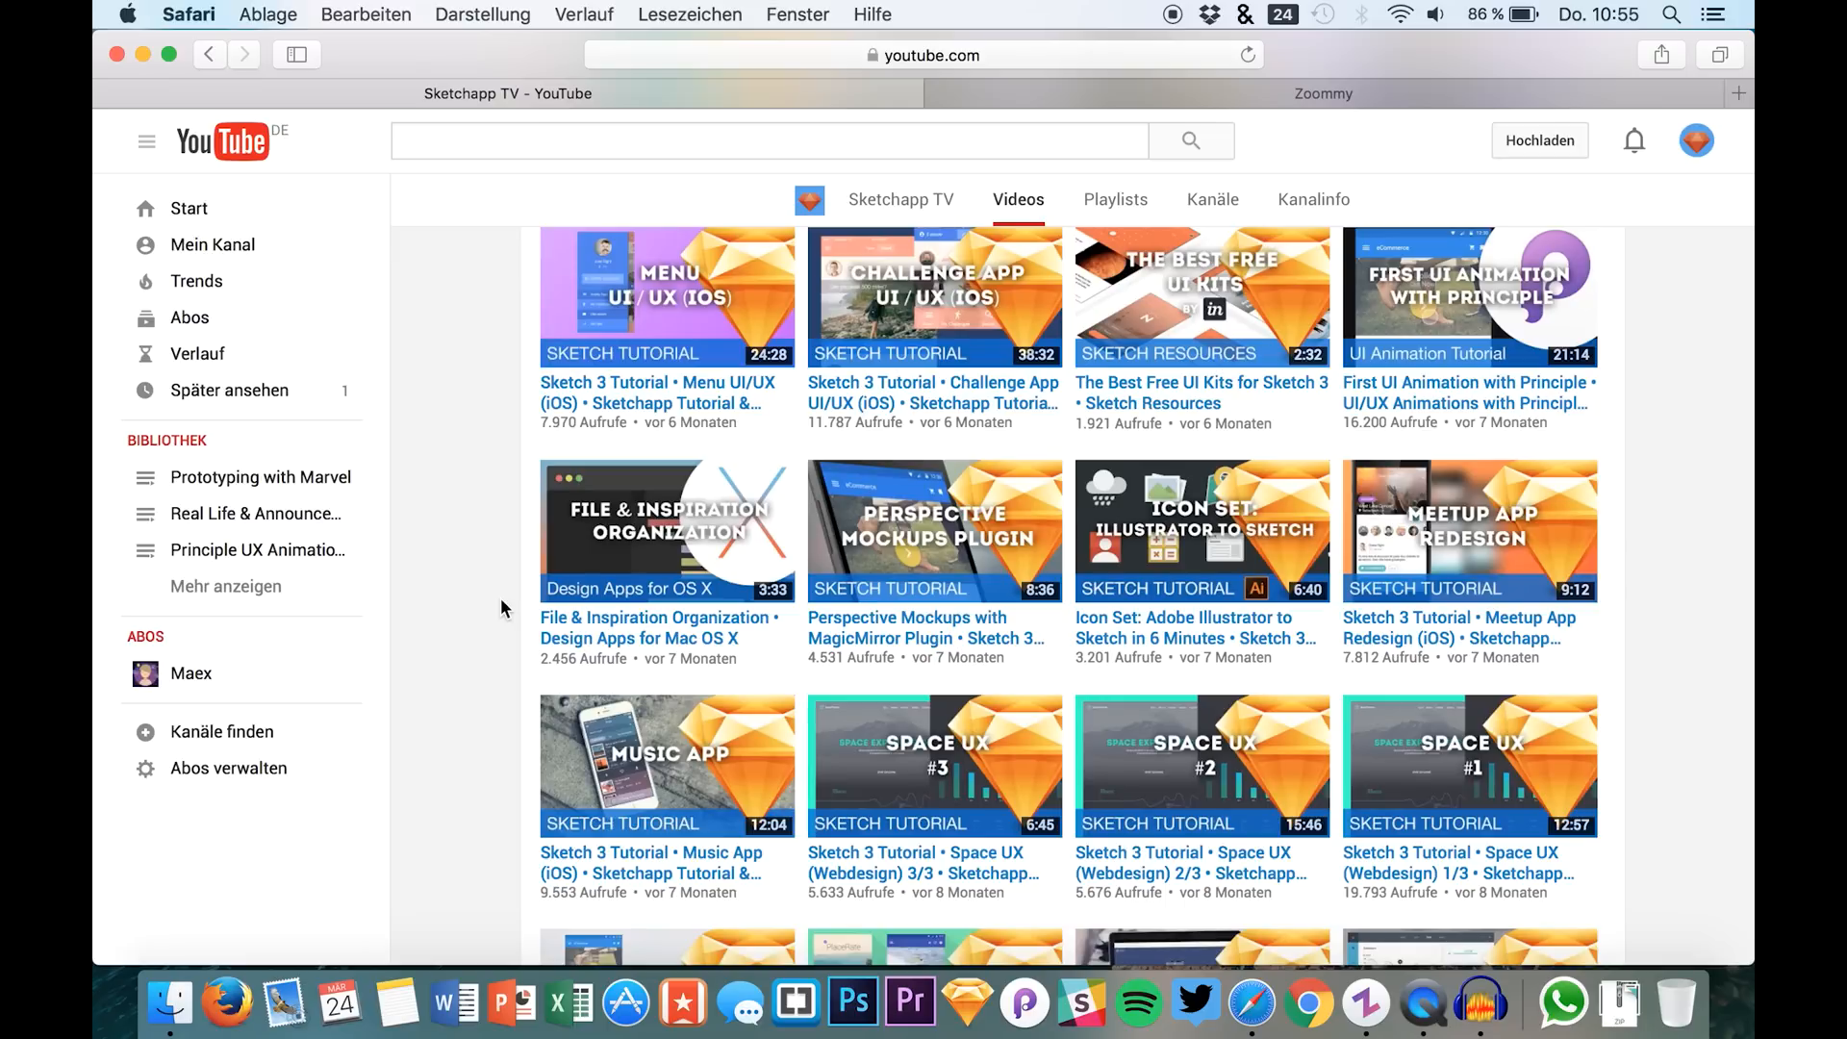
mouse_move(1000, 57)
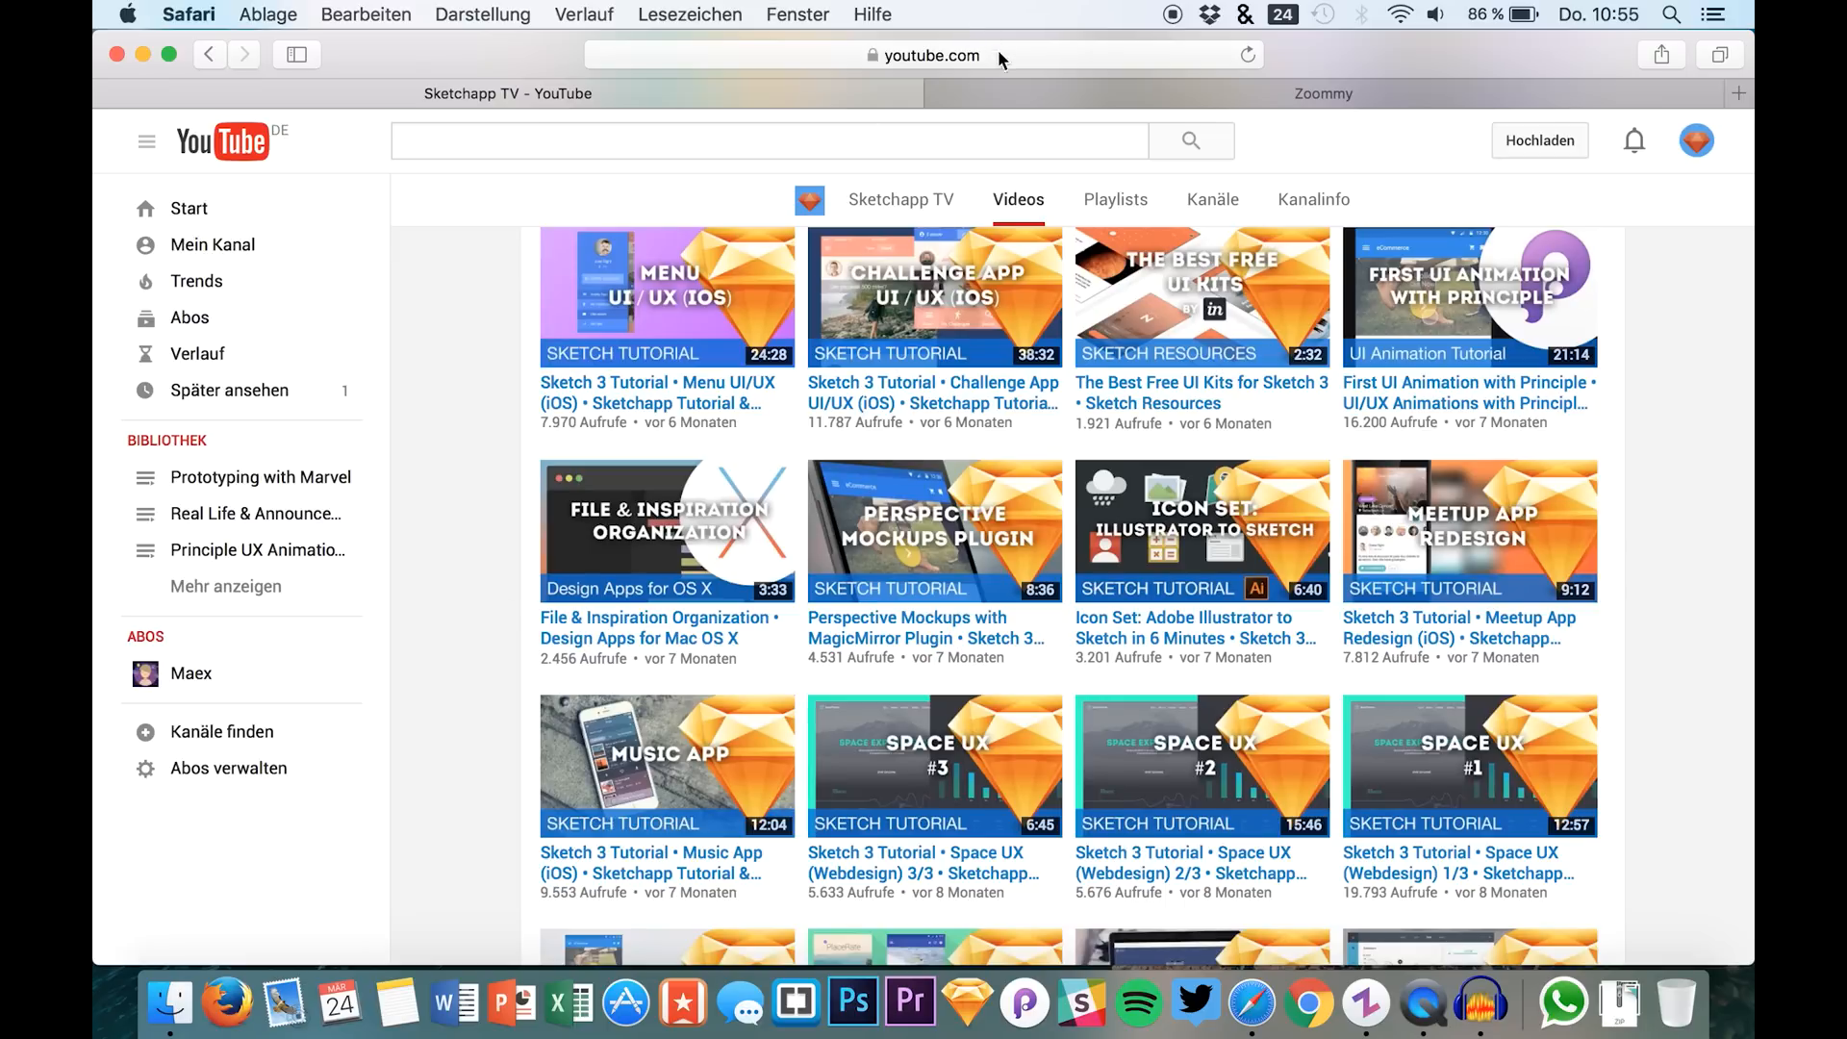
left_click(1322, 92)
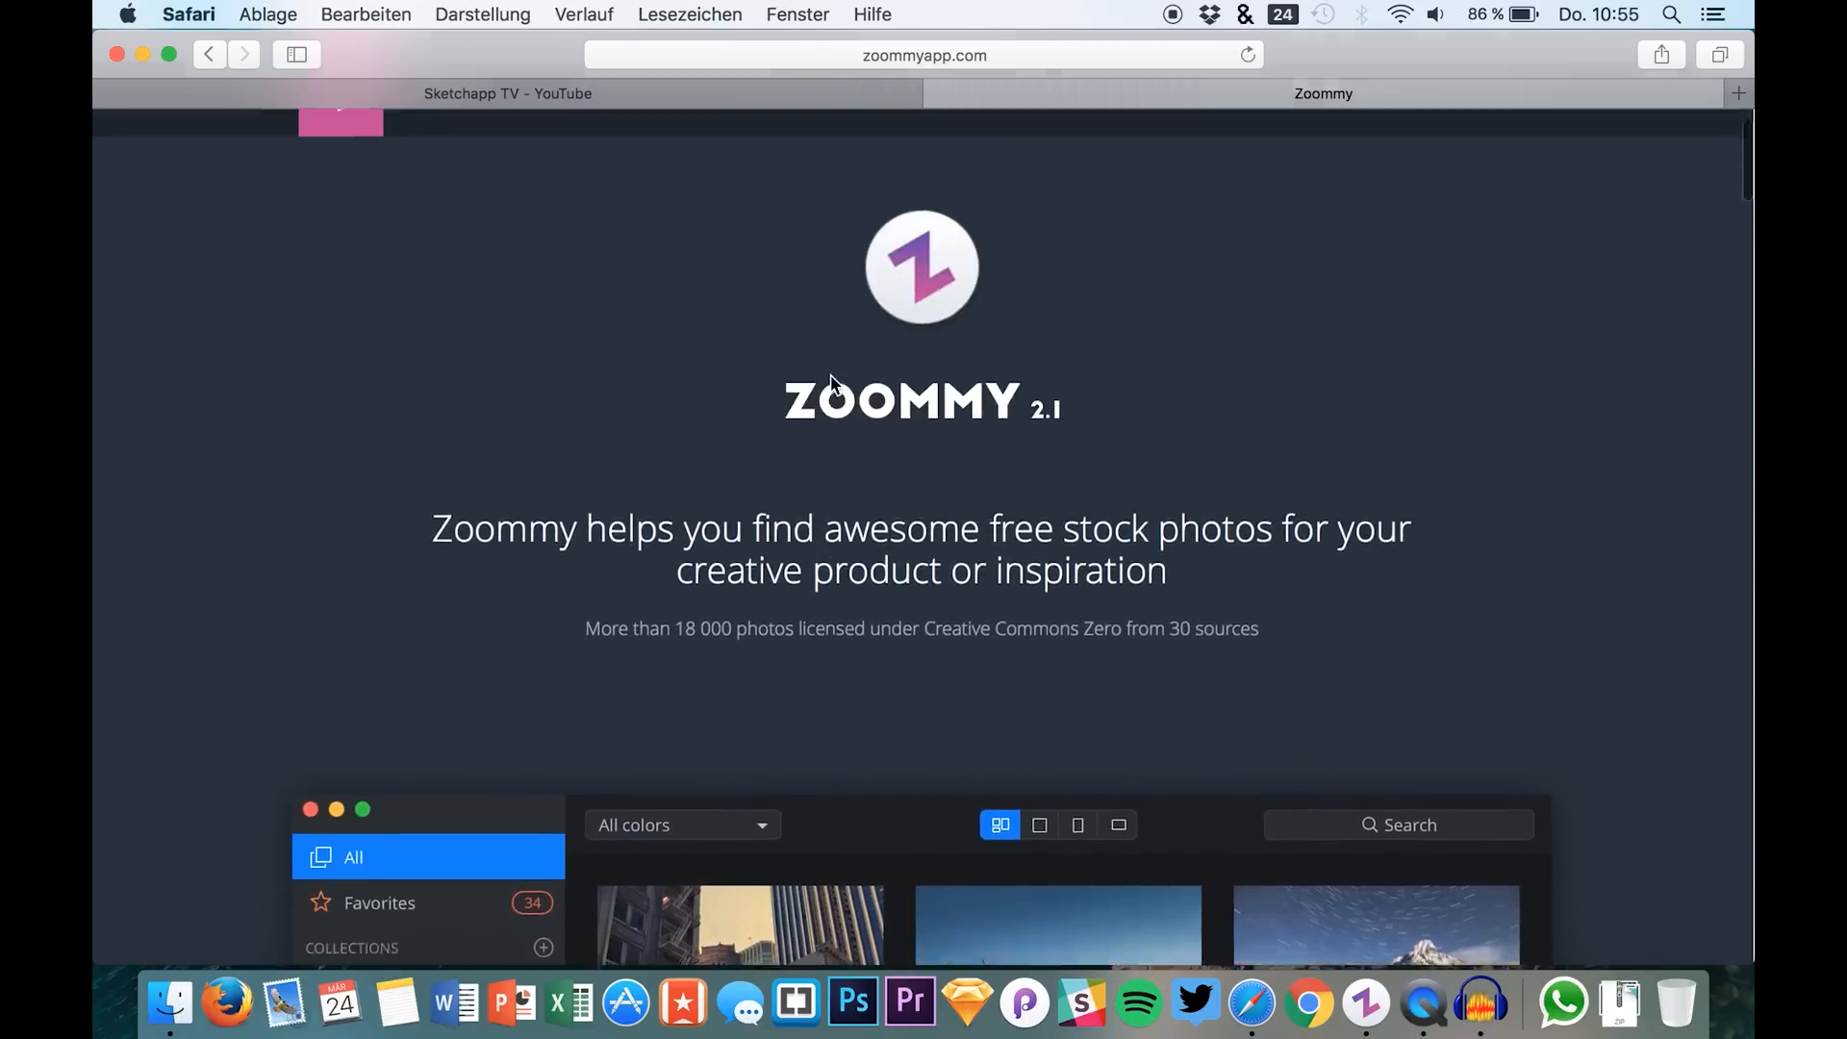
Scroll through zoommyapp.com to review its features, pricing and included photo sources.
scroll("up", 3)
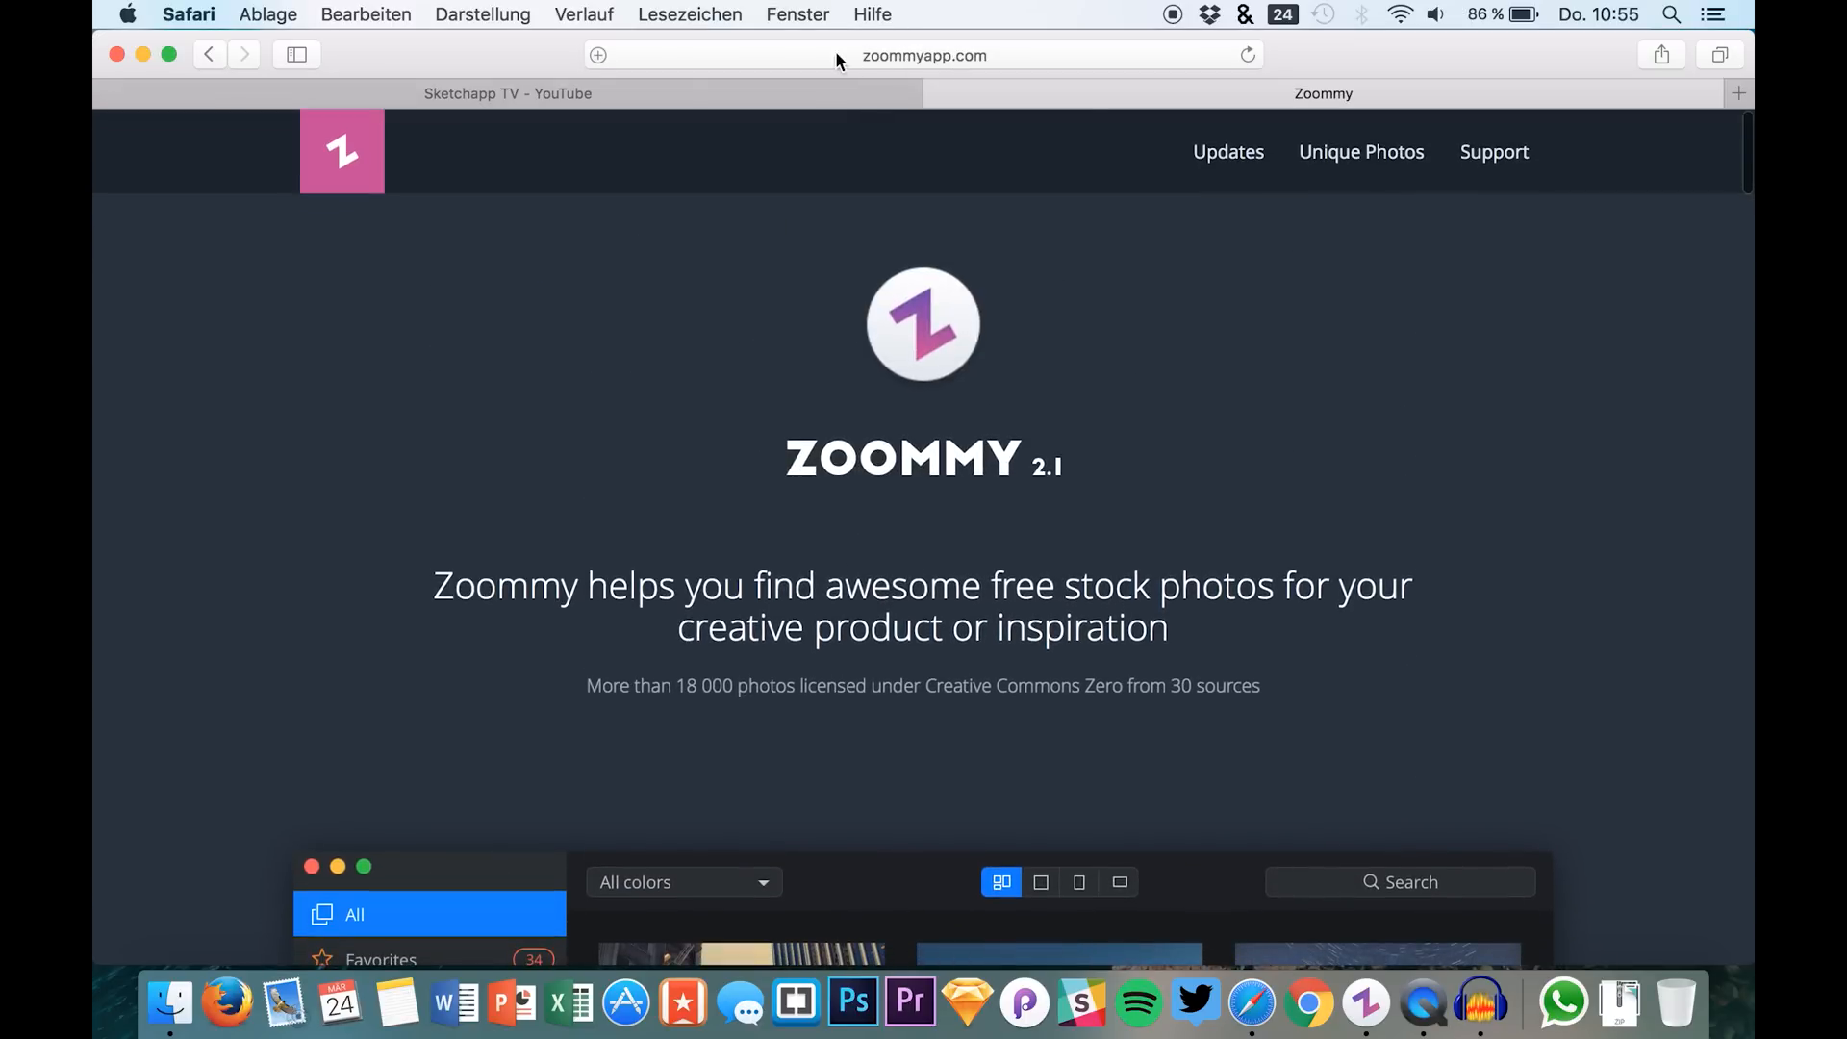
scroll("down", 3)
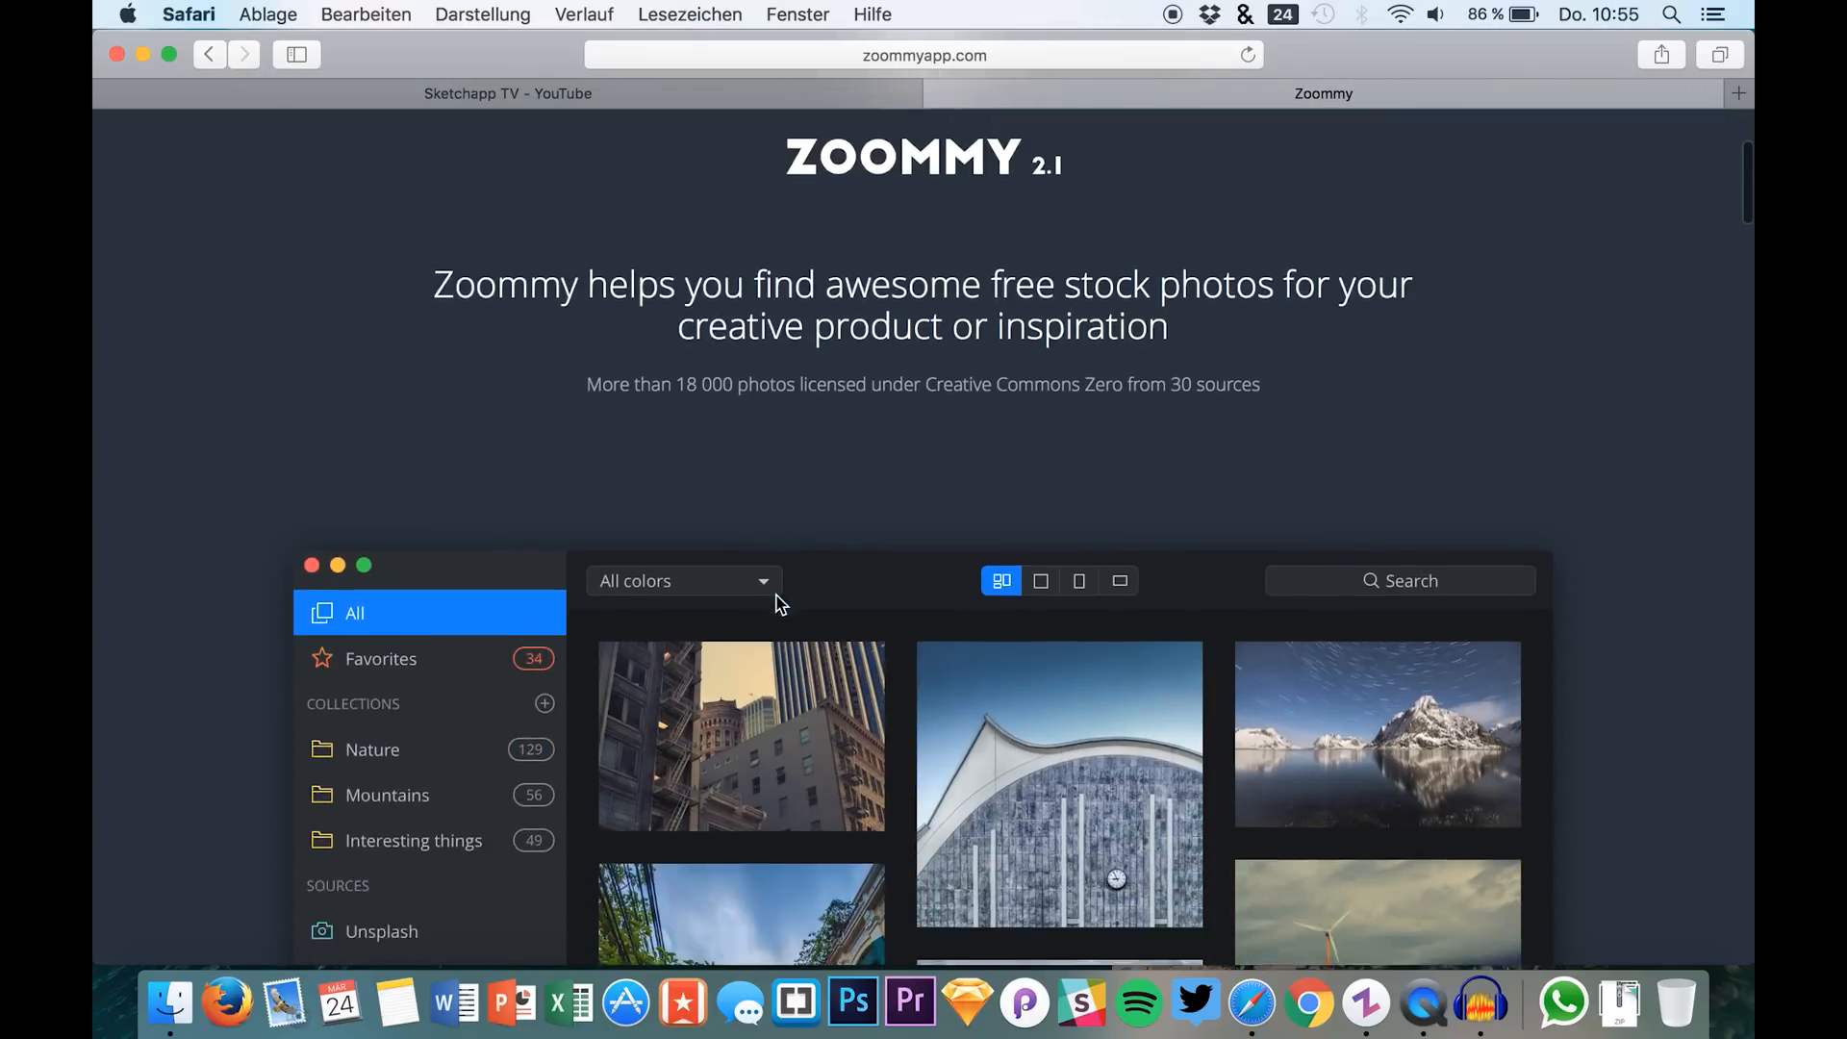
scroll("up", 3)
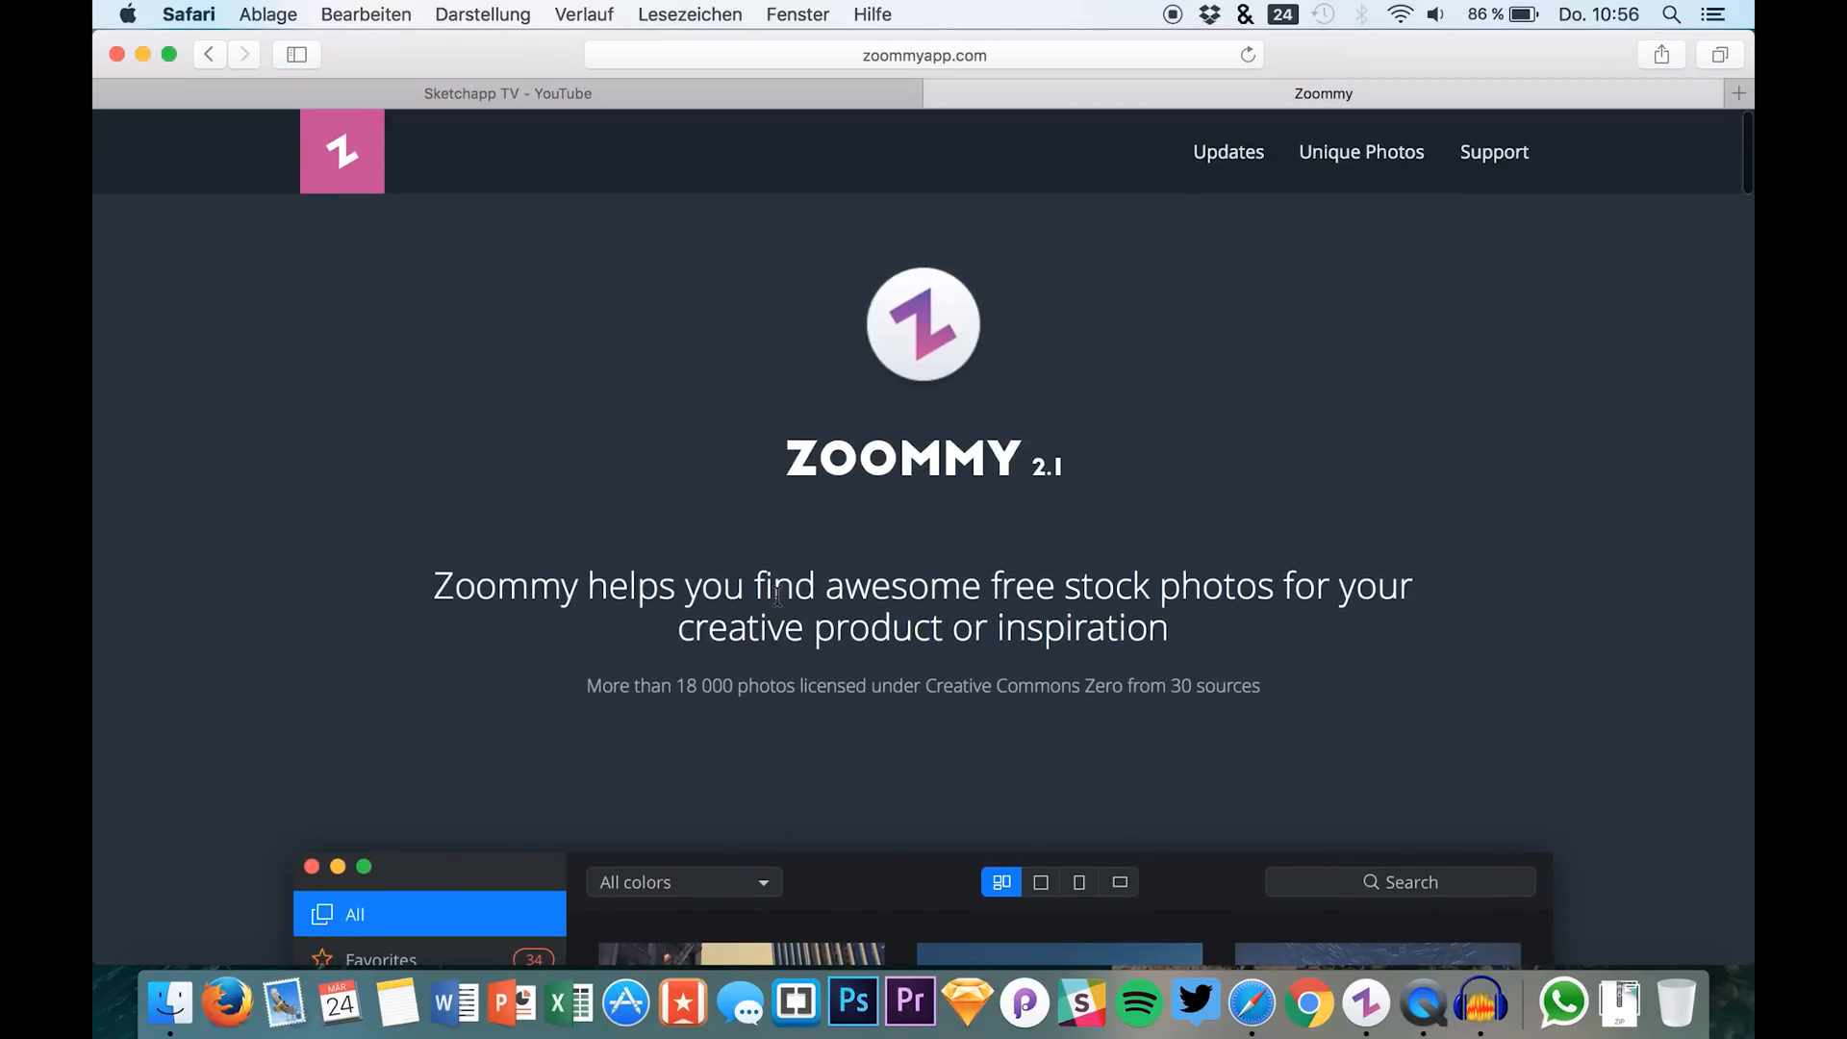
scroll("down", 3)
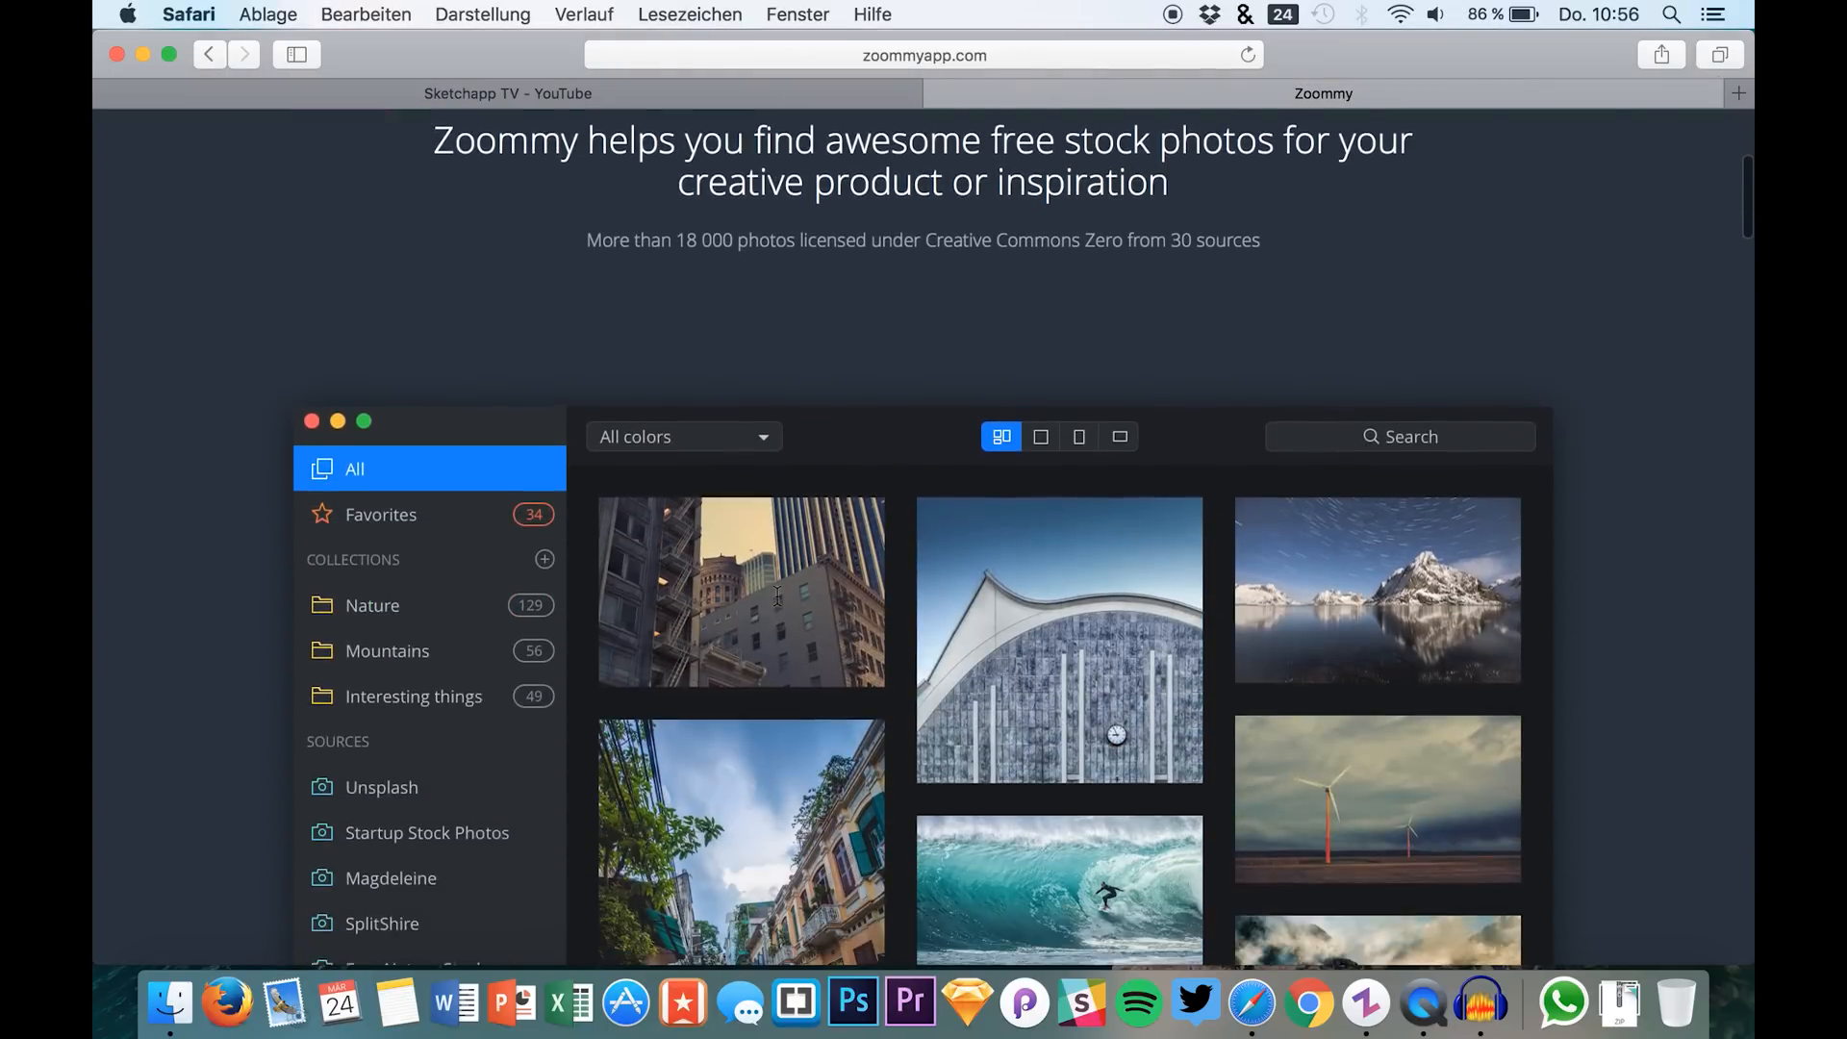
scroll("down", 3)
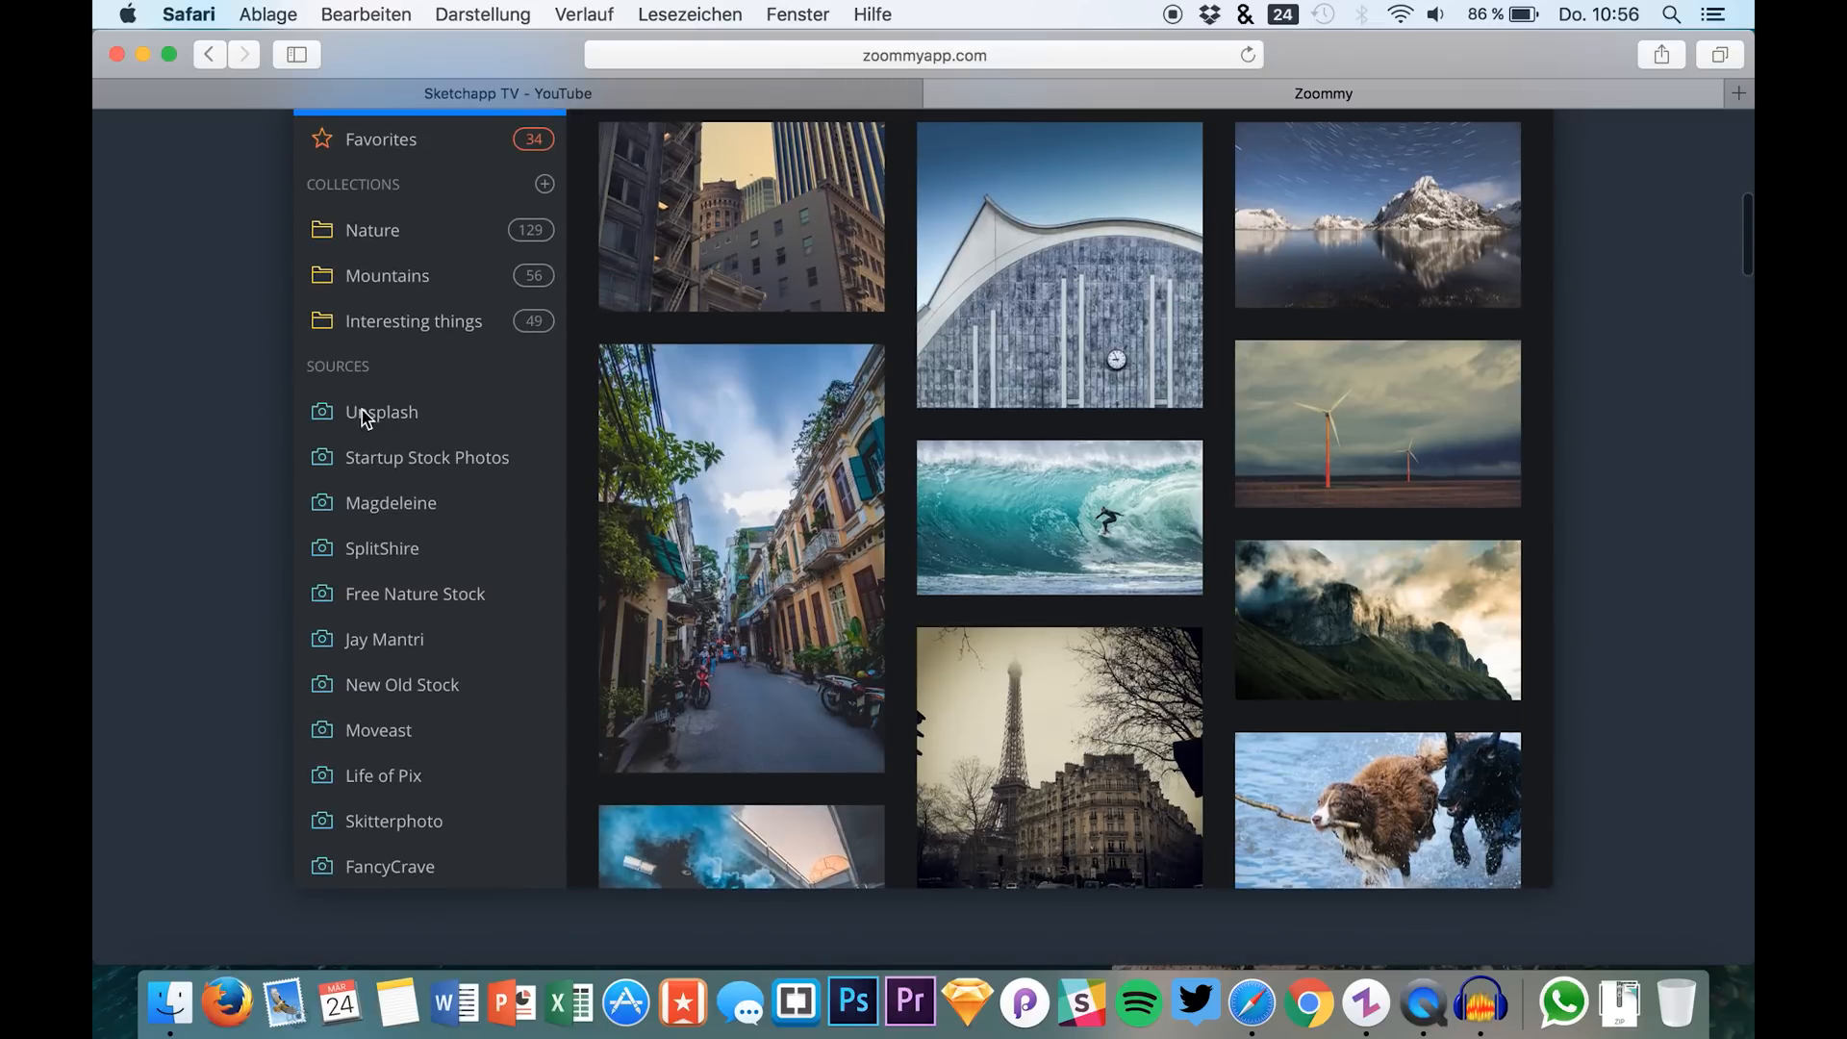
mouse_move(389, 443)
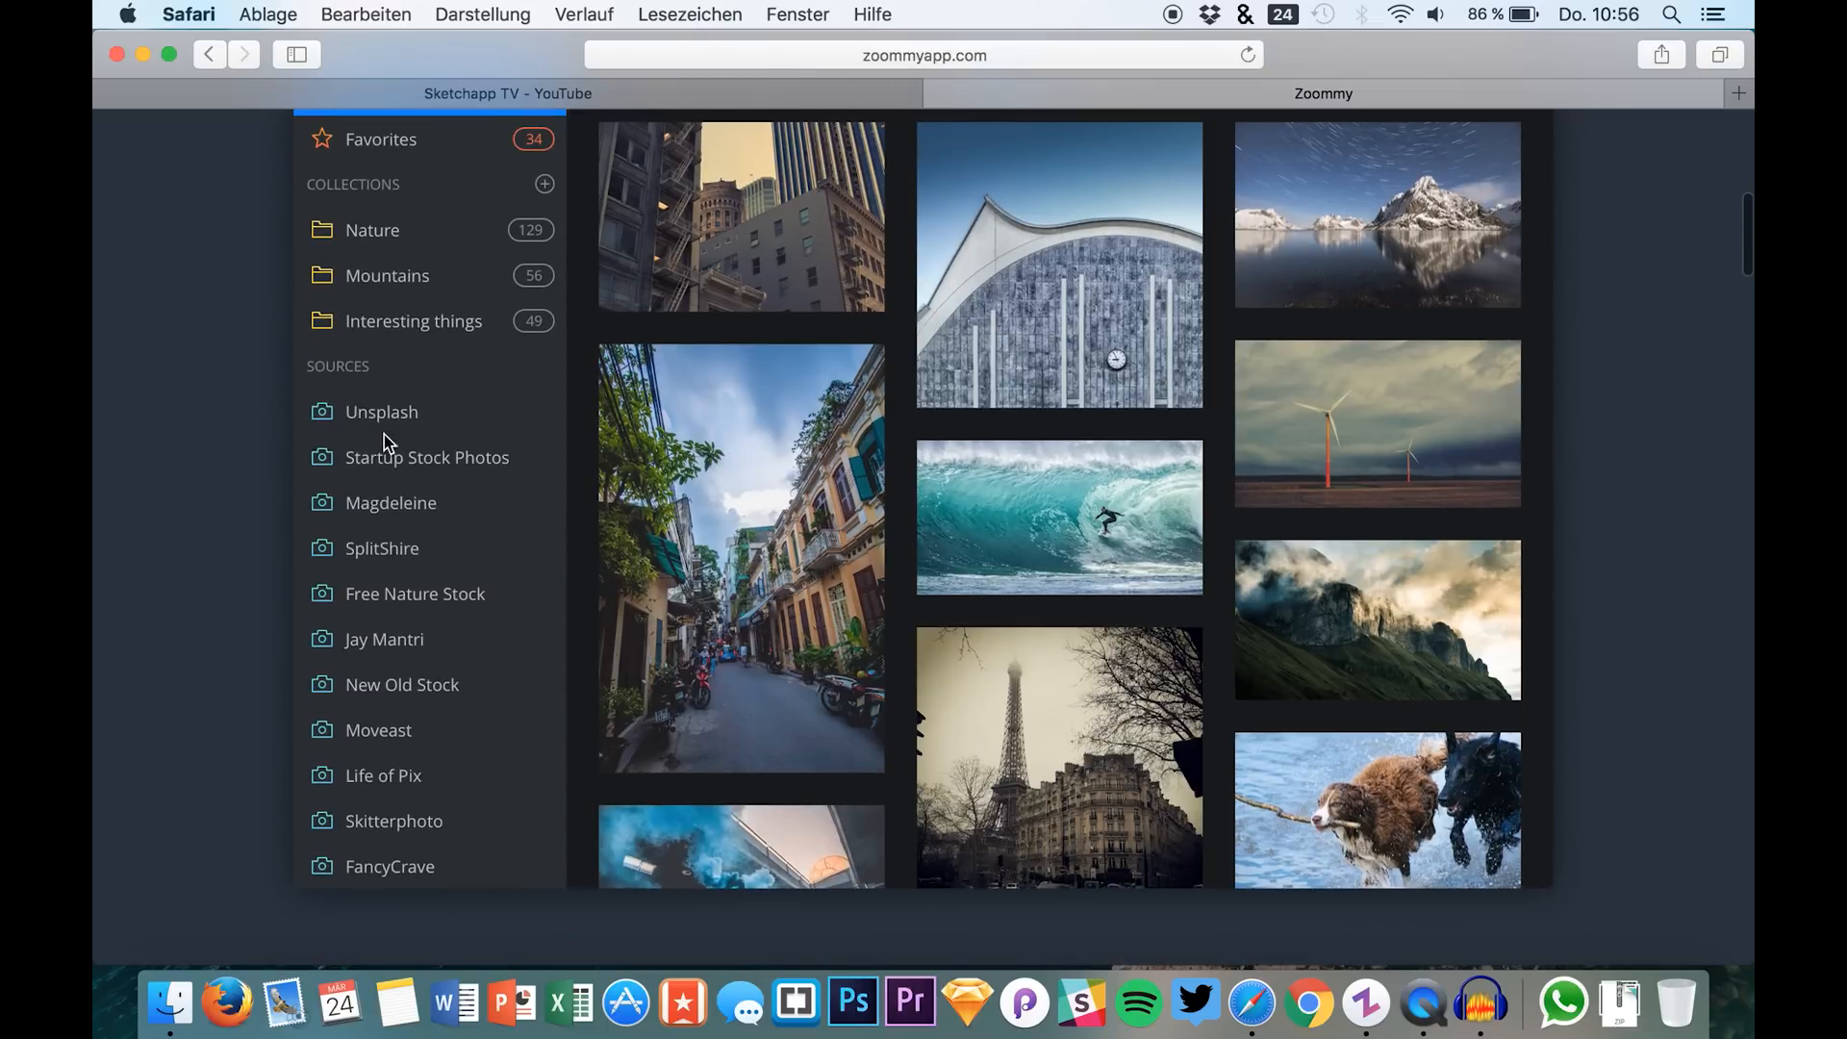
mouse_move(725, 436)
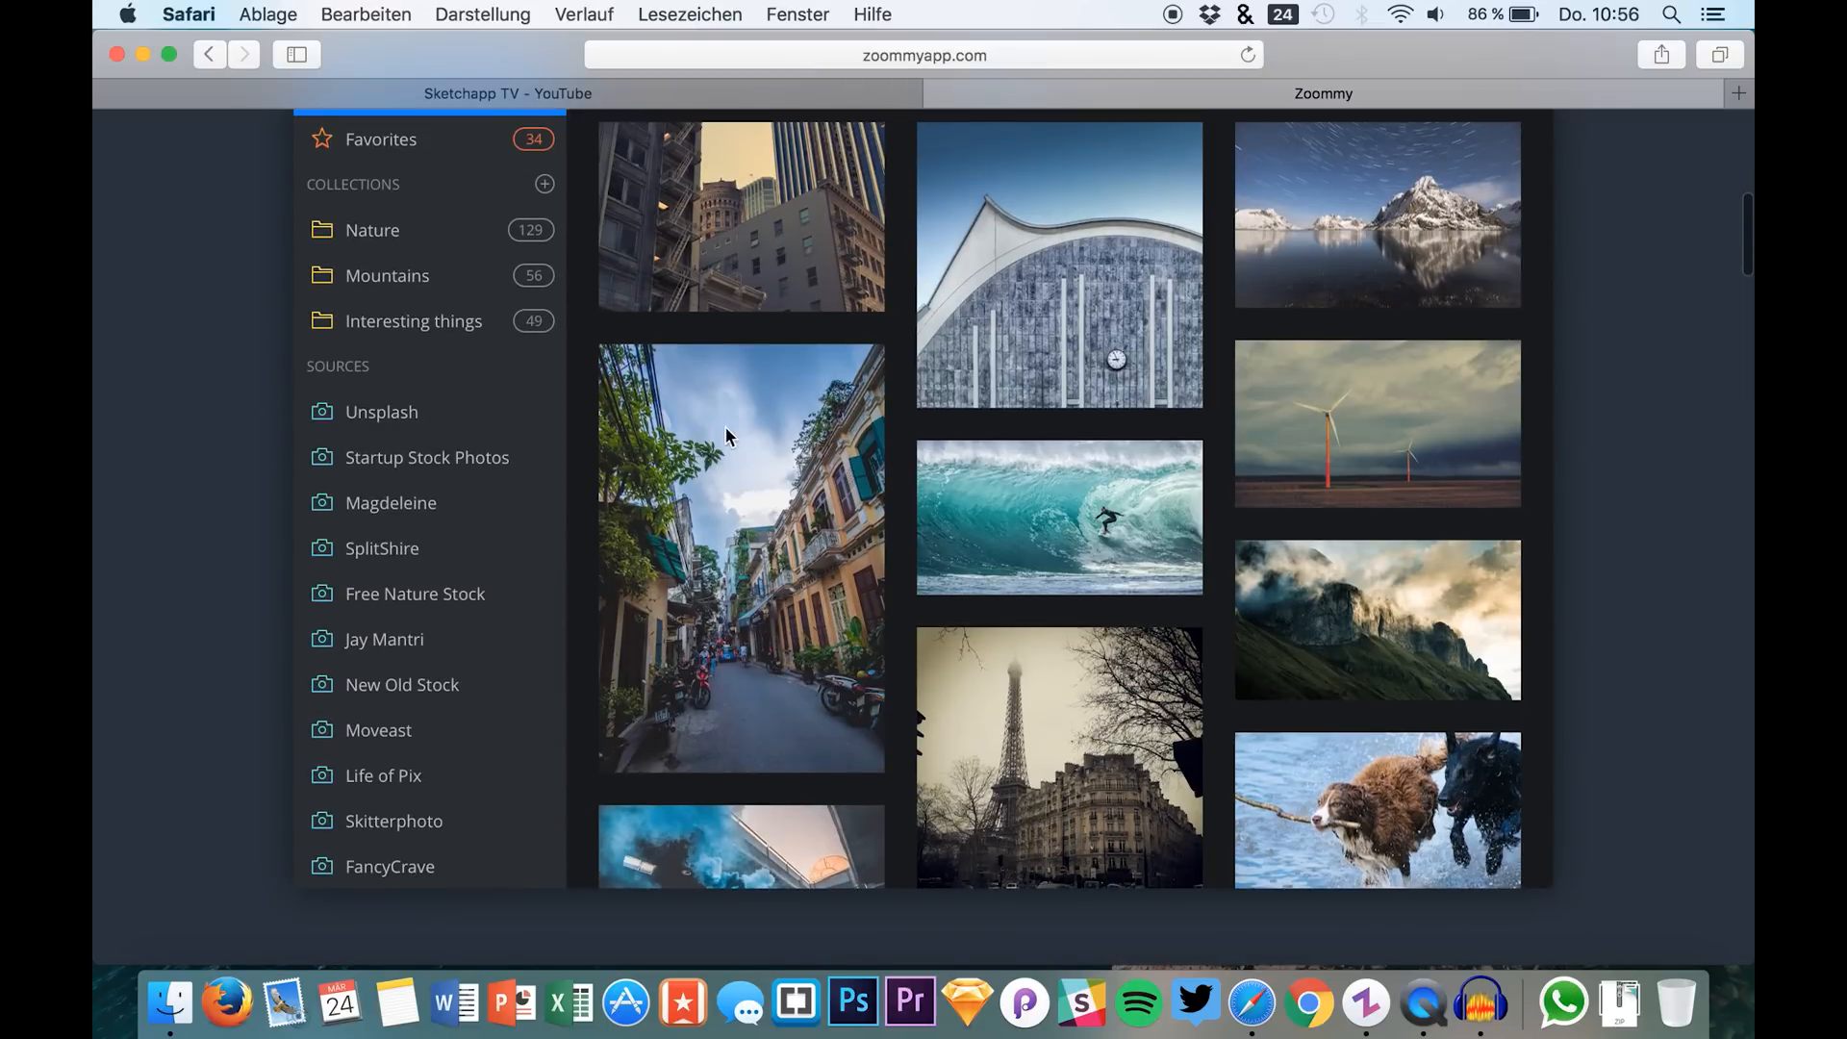
scroll("down", 3)
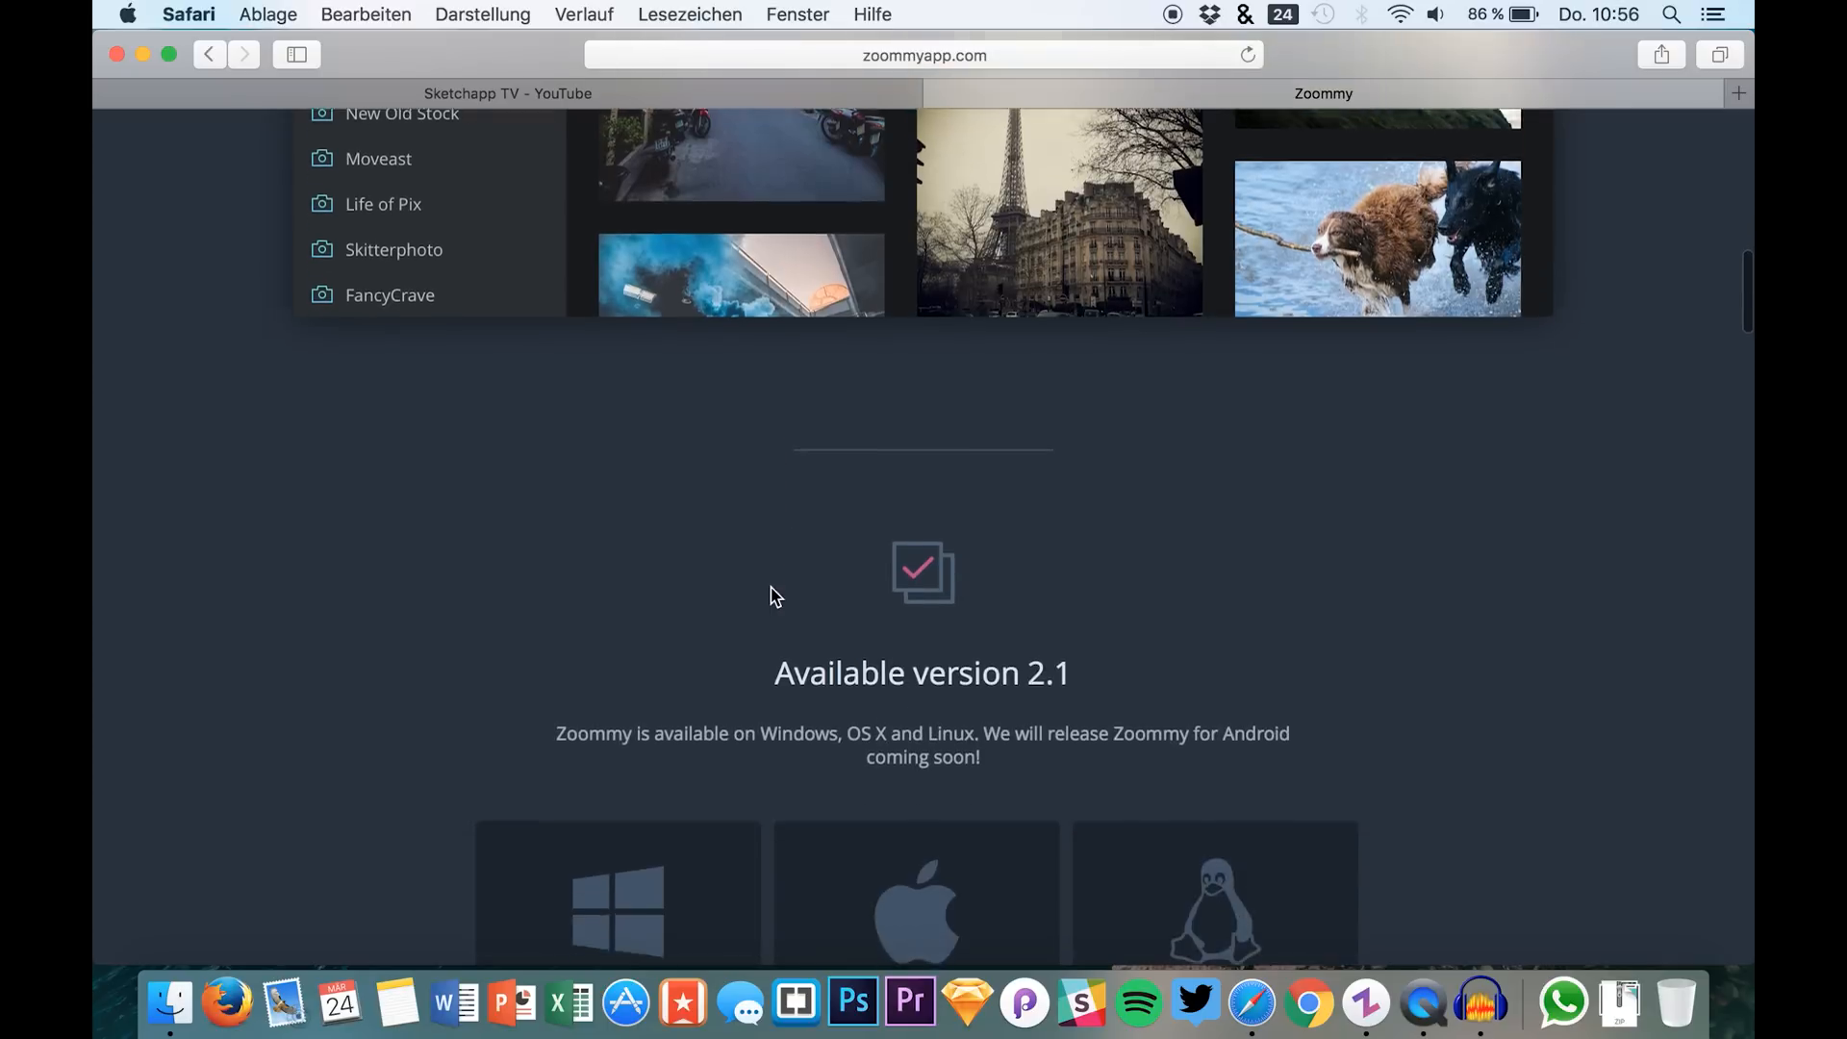
scroll("down", 3)
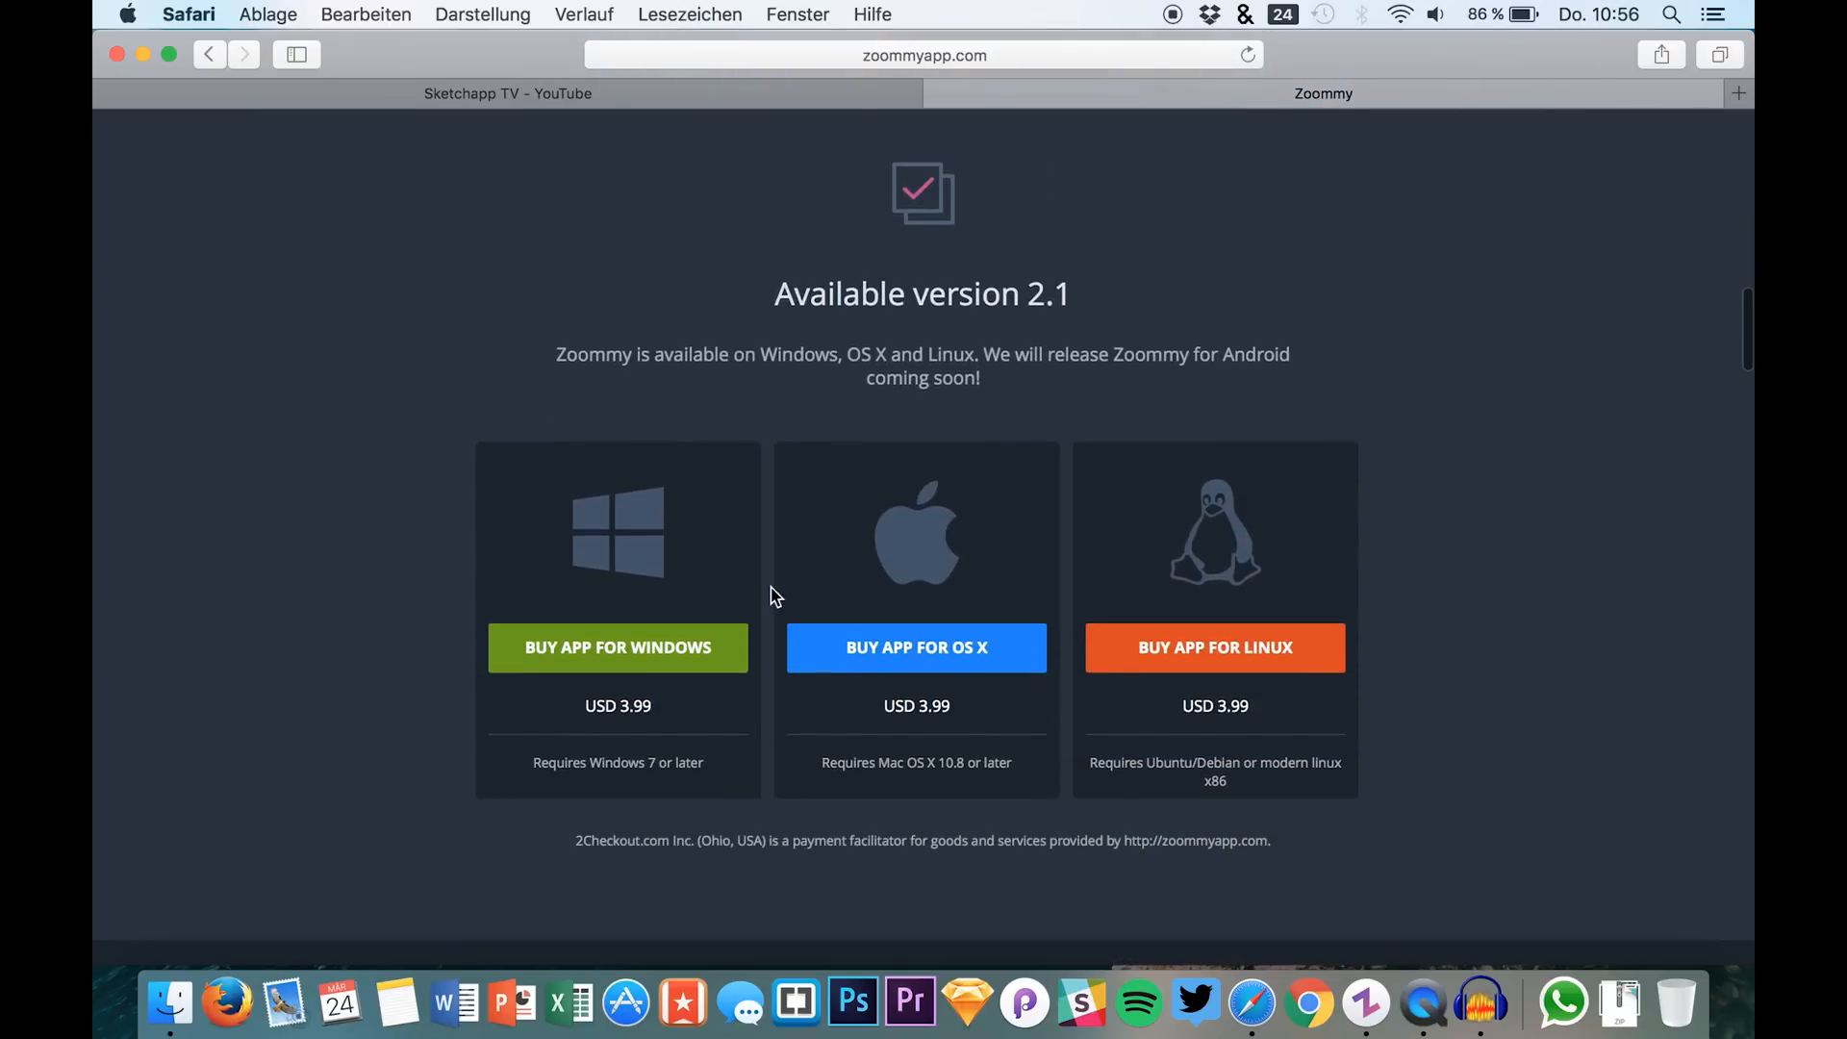
mouse_move(852, 756)
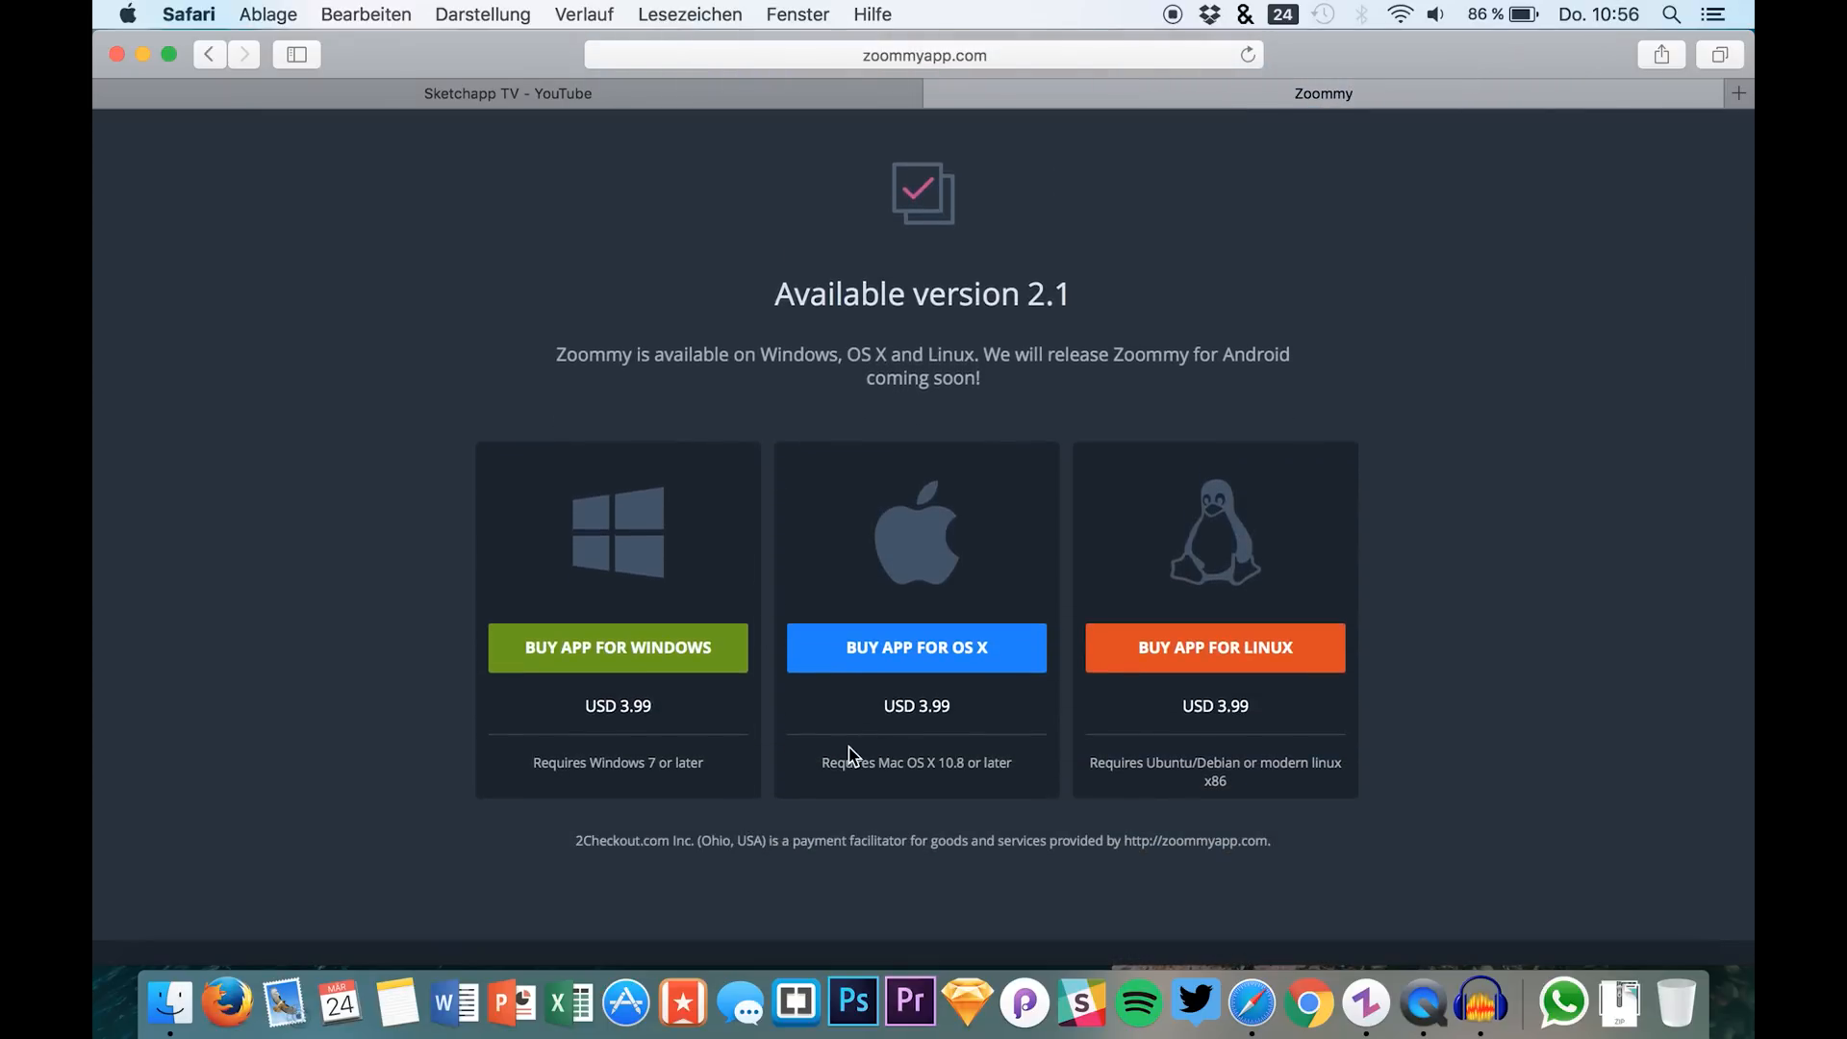
mouse_move(920, 574)
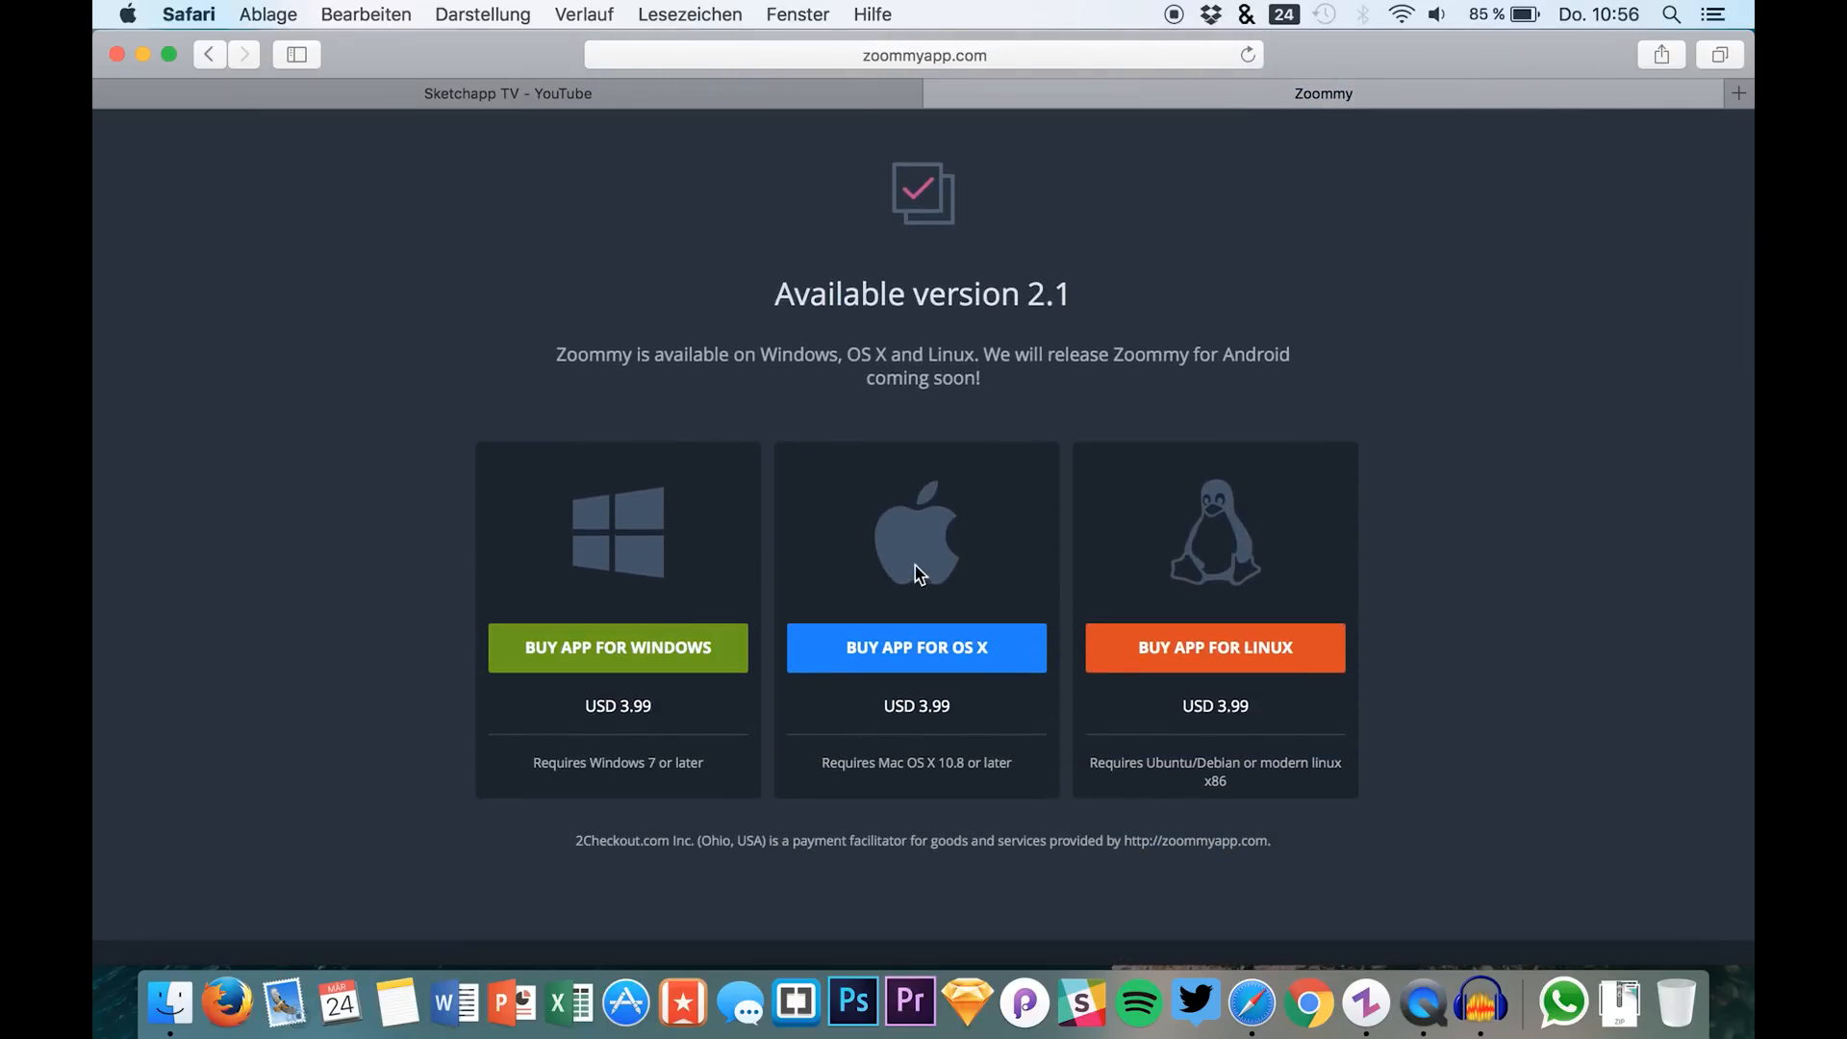
mouse_move(1081, 539)
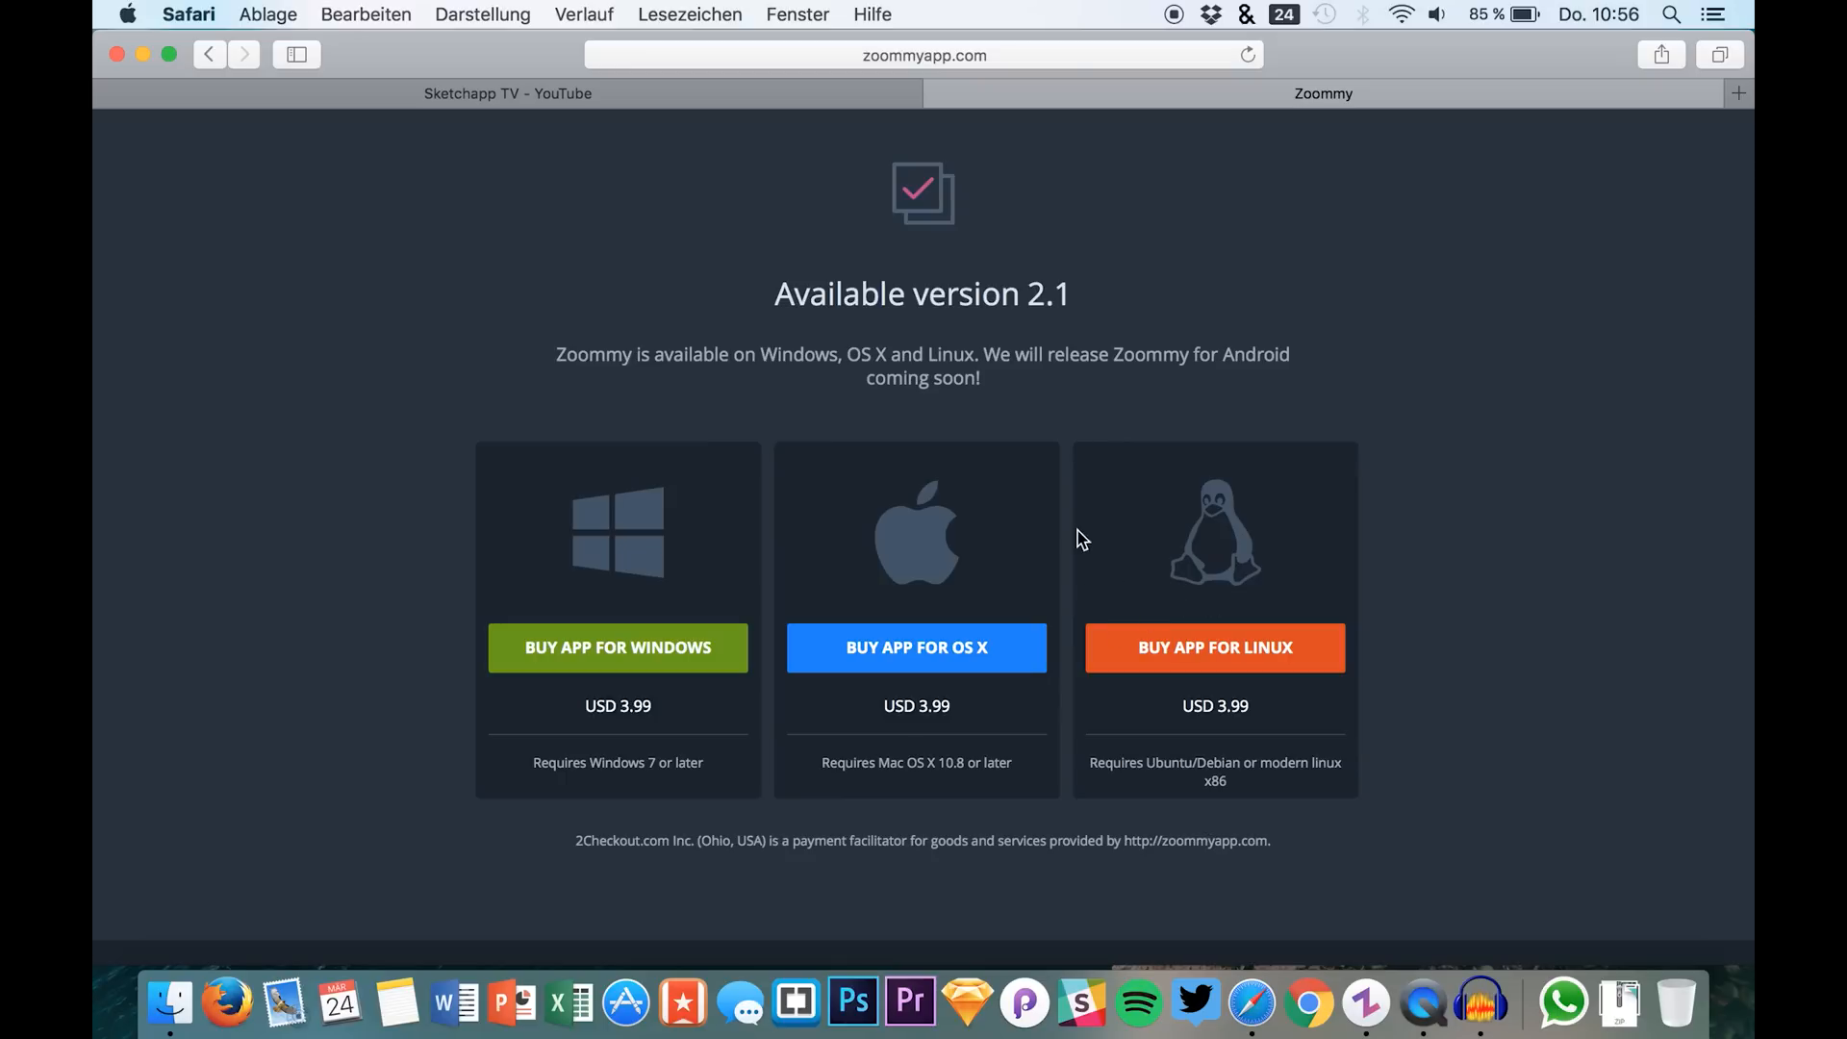
scroll("down", 3)
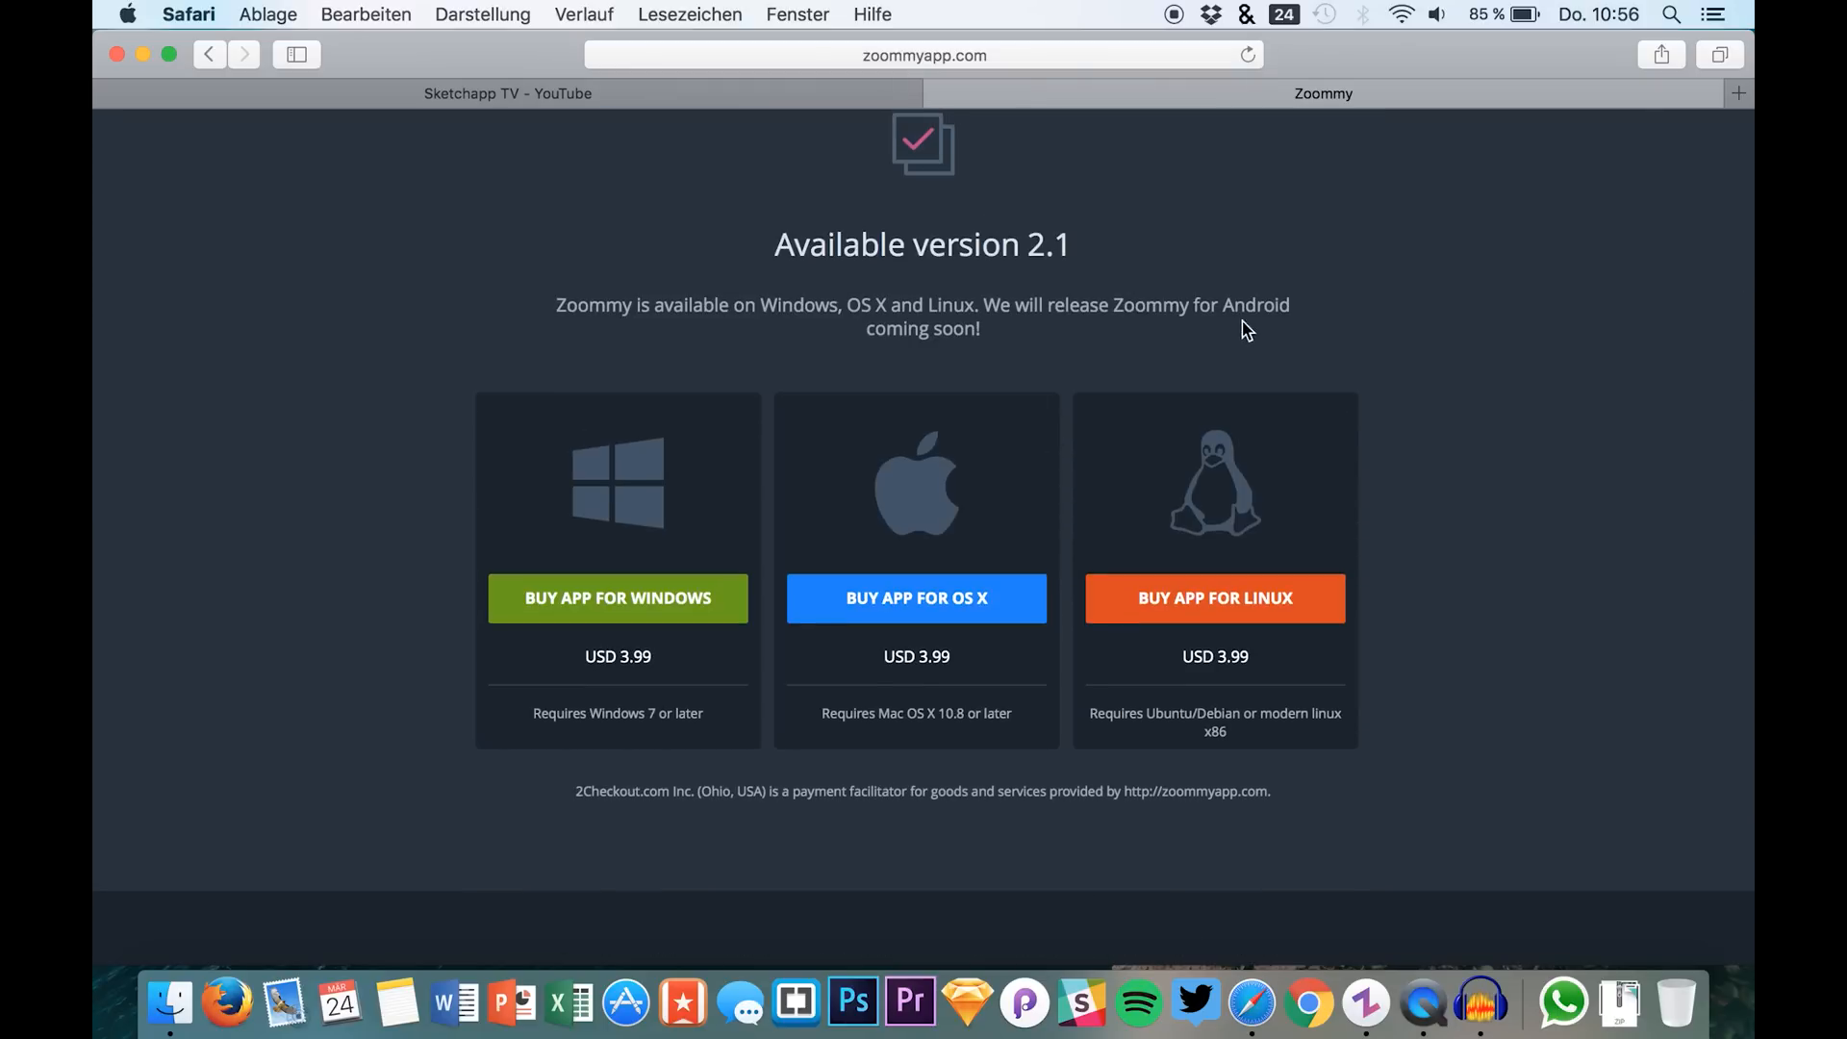
scroll("down", 3)
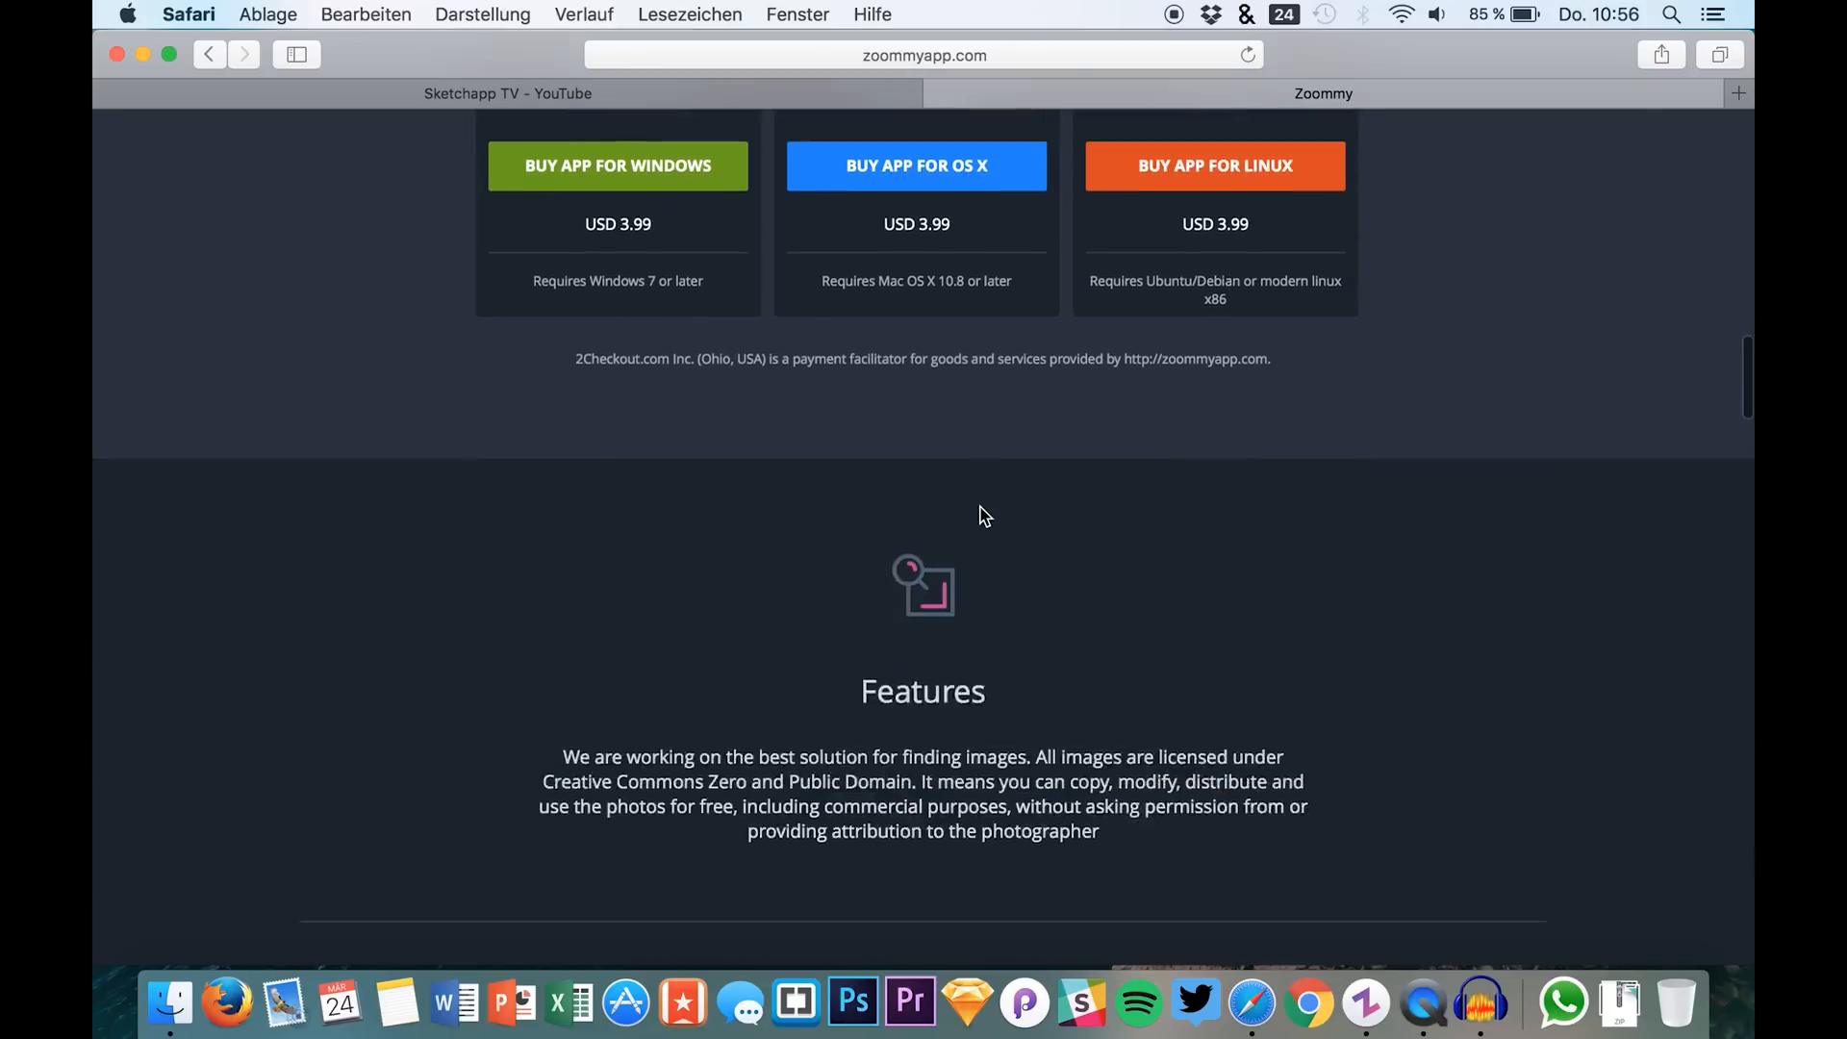
scroll("down", 3)
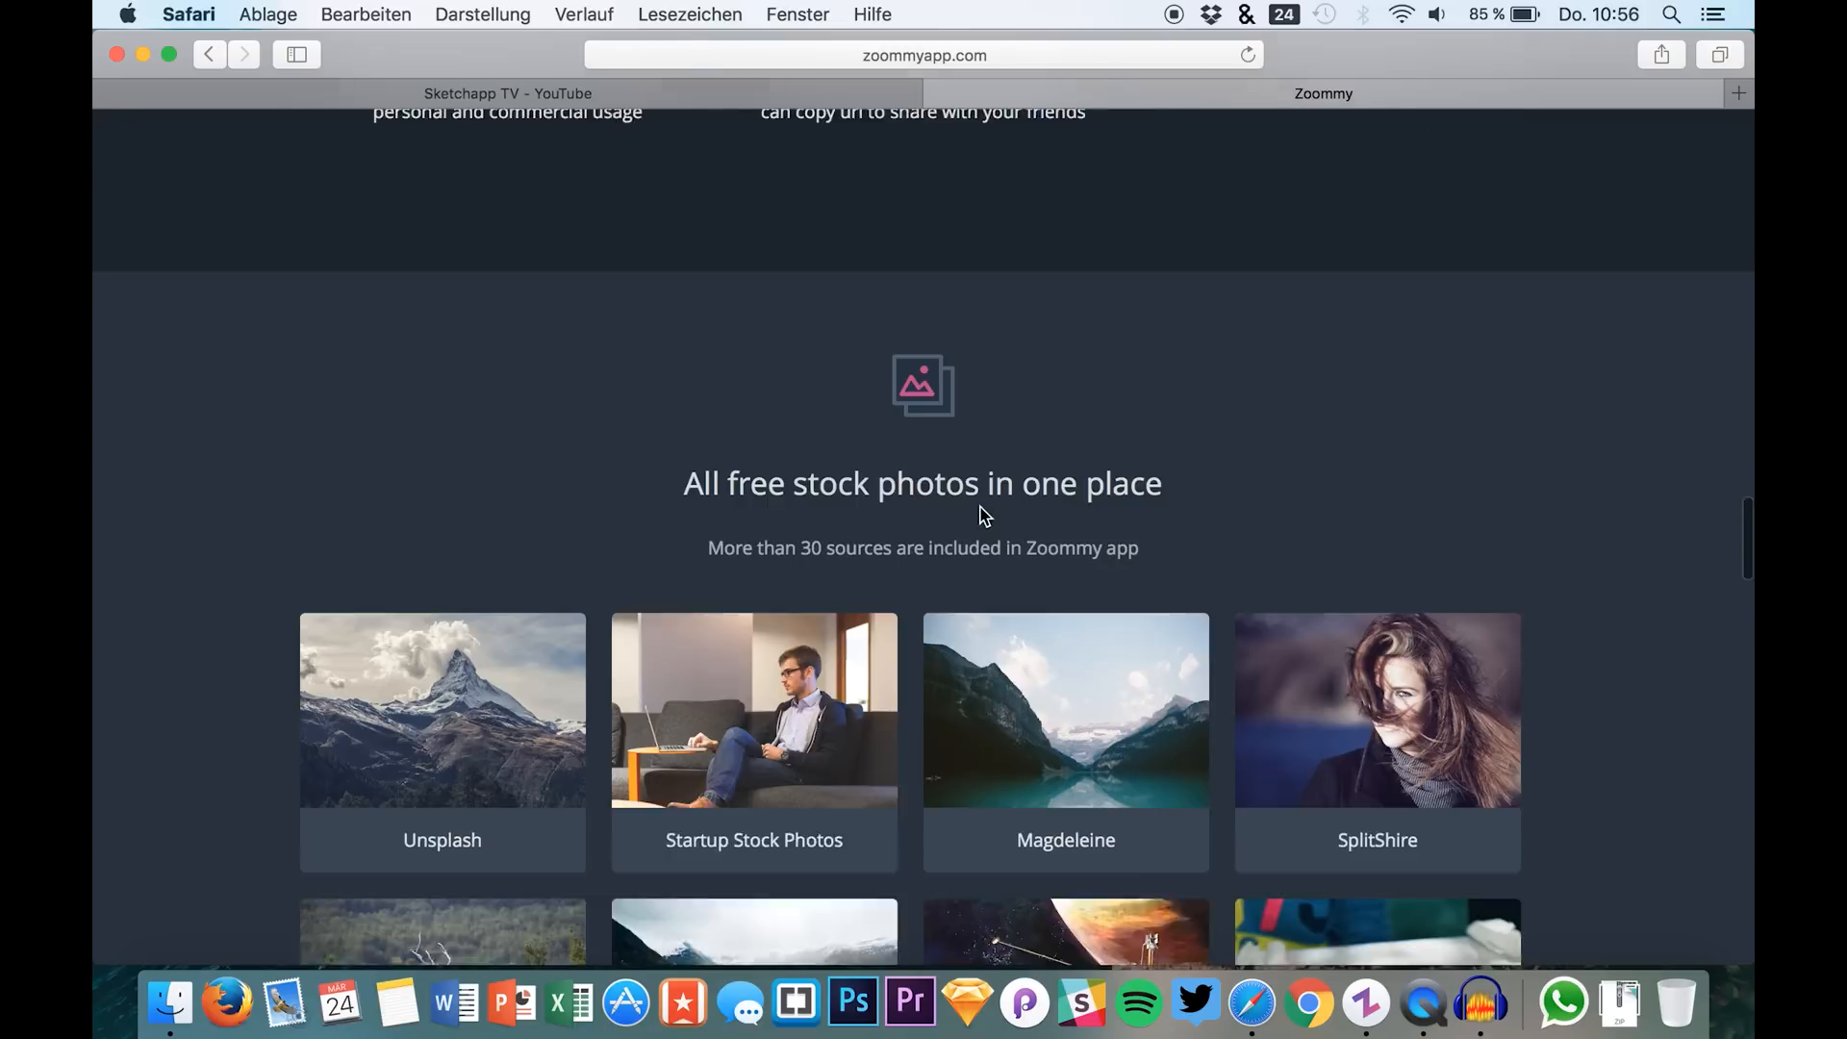
scroll("up", 3)
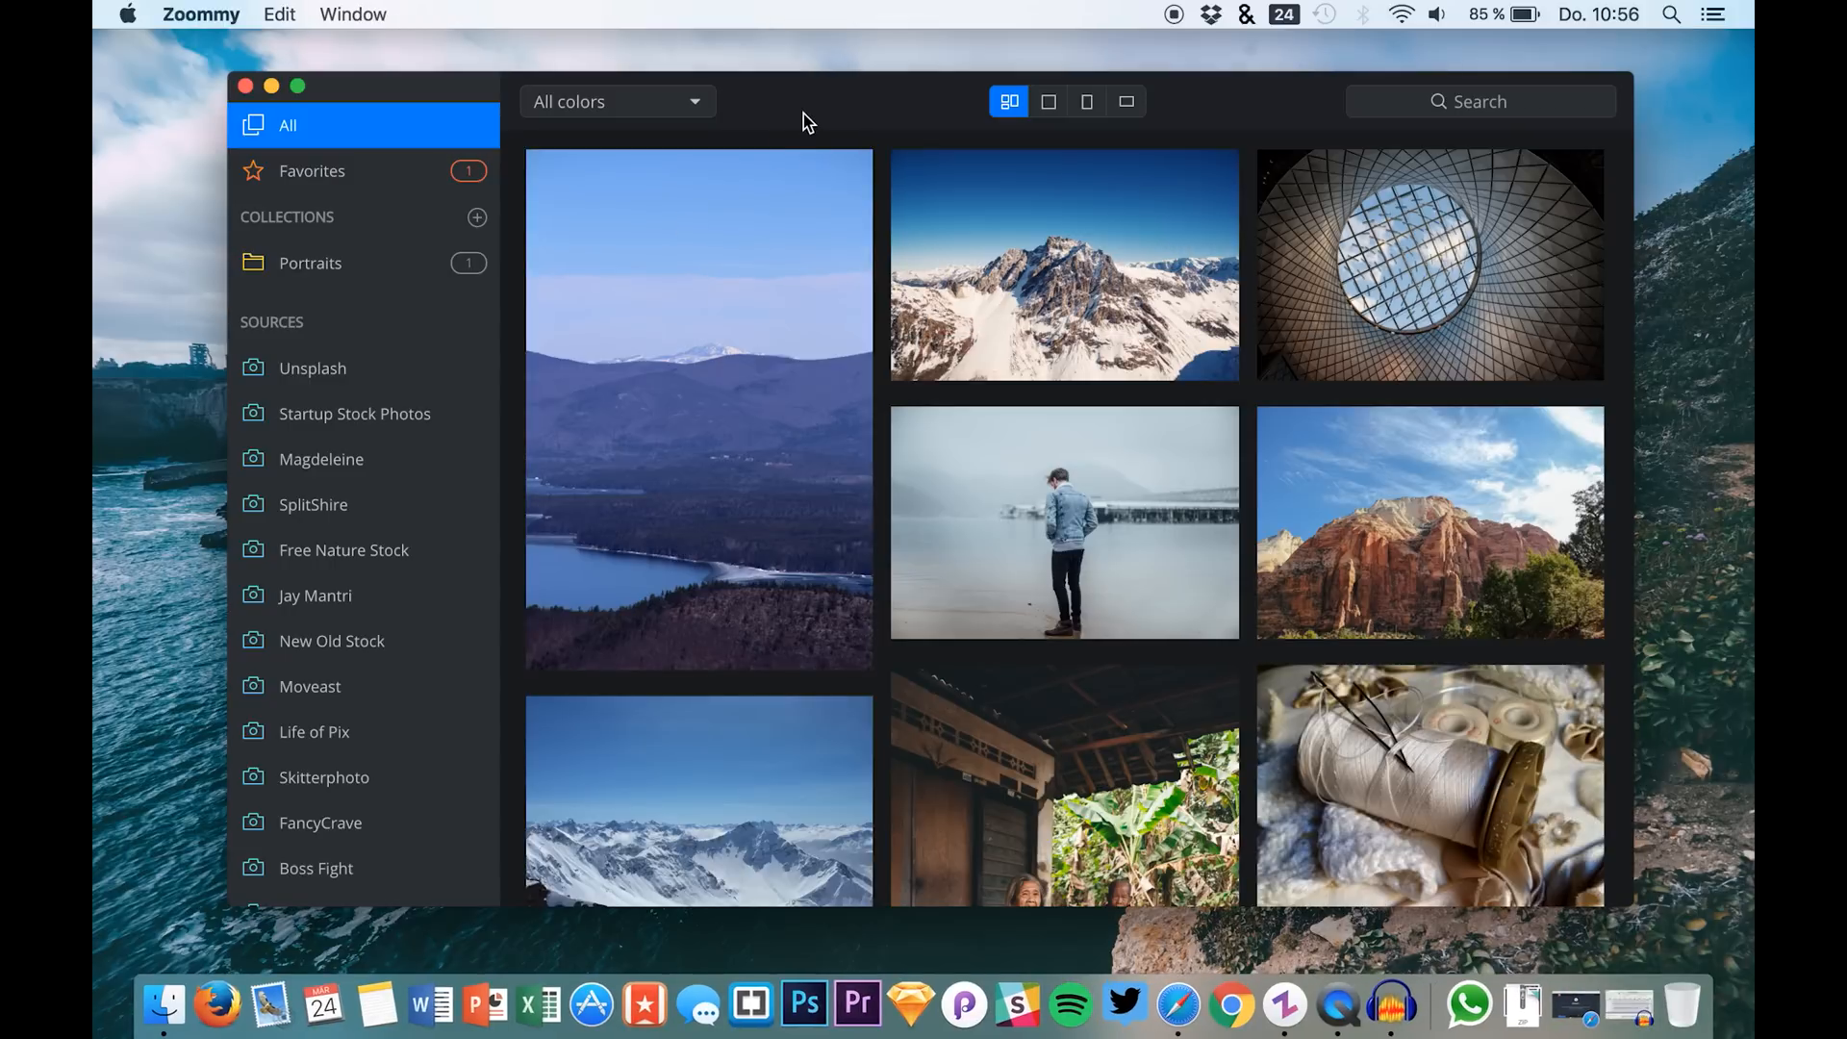
mouse_move(742, 133)
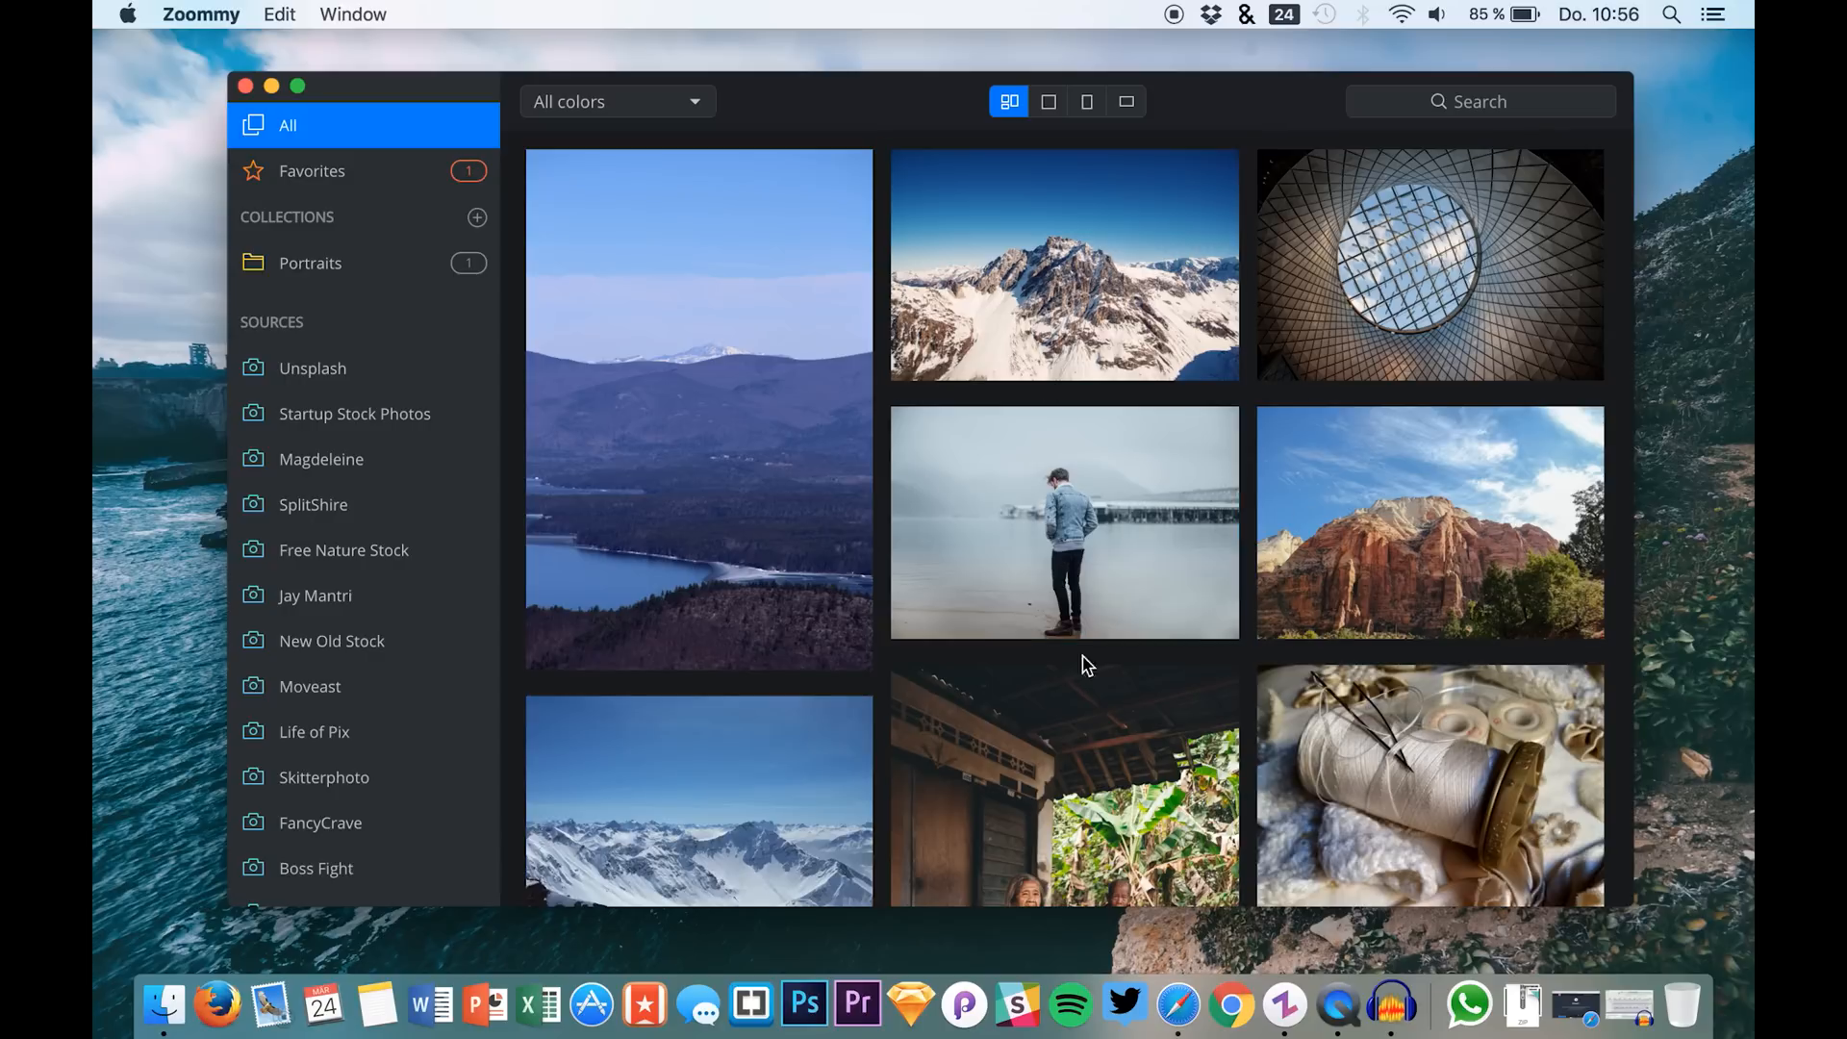
Select a few landscape photos in the grid, then filter the feed to the Unsplash source.
left_click(788, 310)
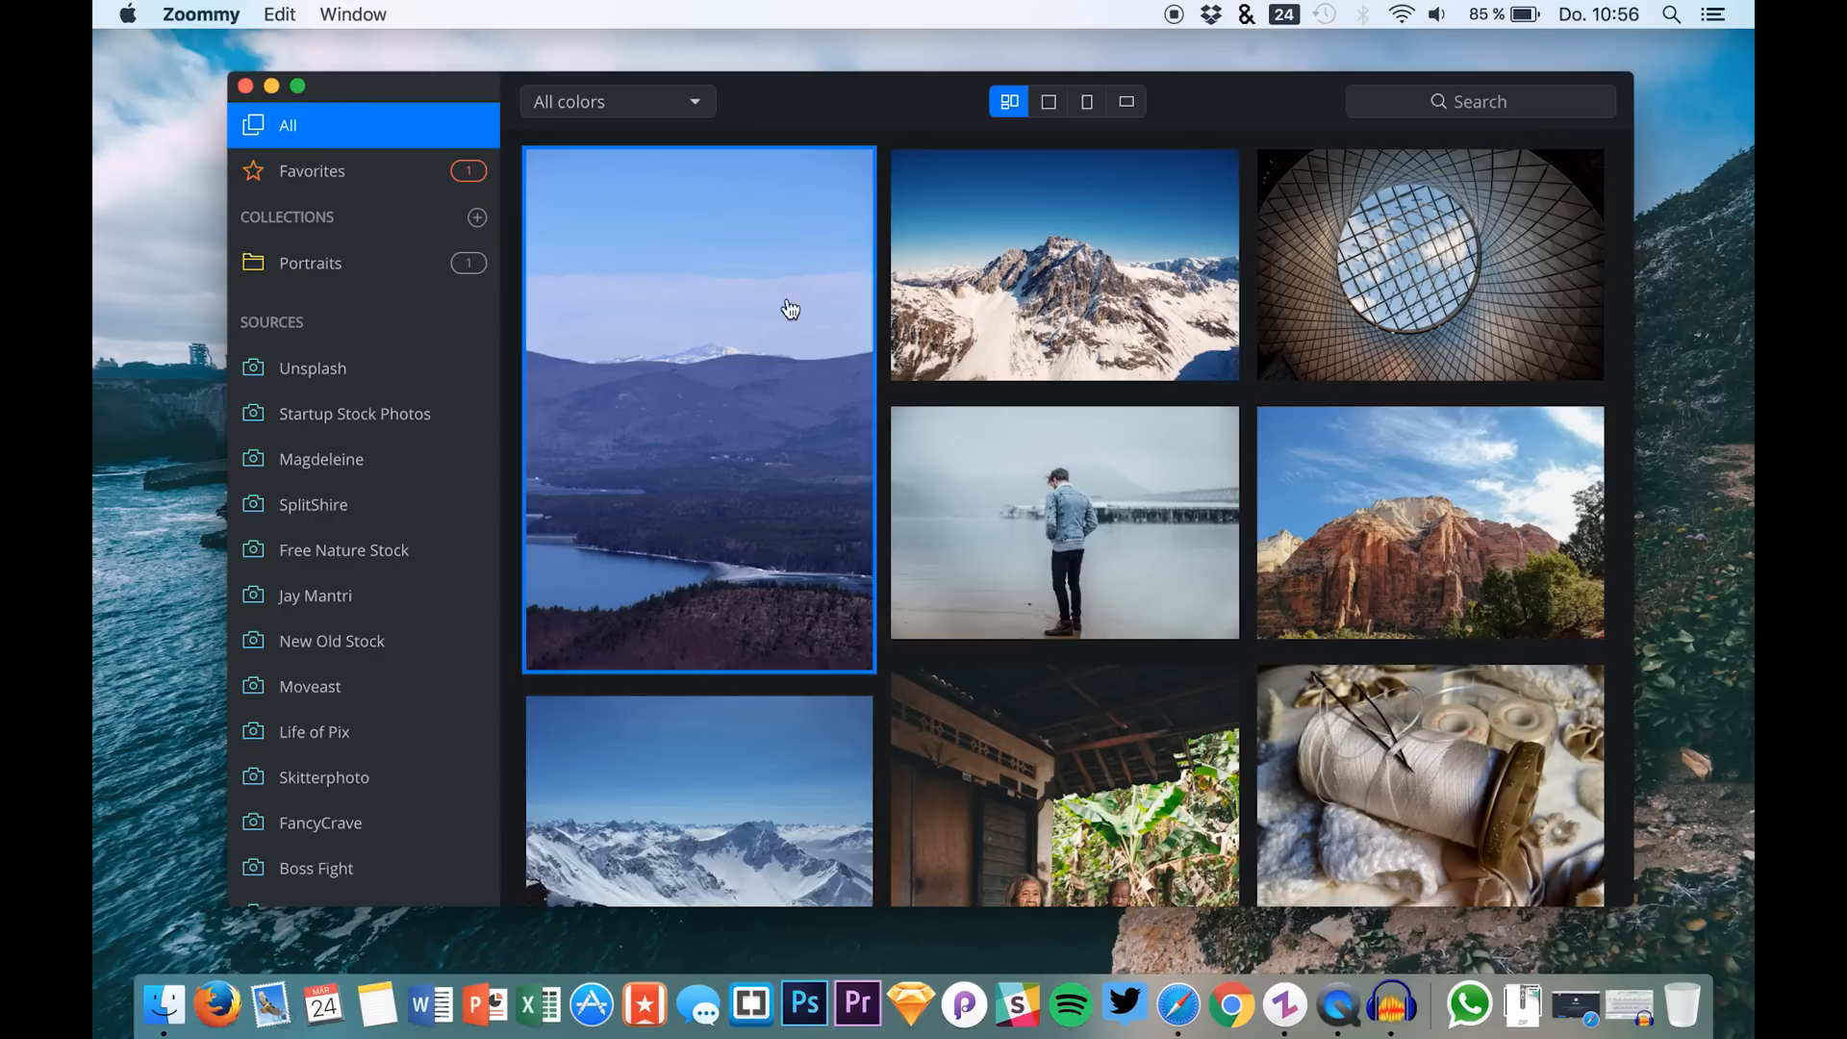
left_click(1430, 521)
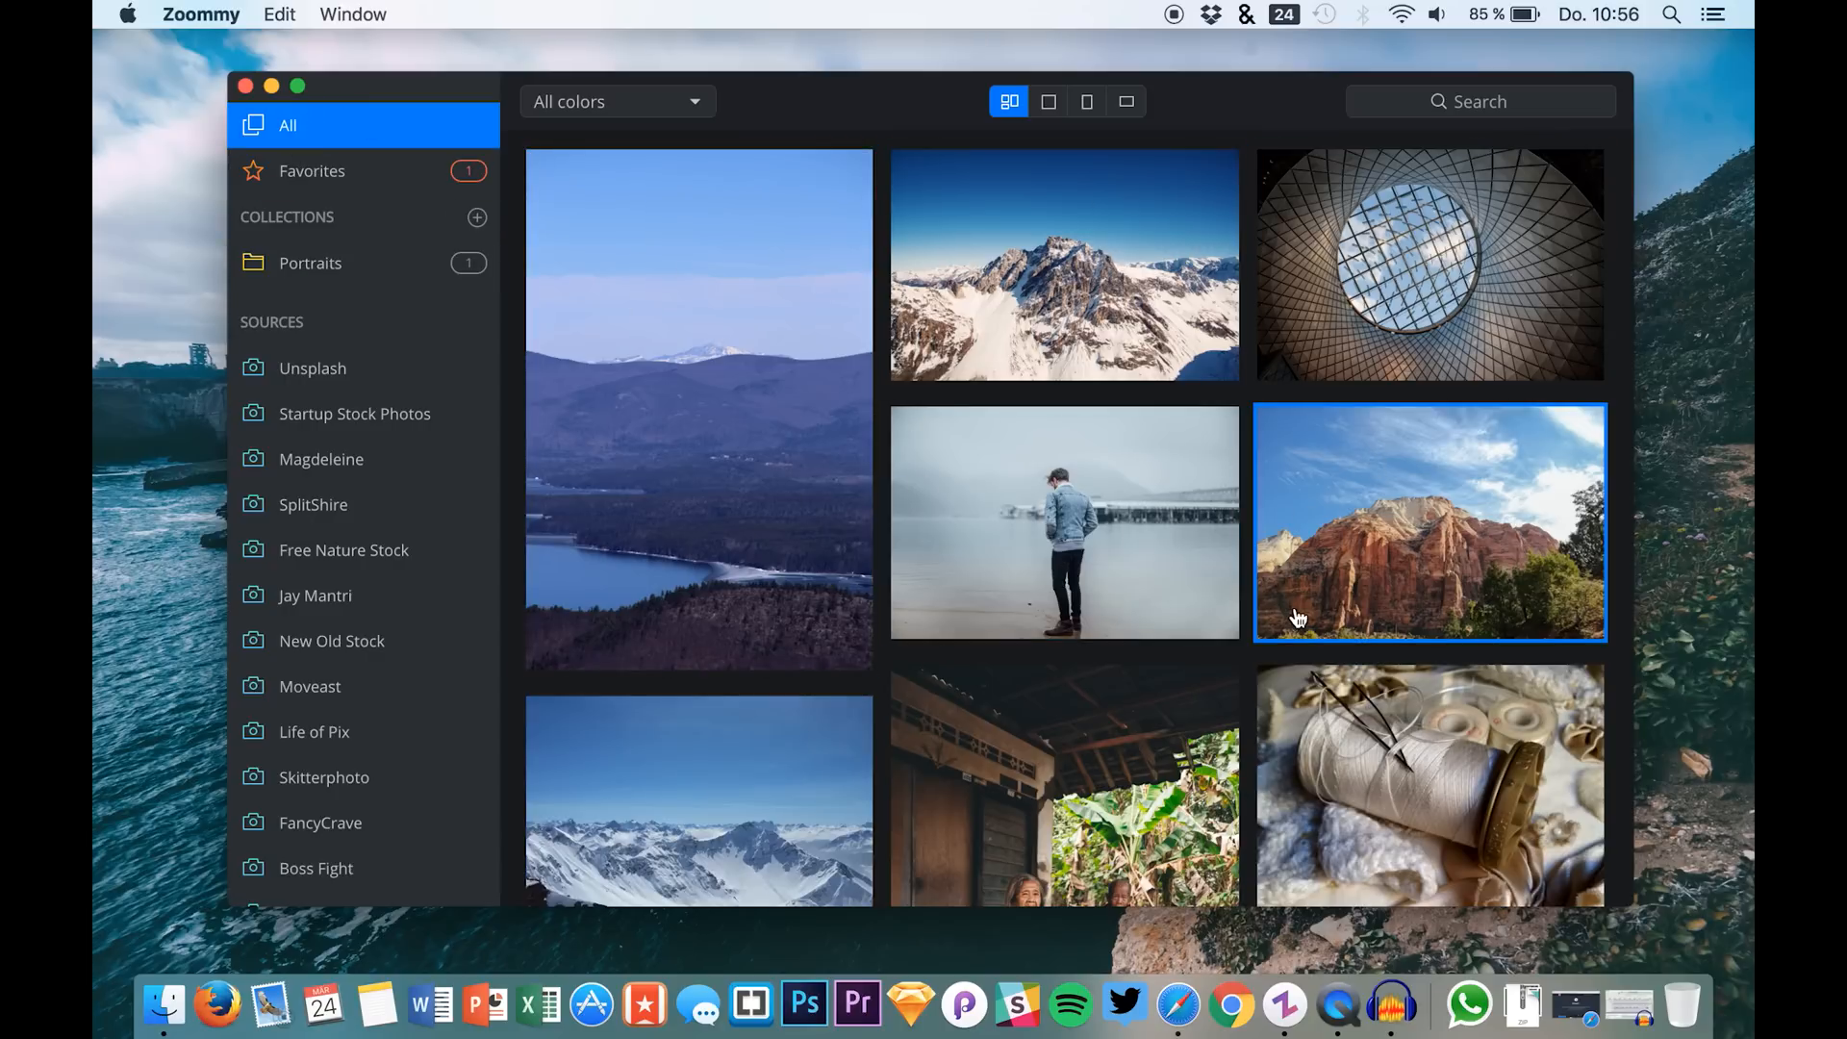
scroll("down", 3)
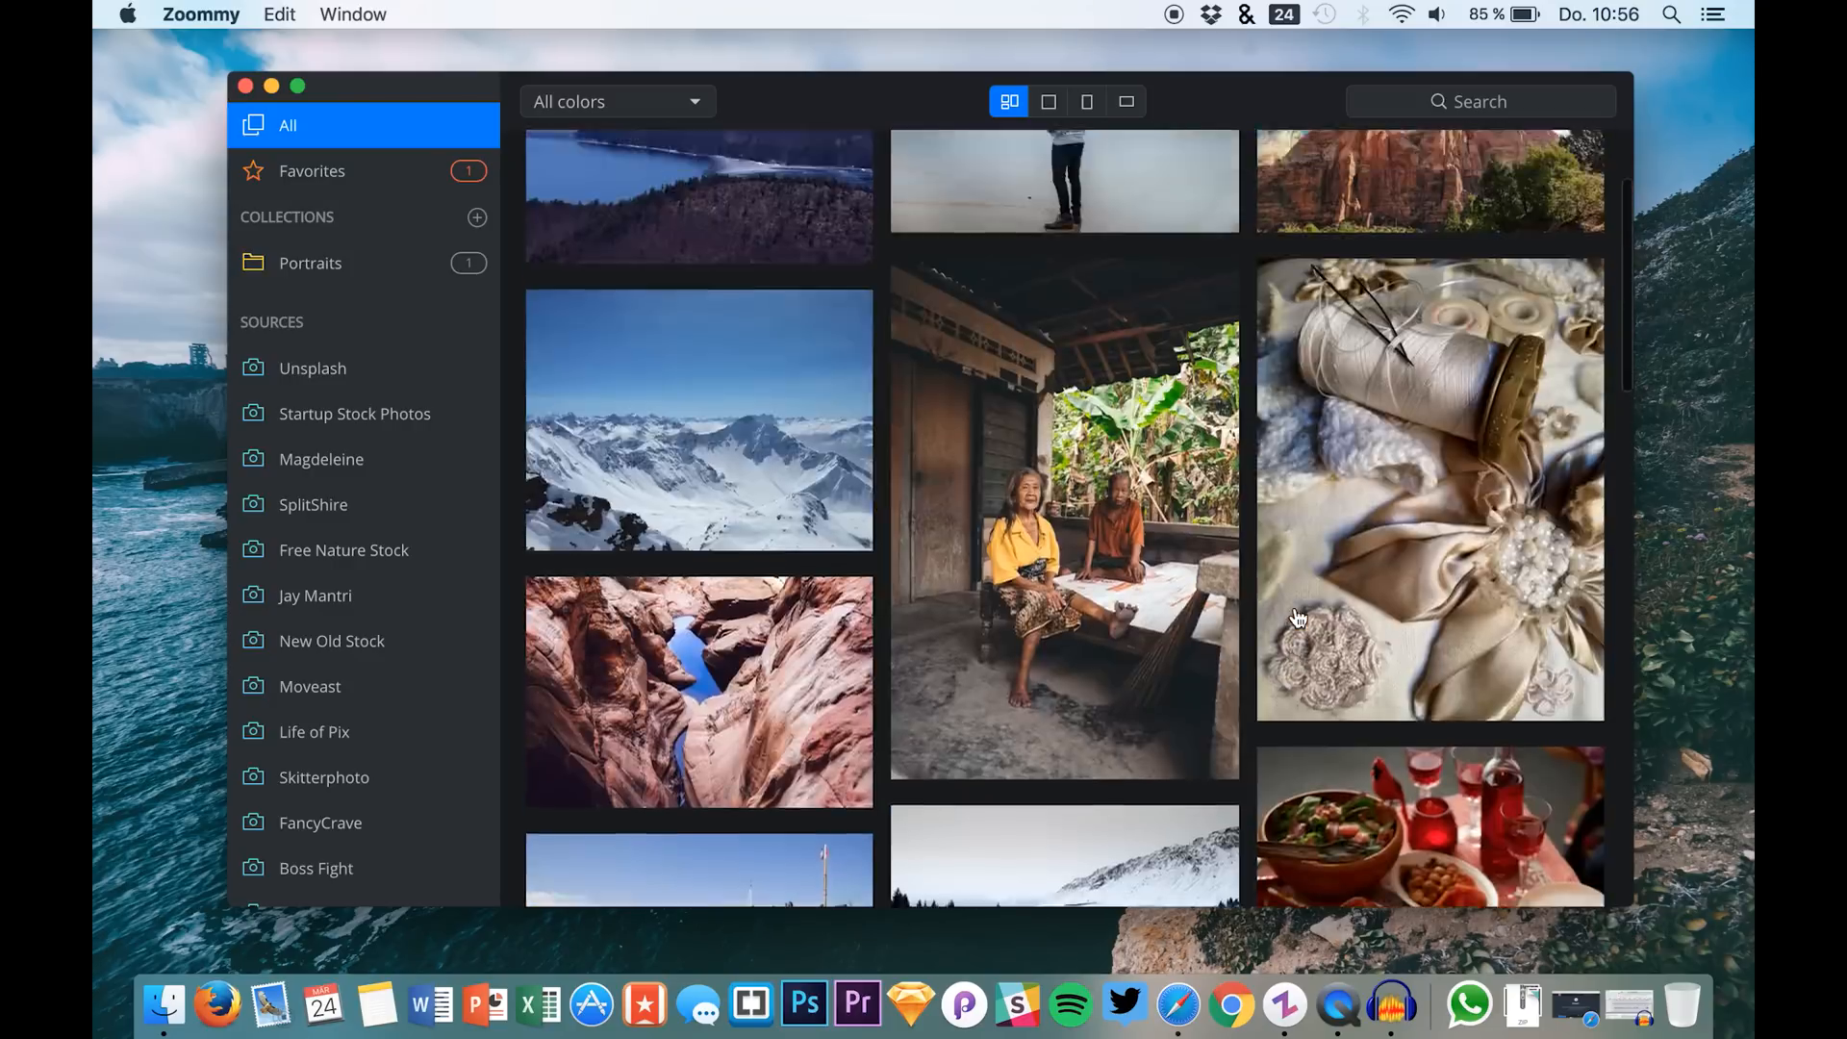
scroll("up", 3)
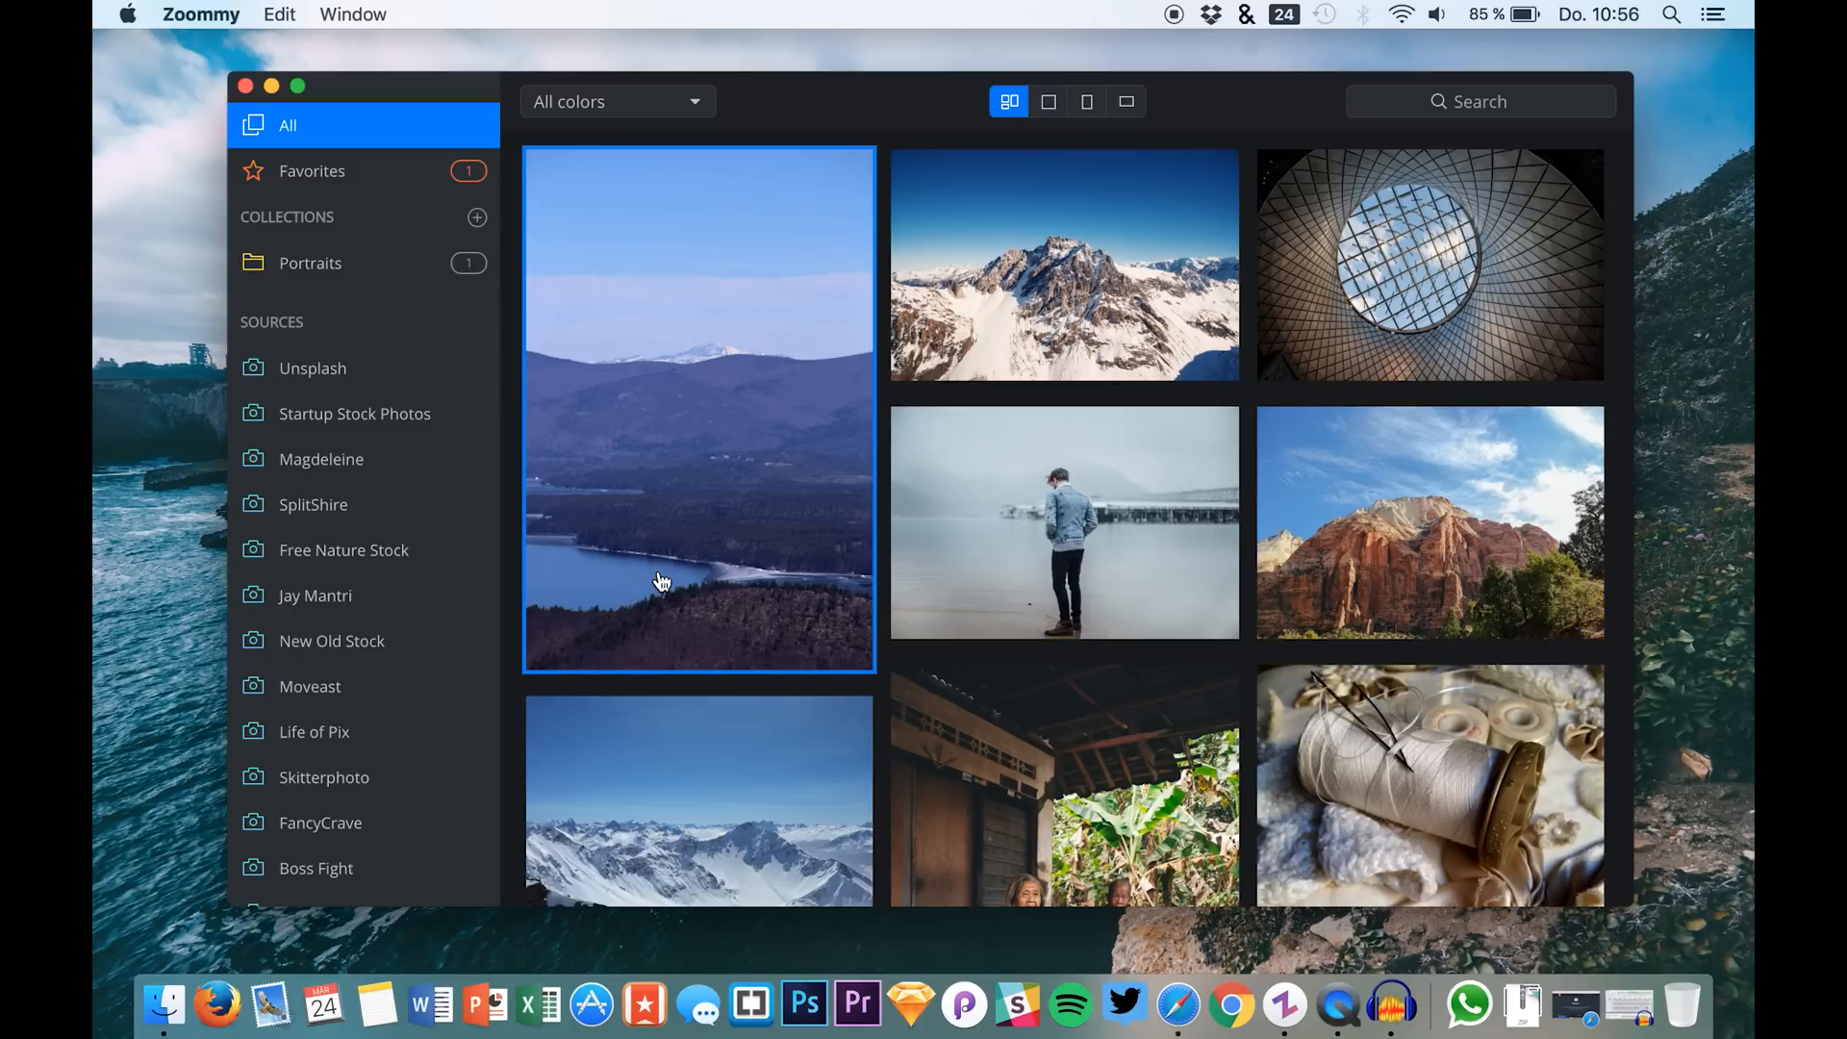
left_click(321, 458)
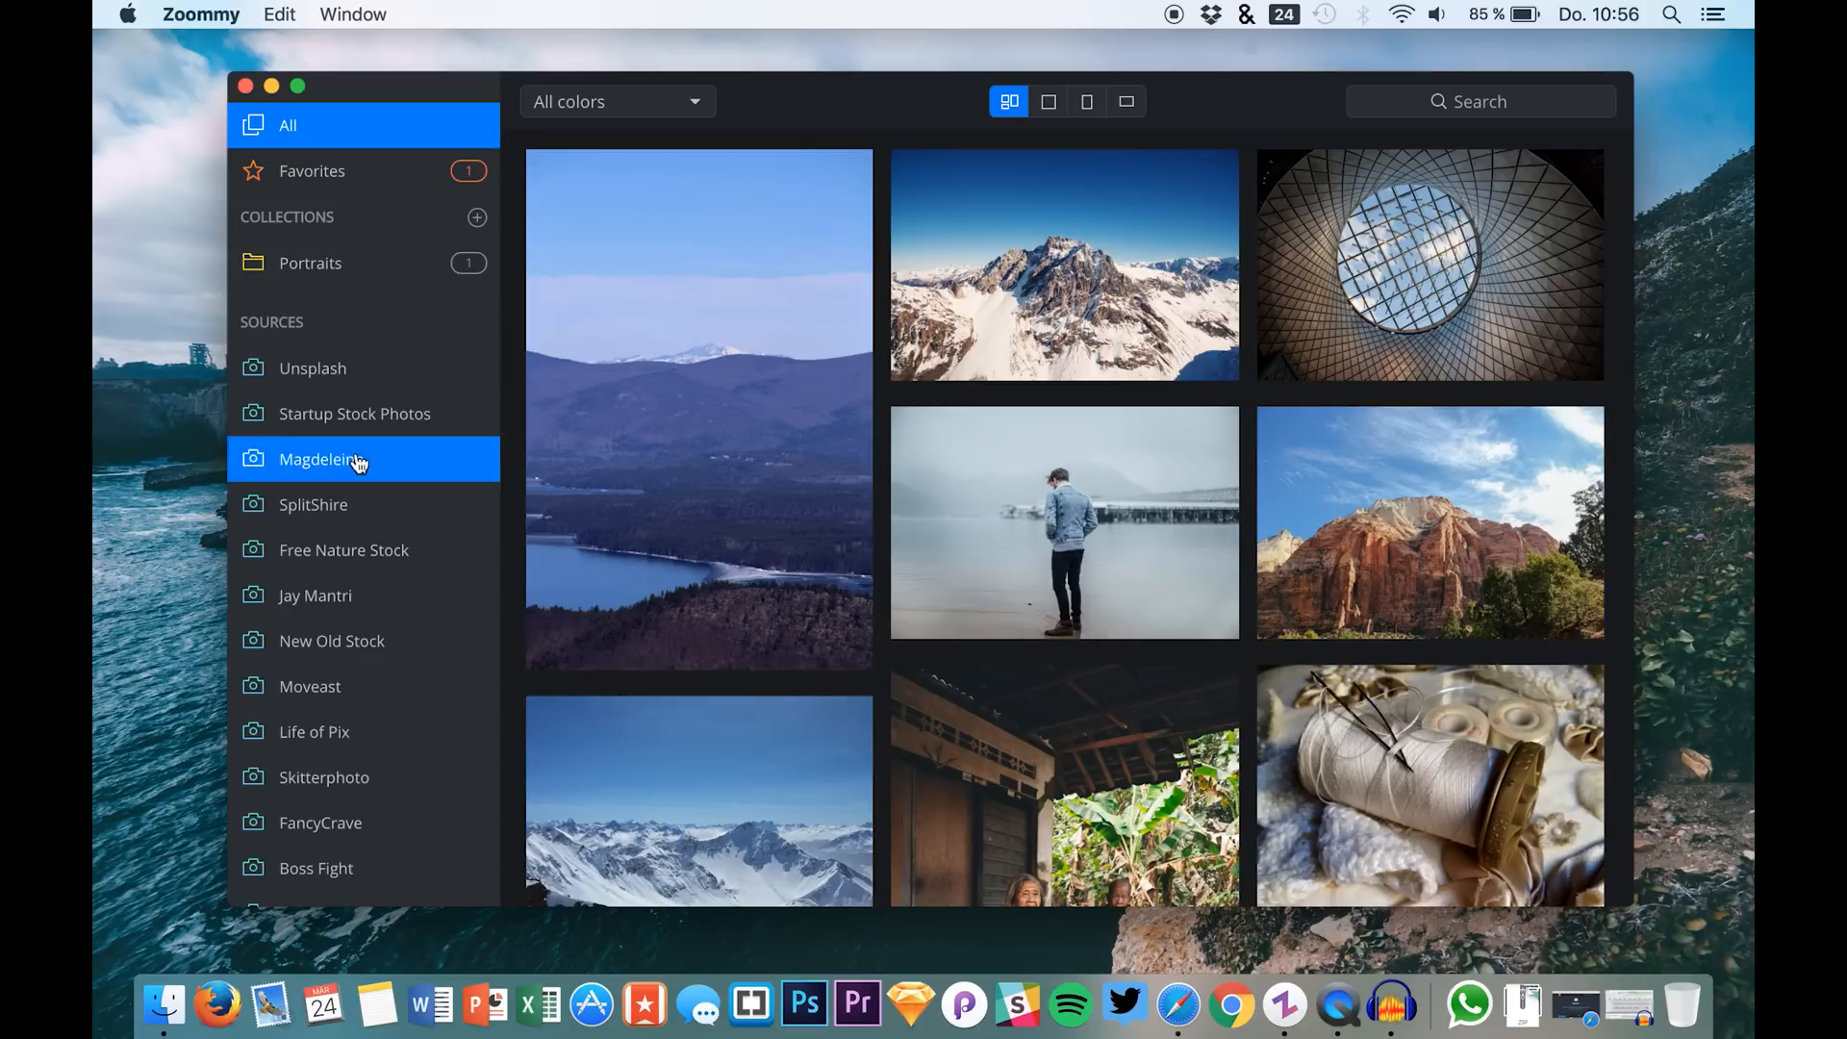
left_click(311, 367)
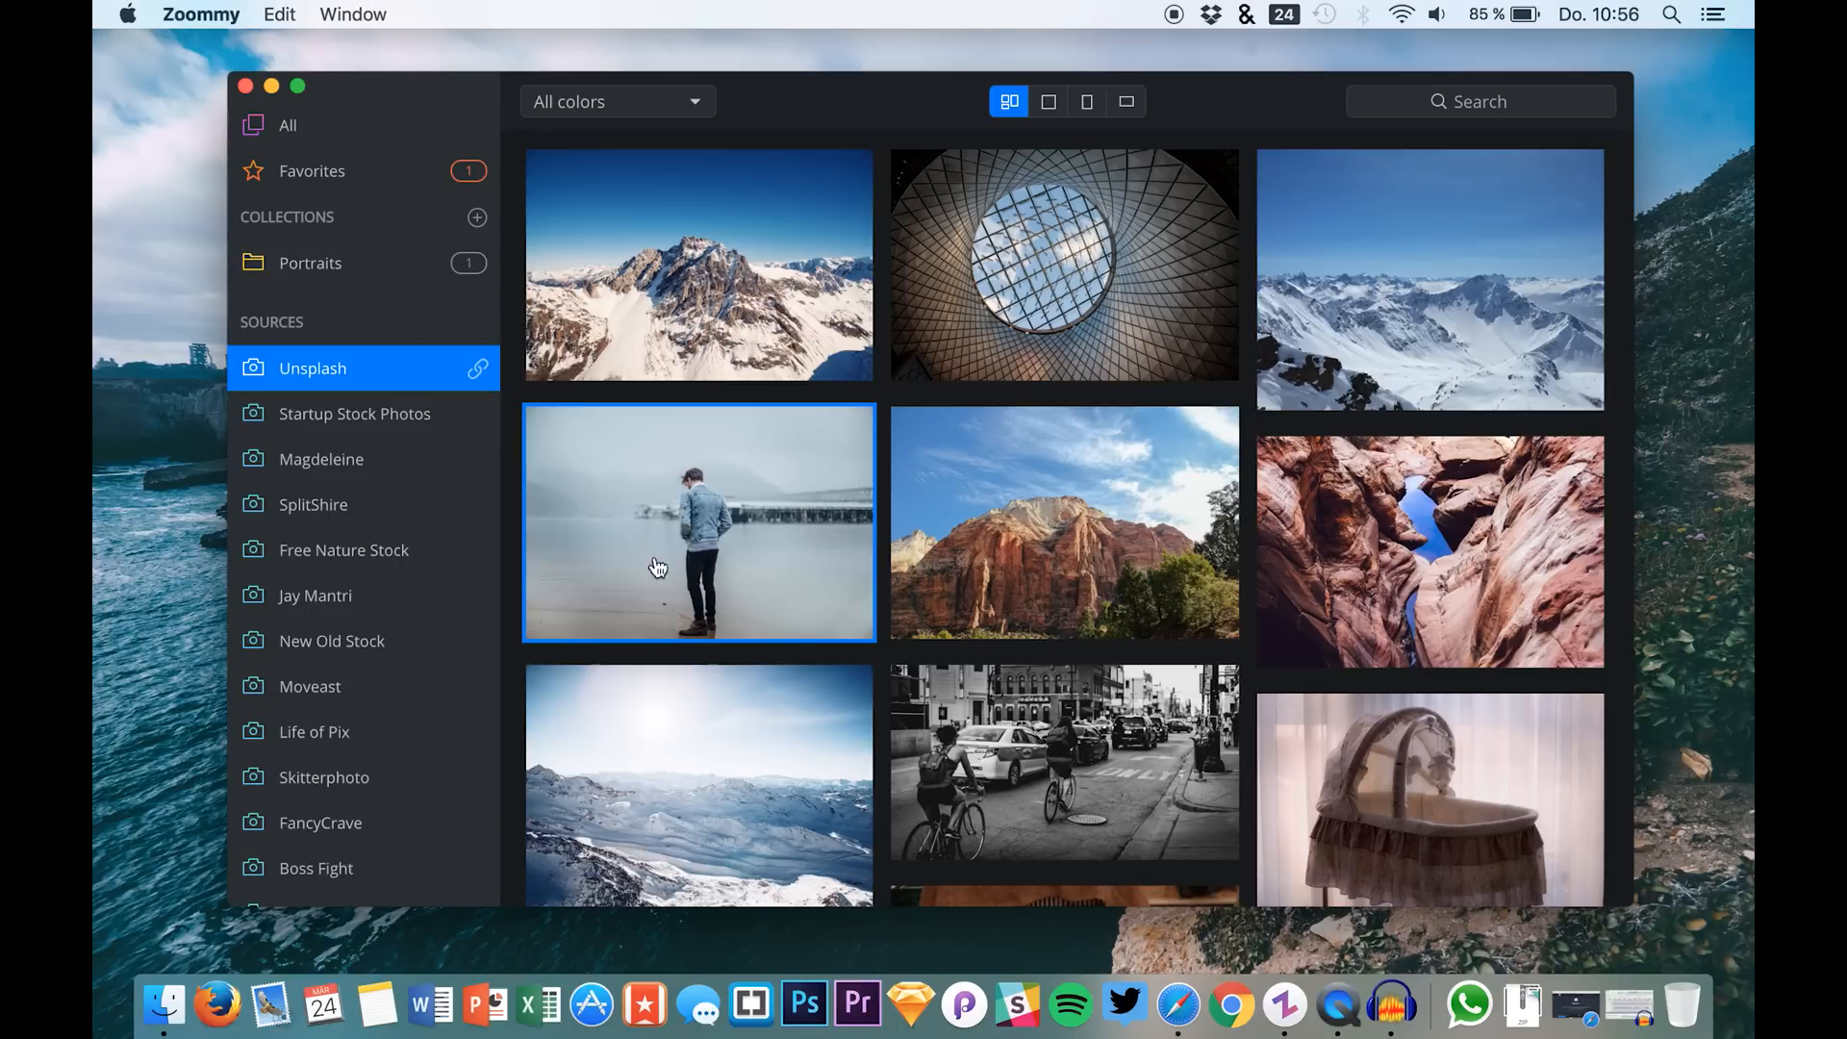
mouse_move(483, 343)
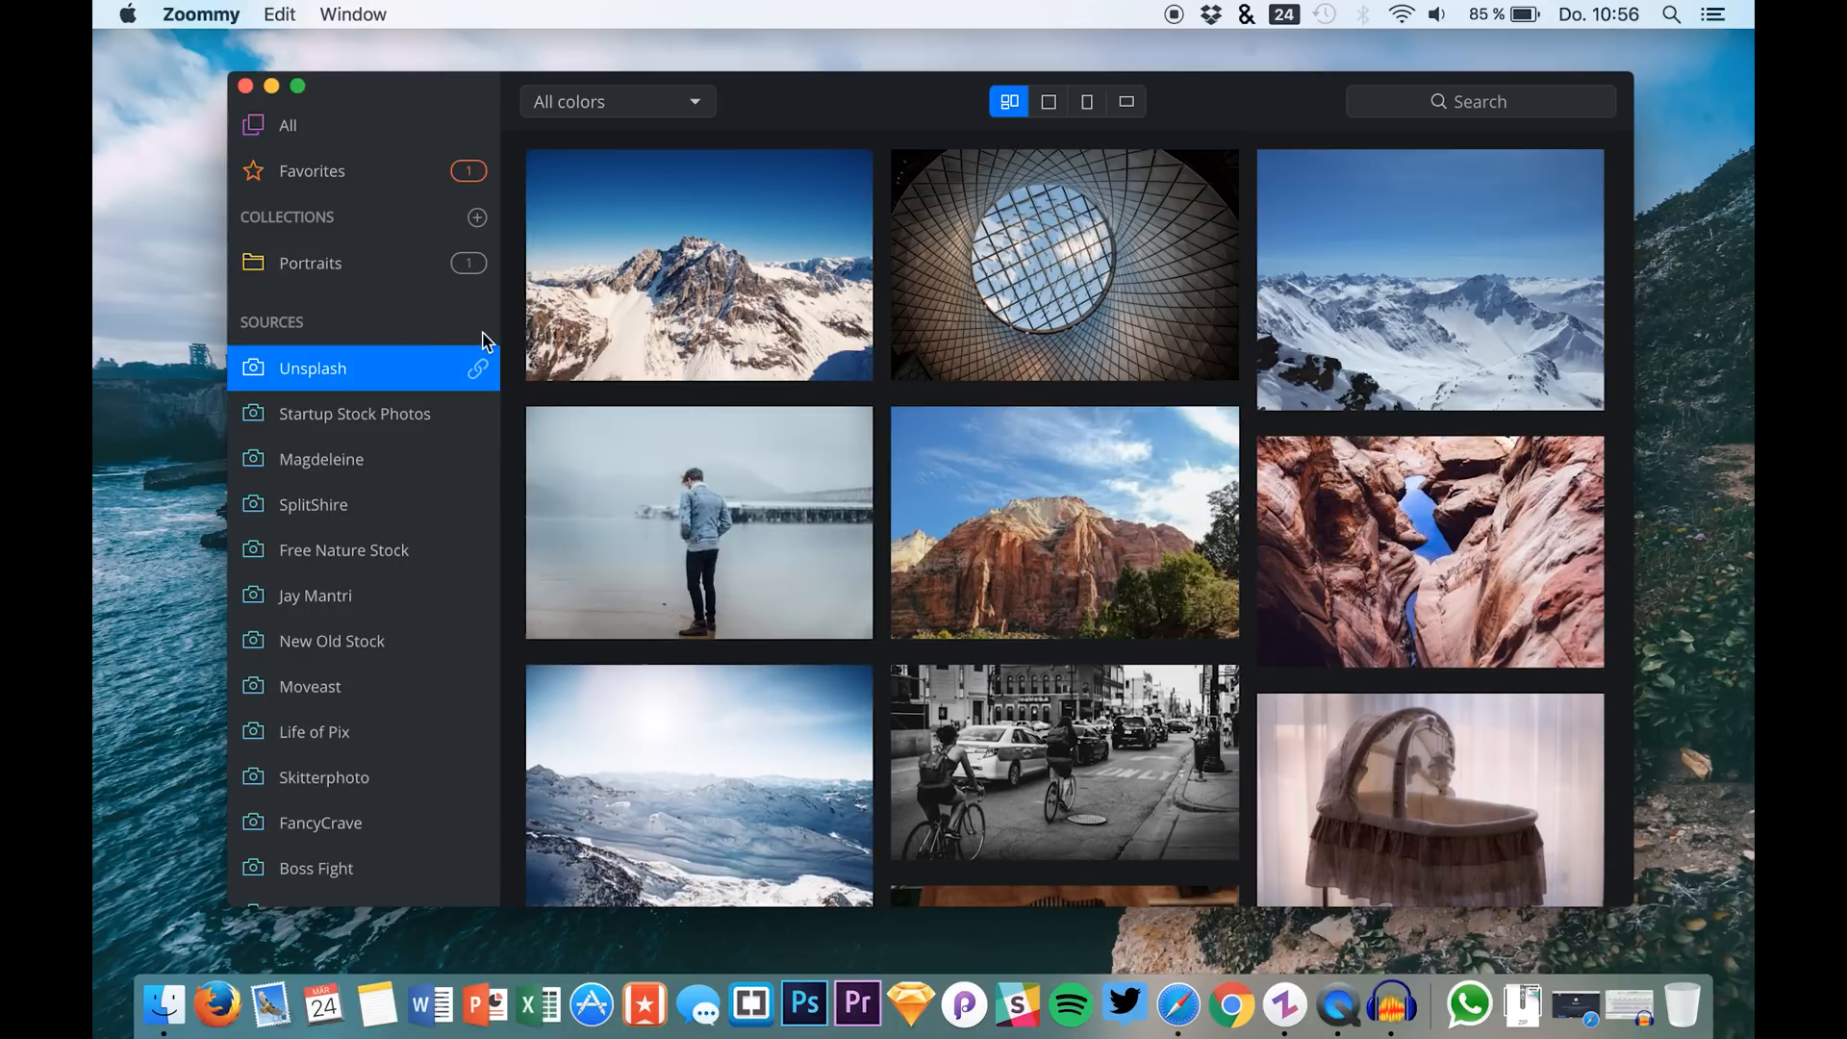
Search all sources for 'portrait' and scroll through the 56 matching photos.
left_click(287, 125)
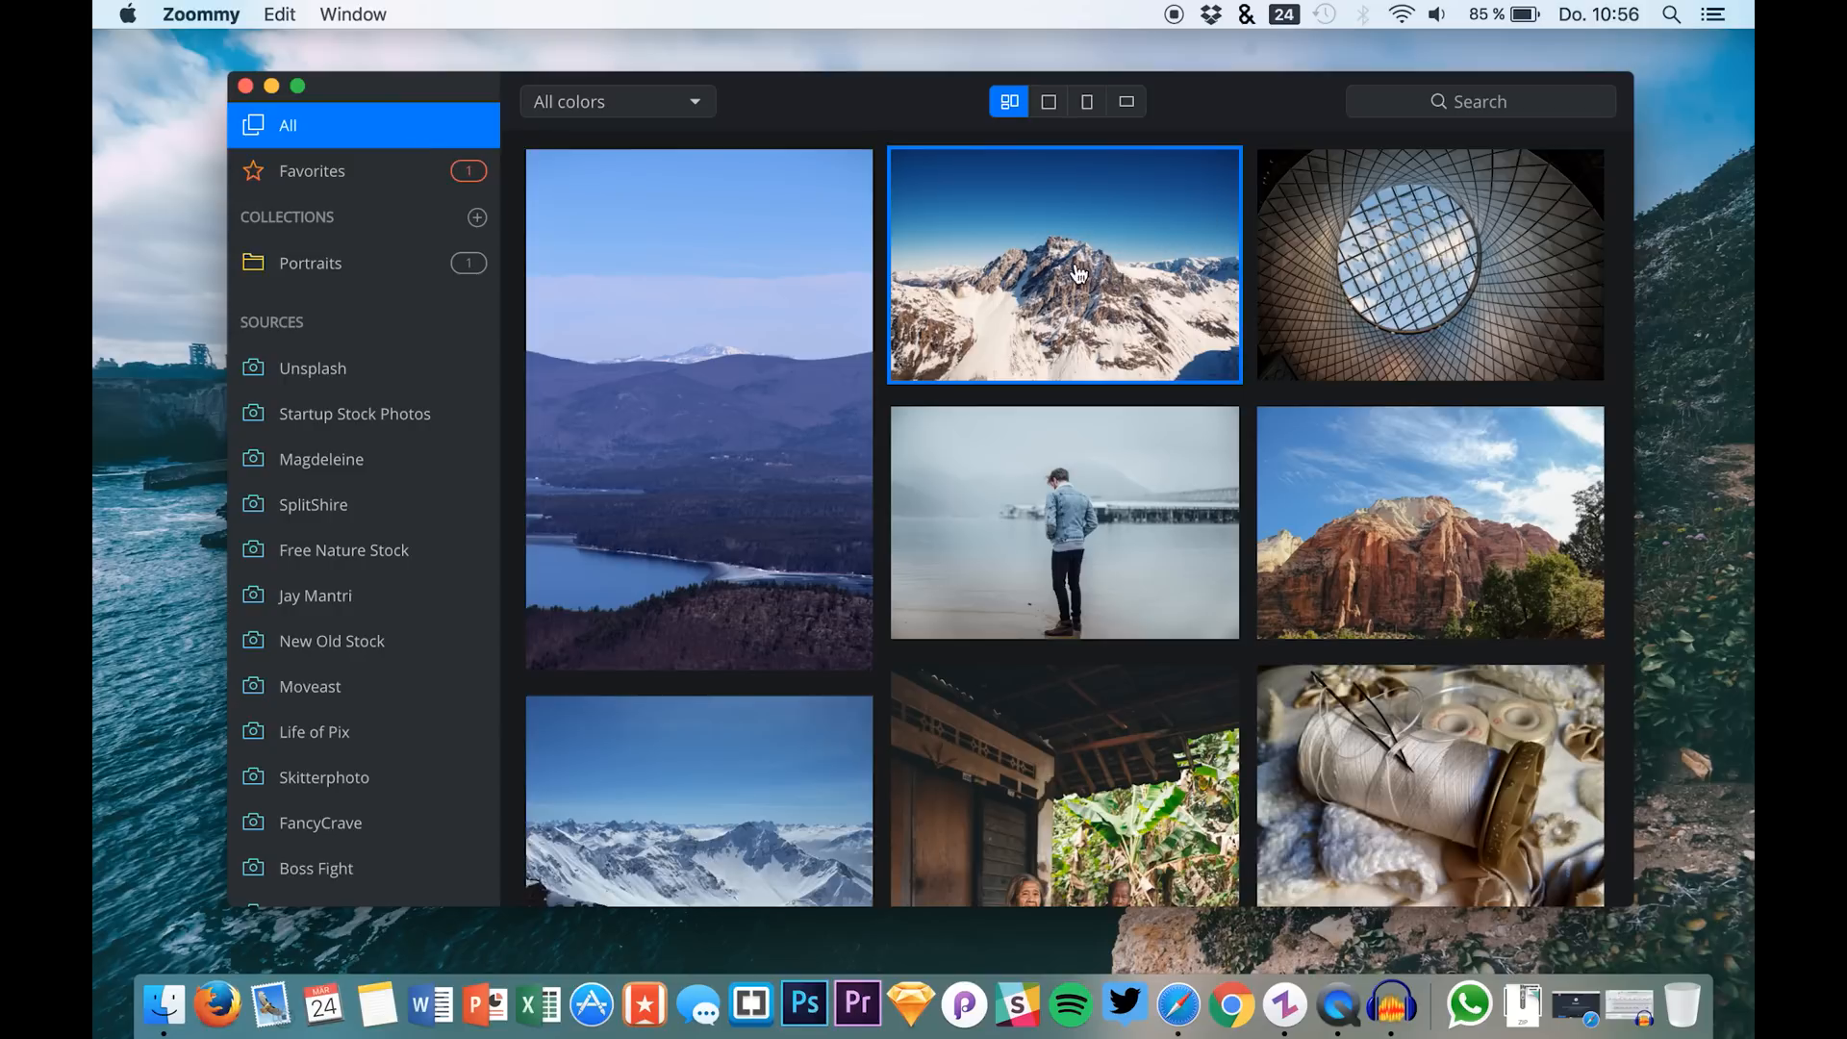
type("por")
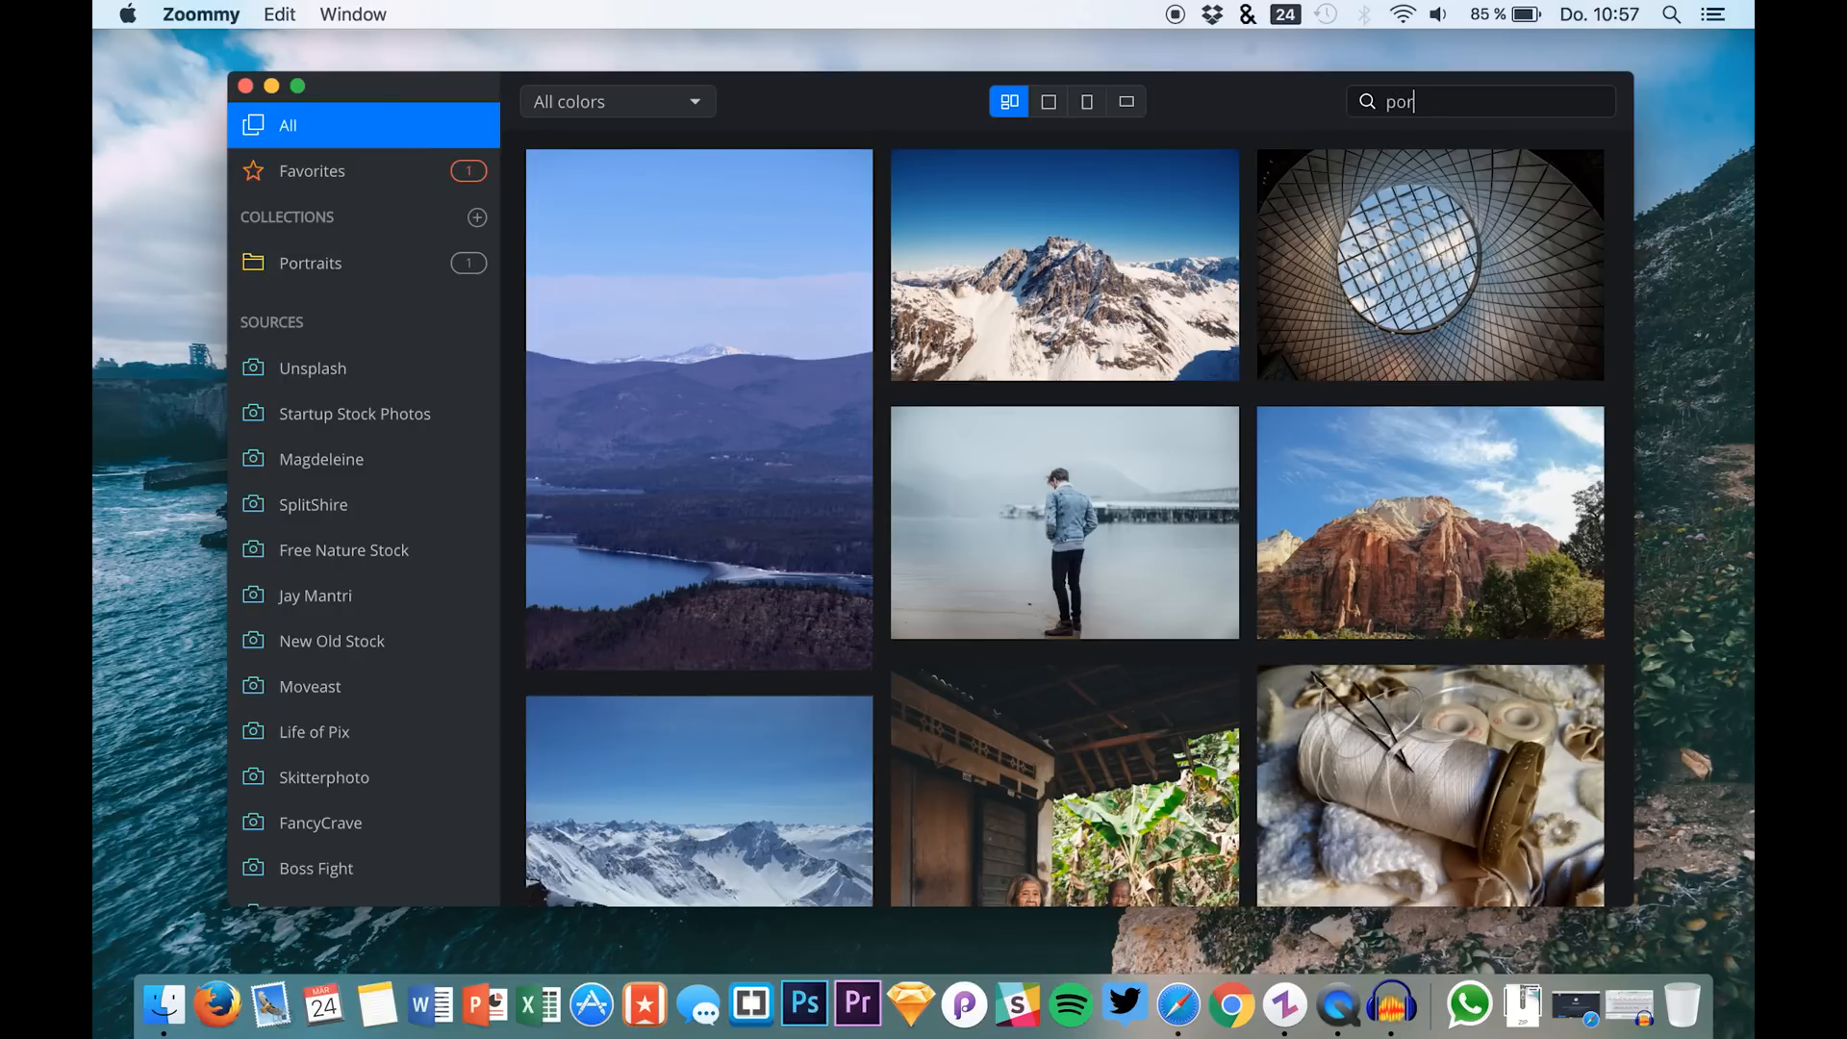
key("Return")
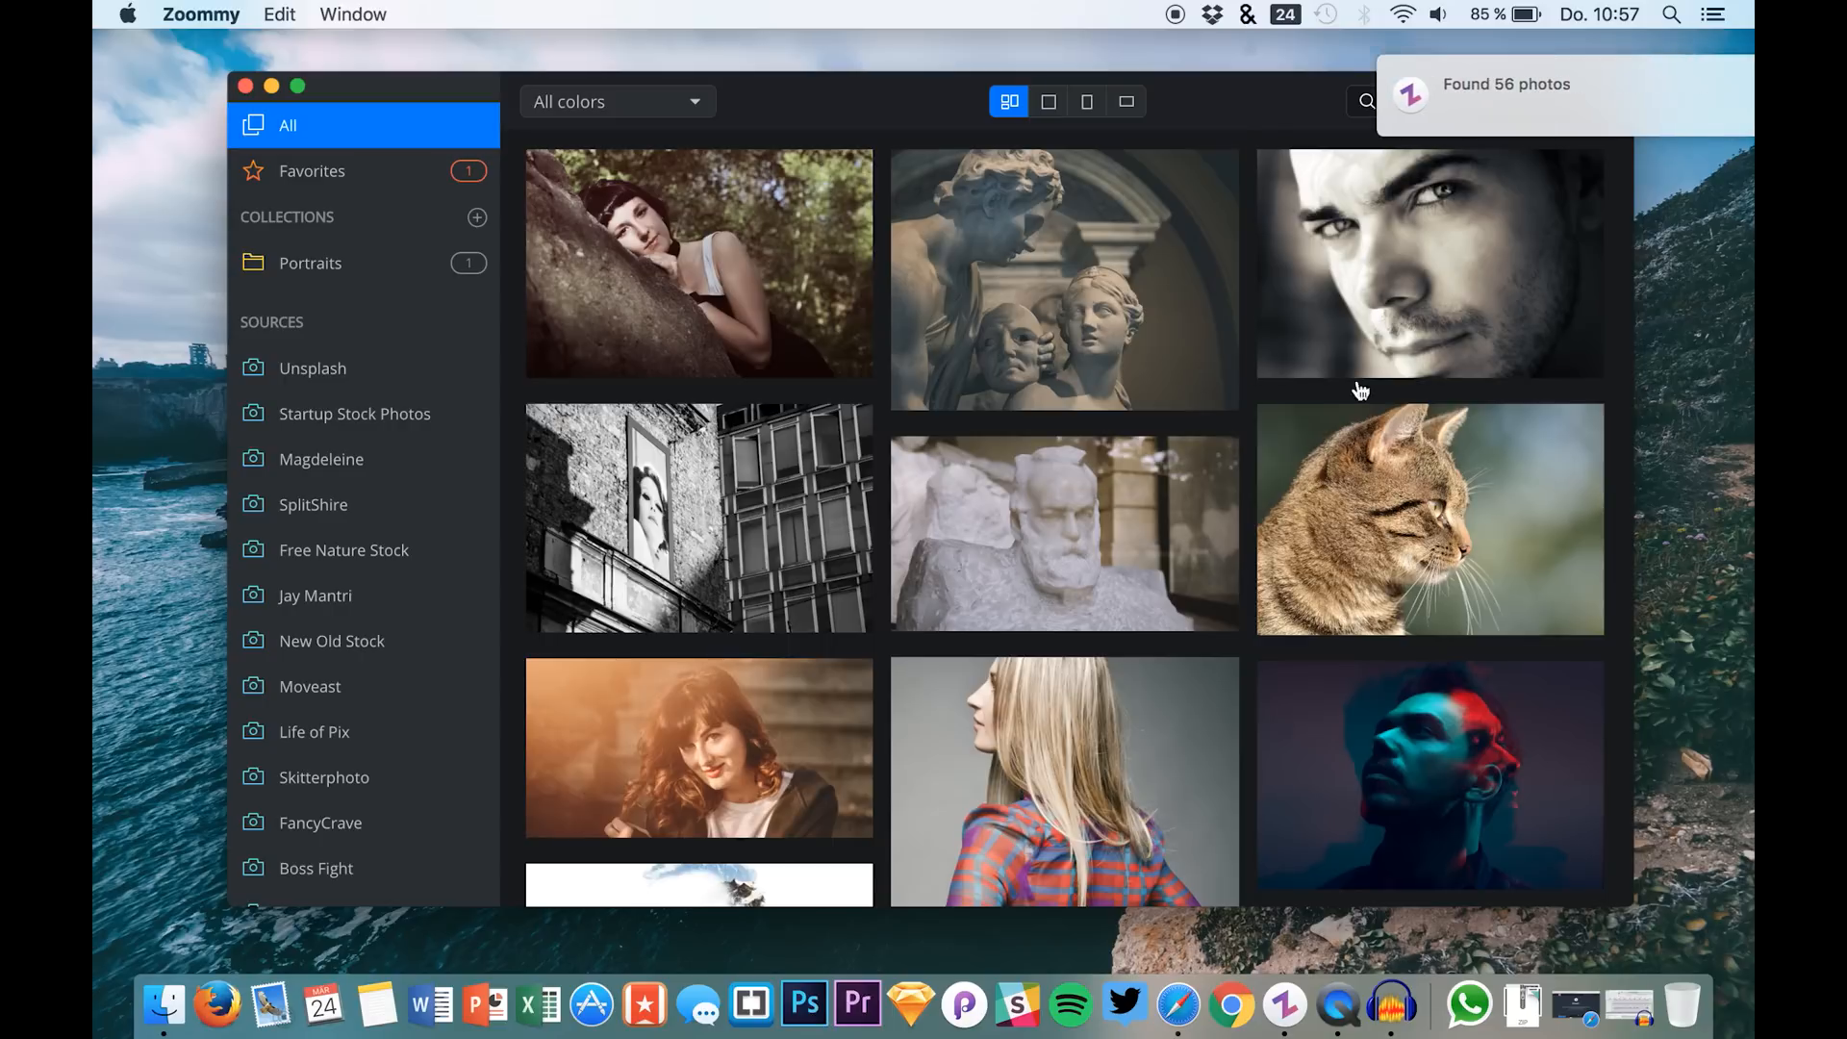
scroll("down", 3)
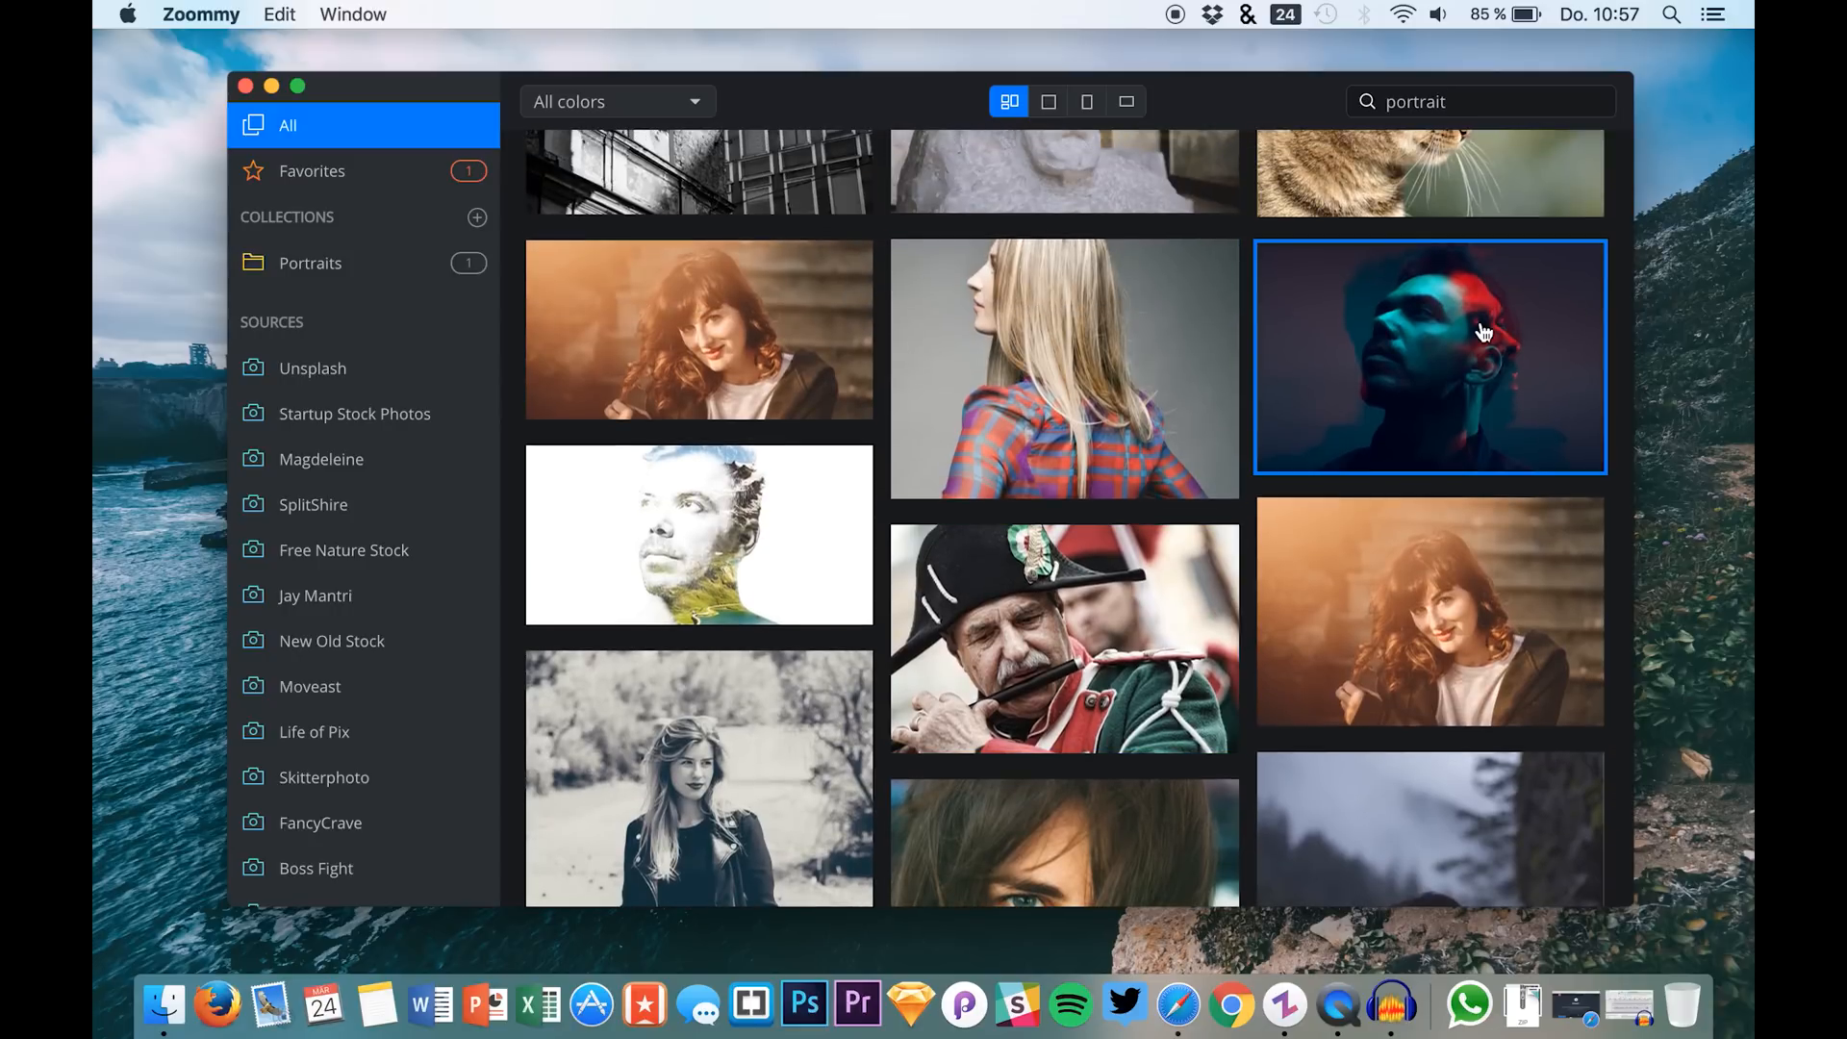
Open the red-and-blue lit portrait and mark it as a favorite, raising Favorites to 2.
left_click(1430, 354)
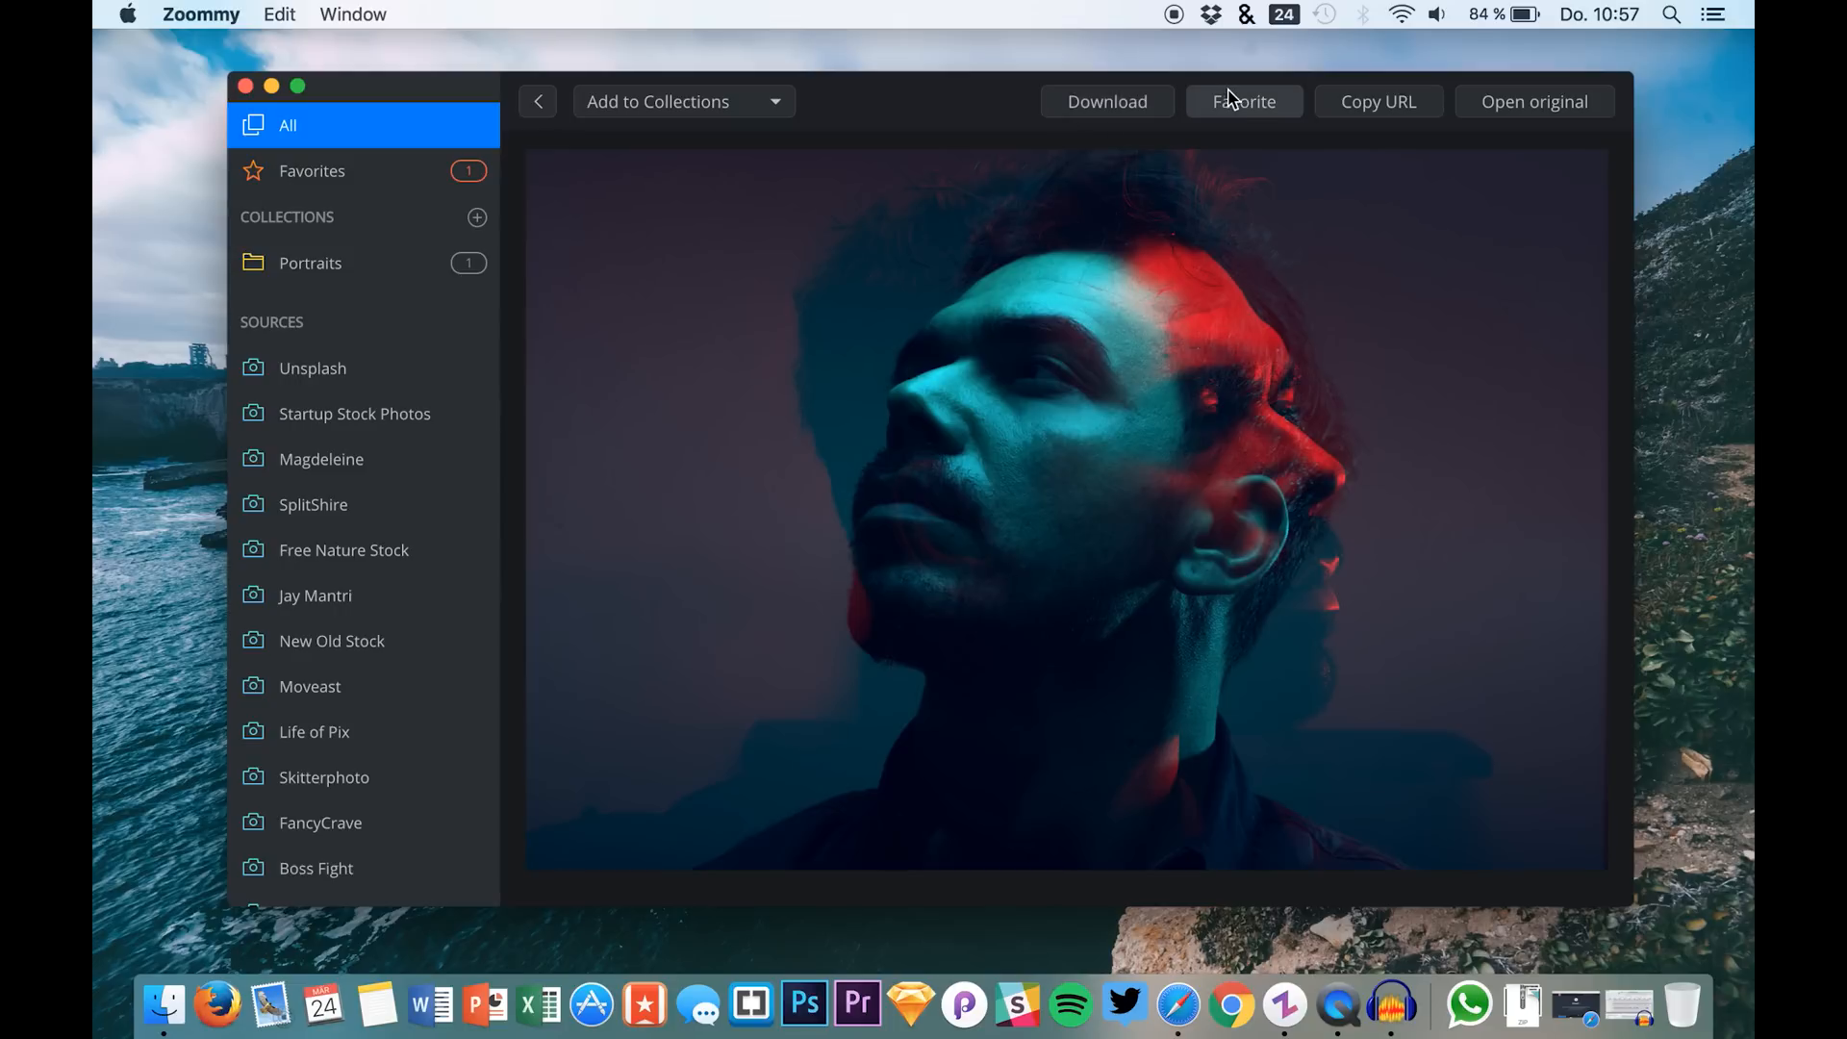
left_click(1243, 102)
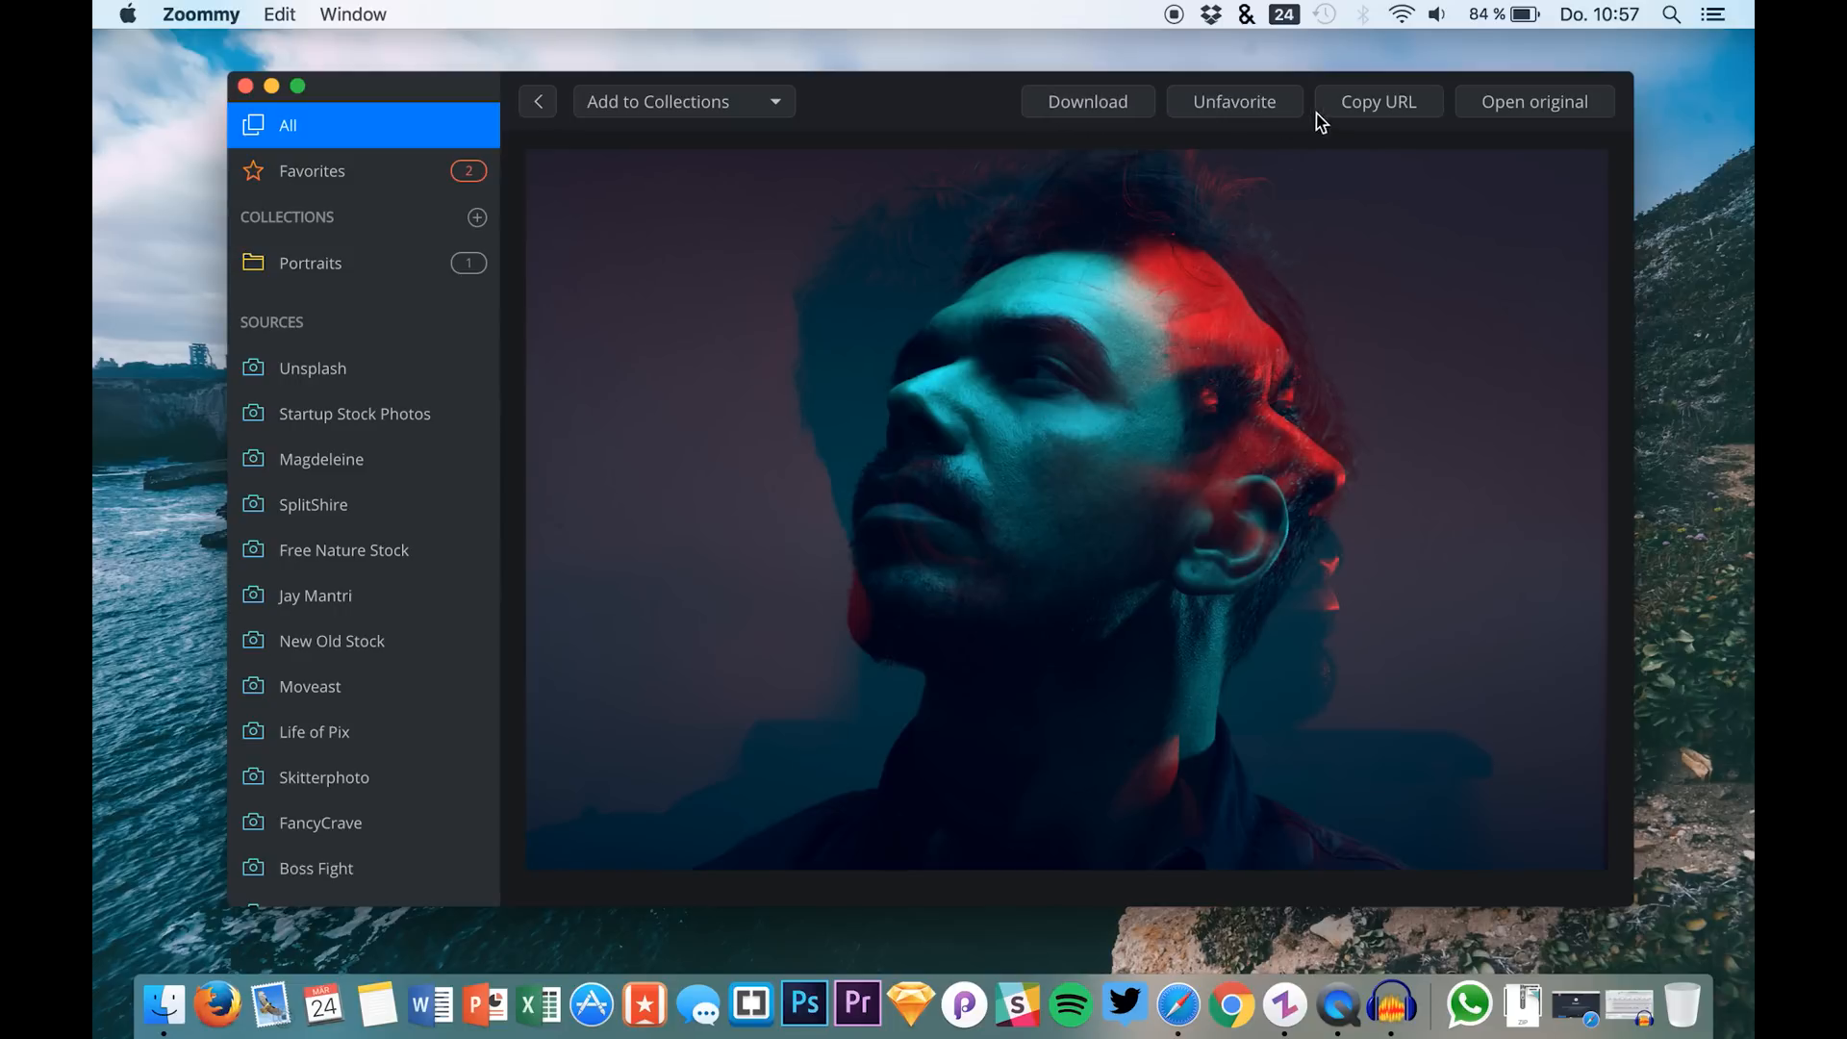
mouse_move(907, 193)
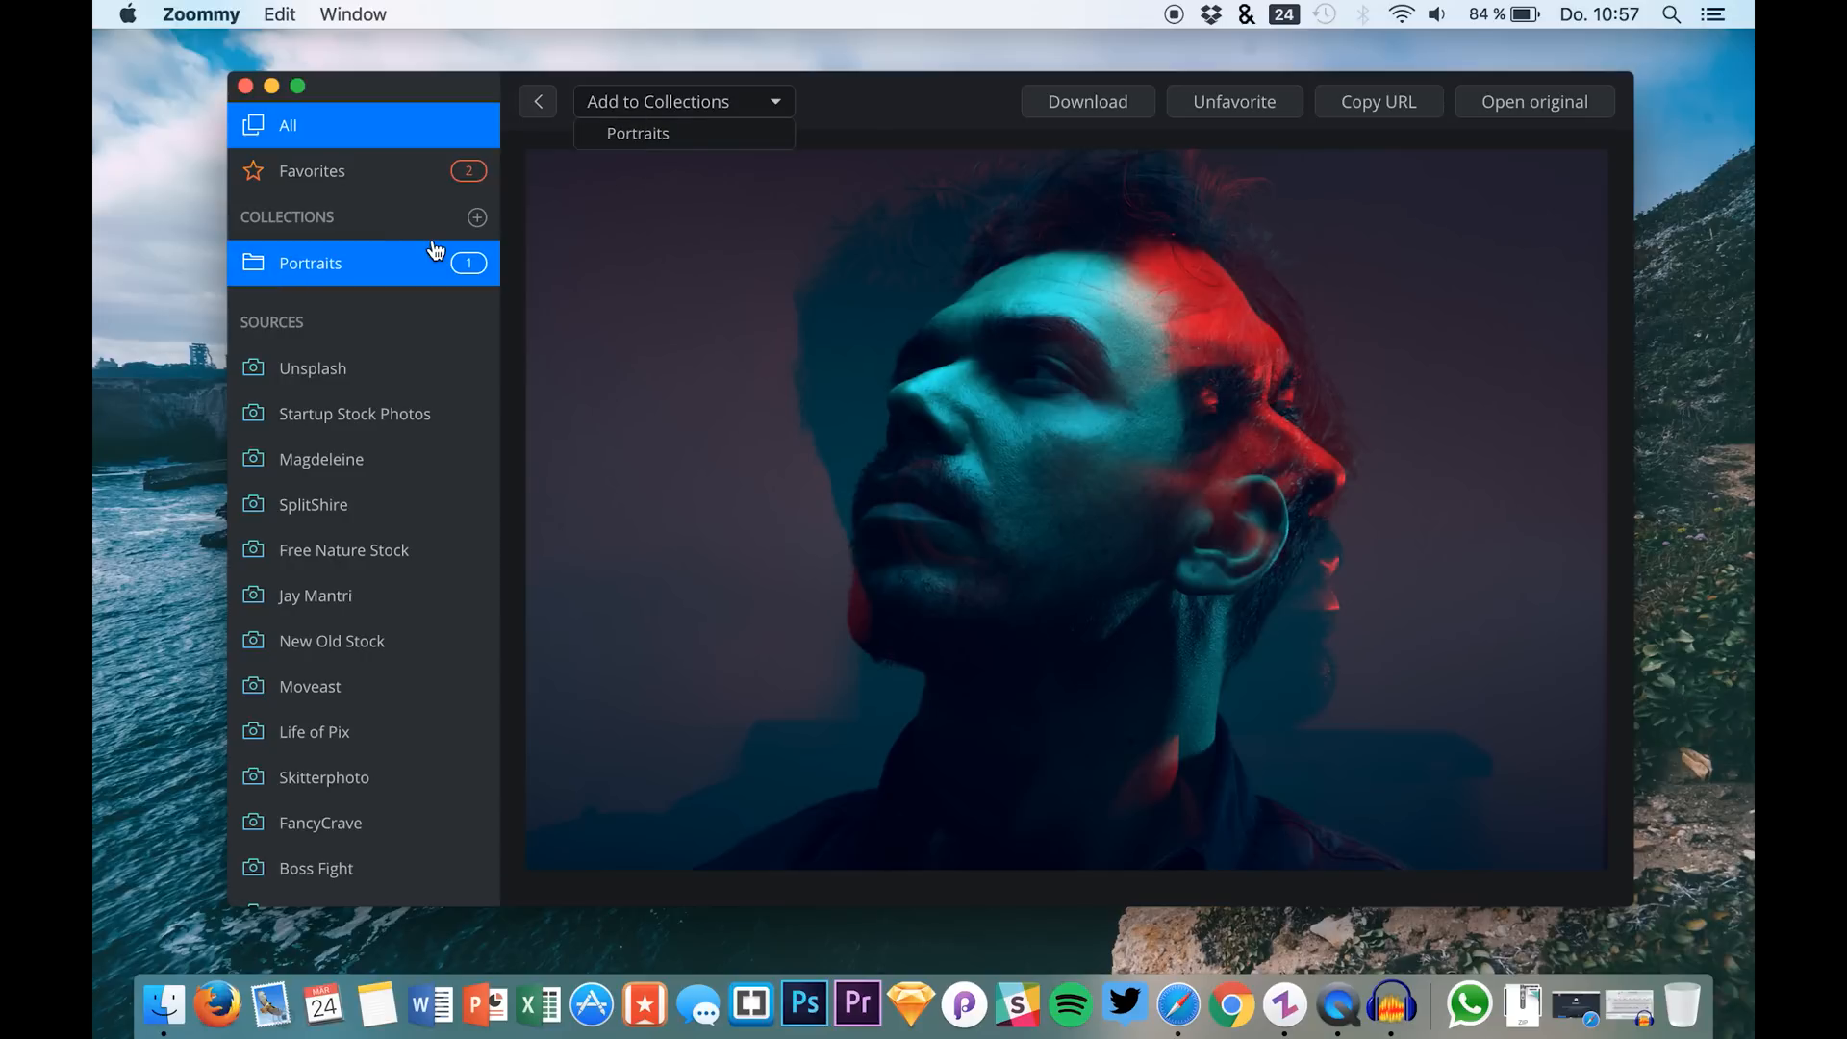
Create a new collection named Red from the Add to Collections menu.
left_click(477, 218)
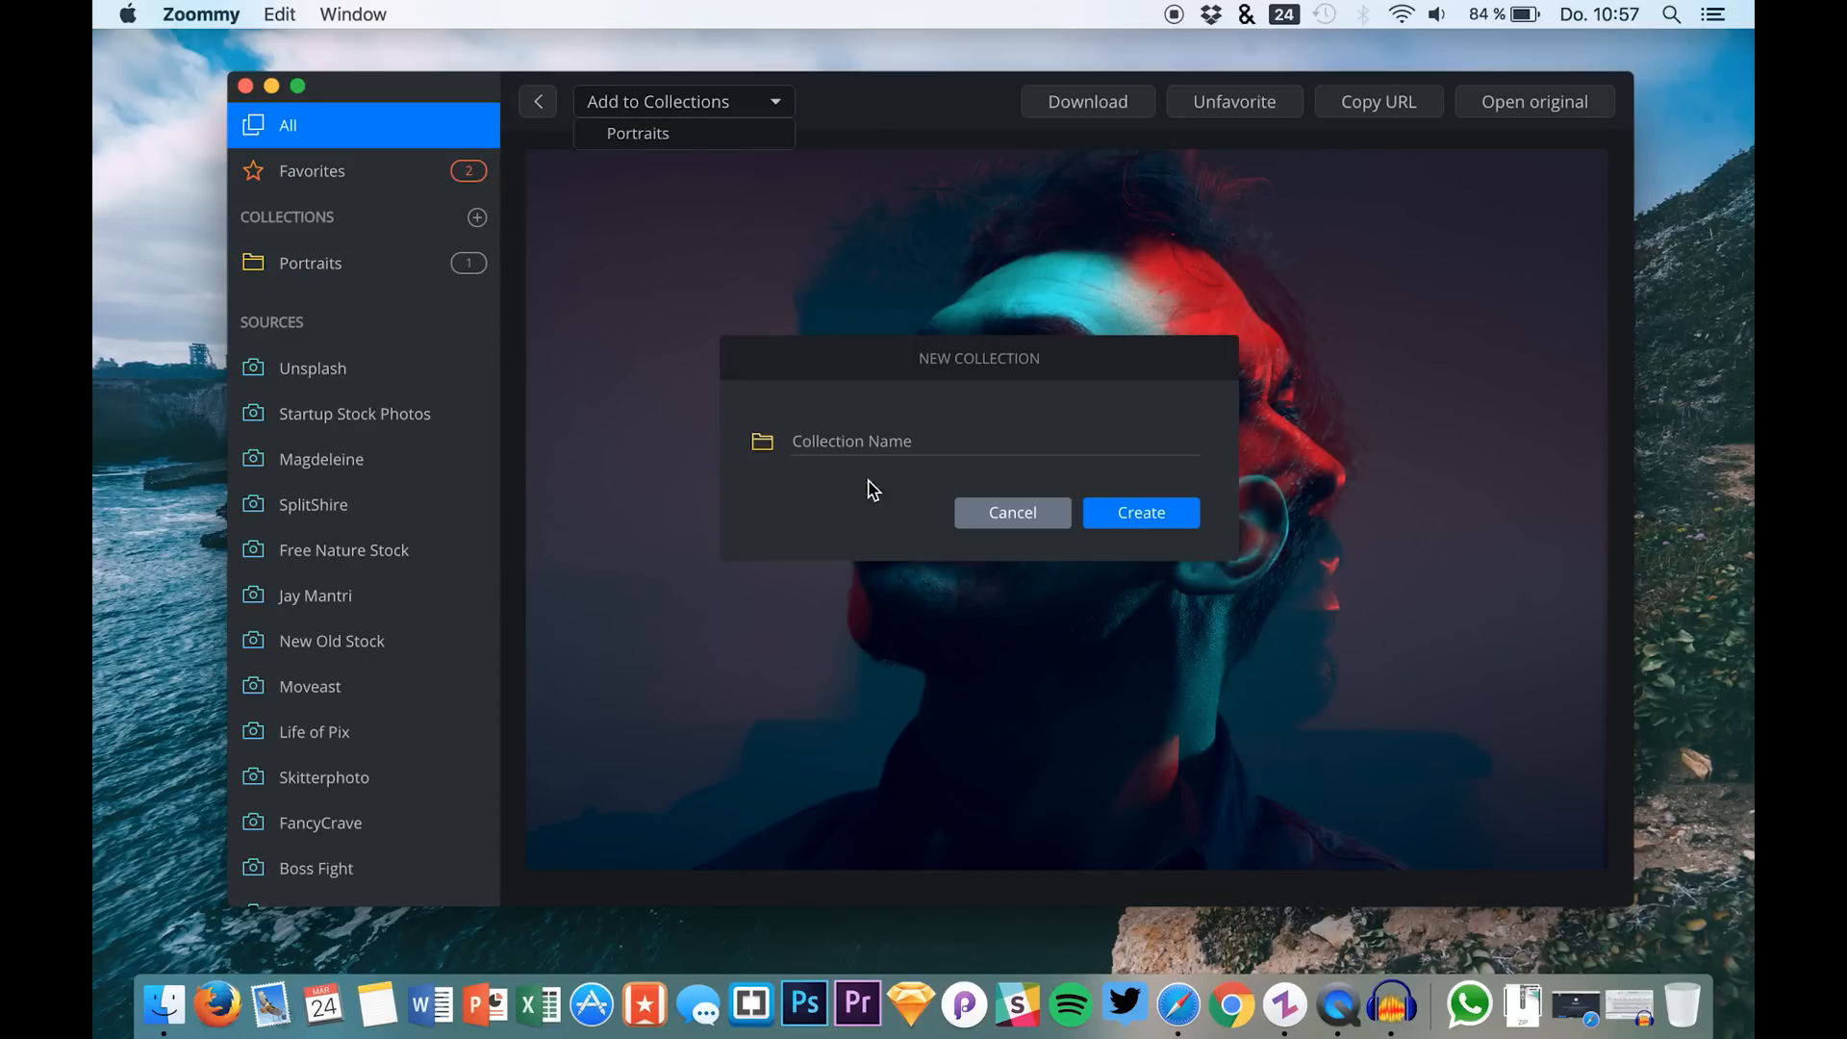
type("Red")
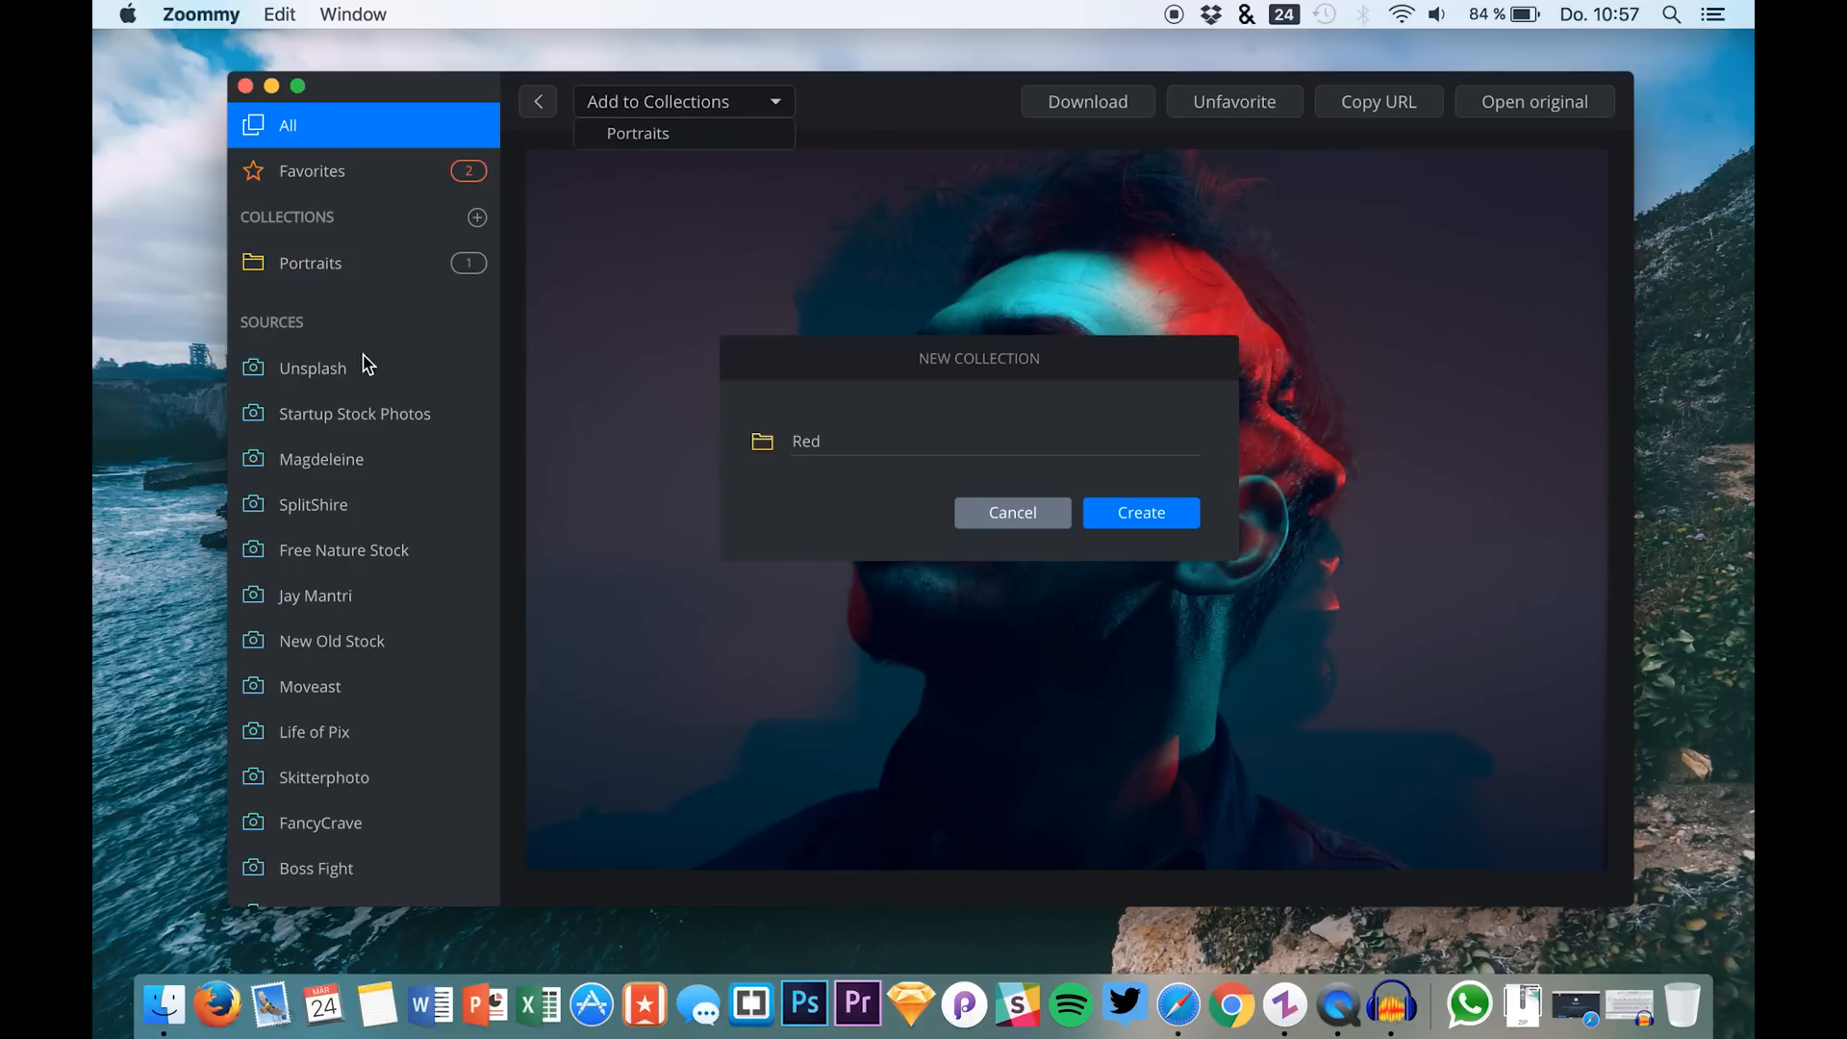
left_click(1139, 511)
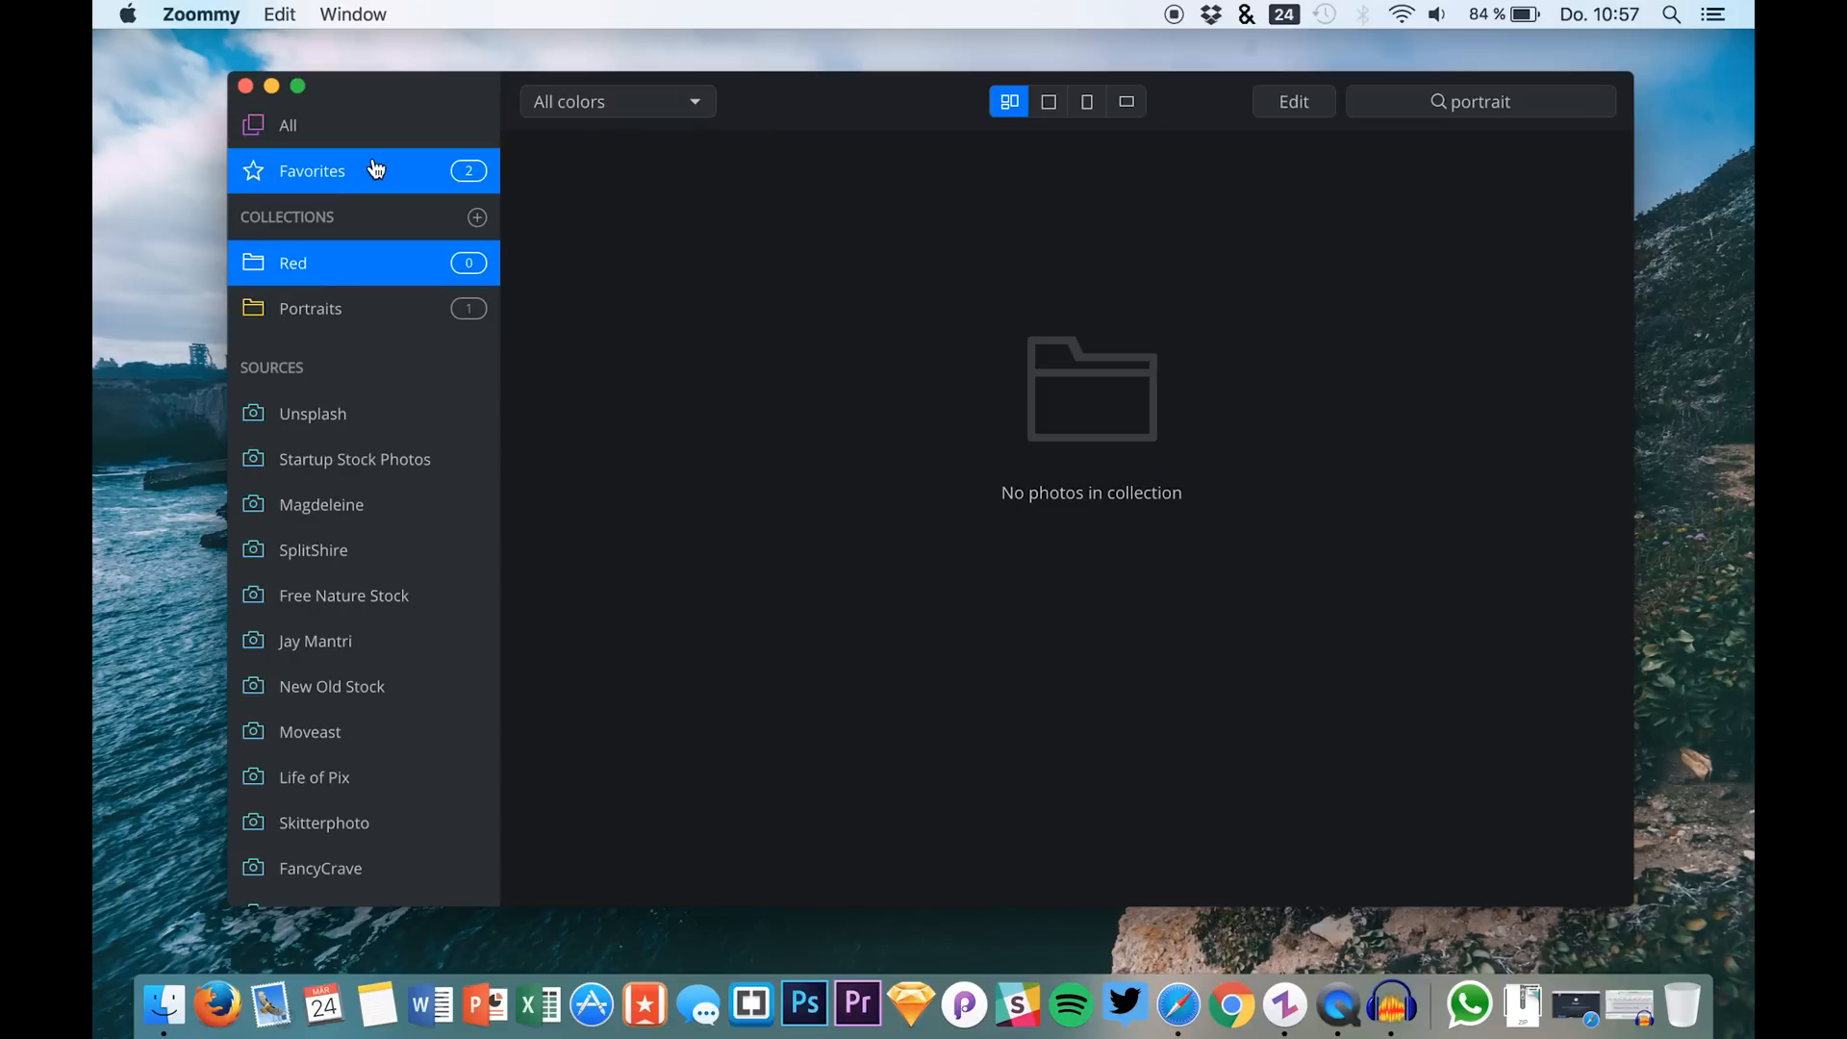
Search 'portrait' again, reopen the red-and-blue lit portrait and add it to Red.
left_click(287, 125)
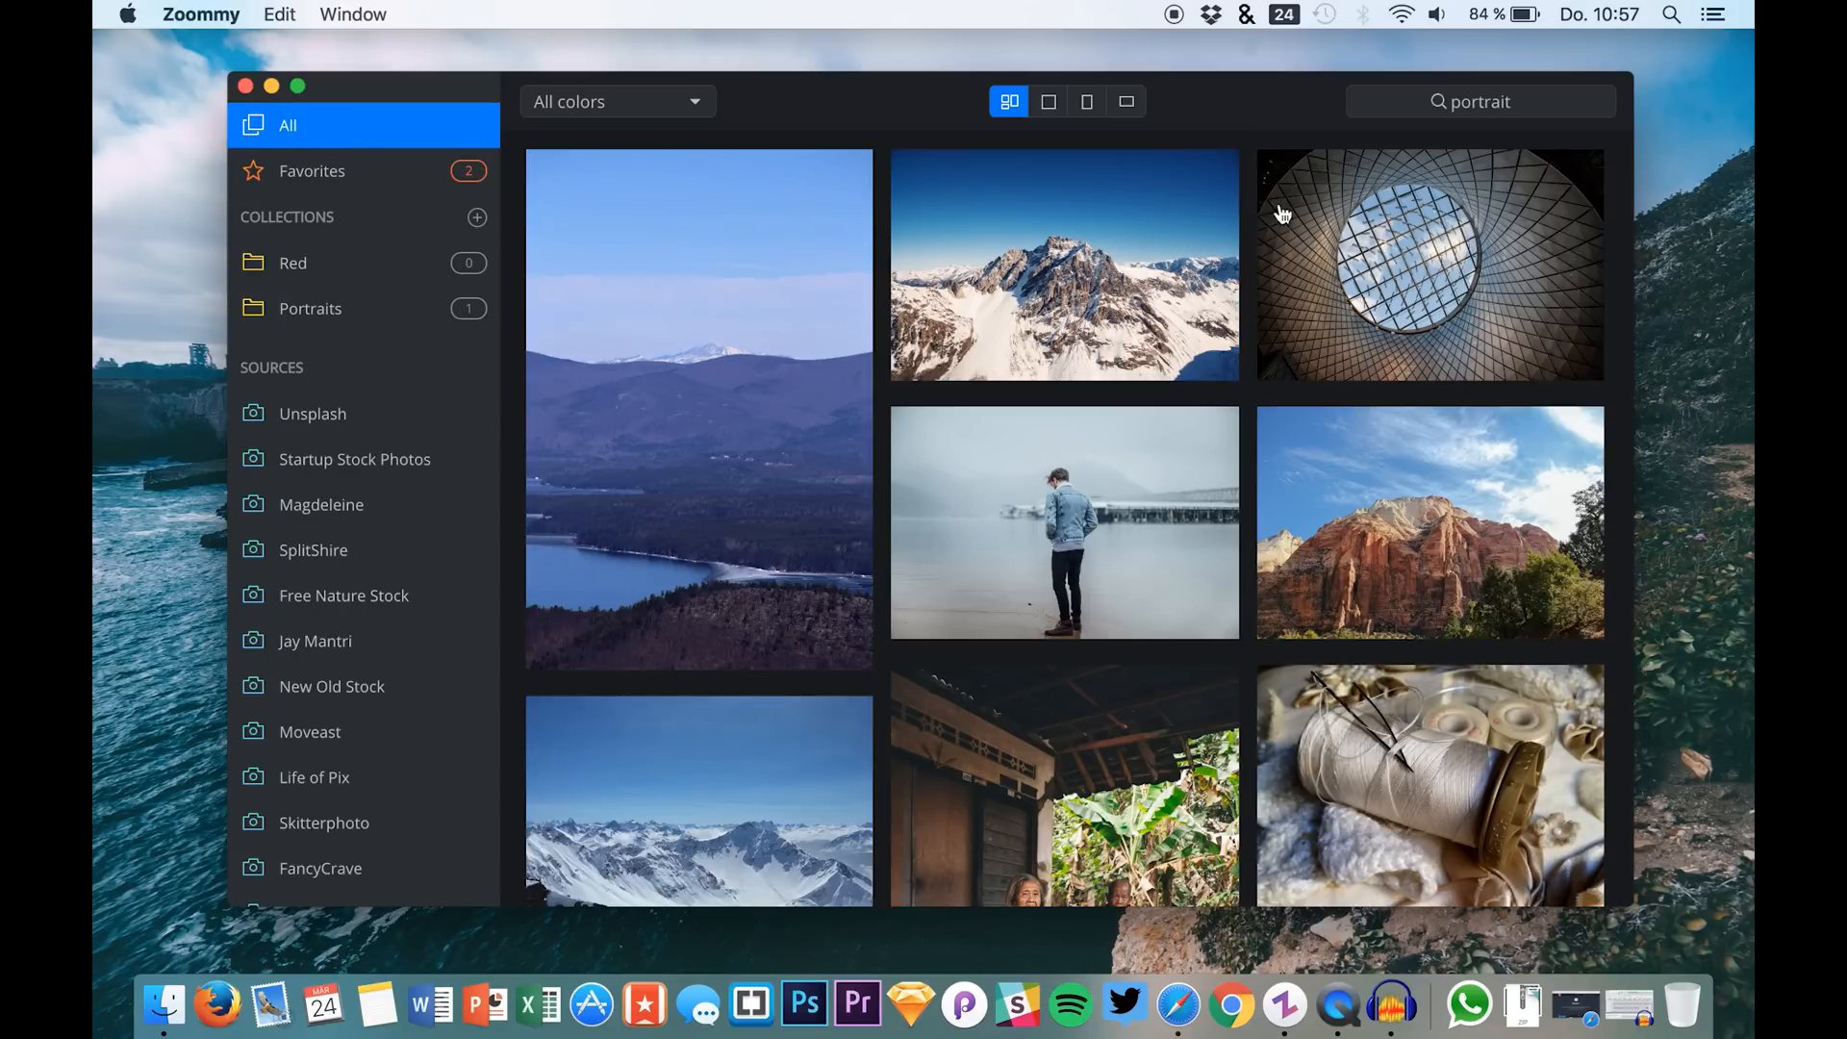
key("Return")
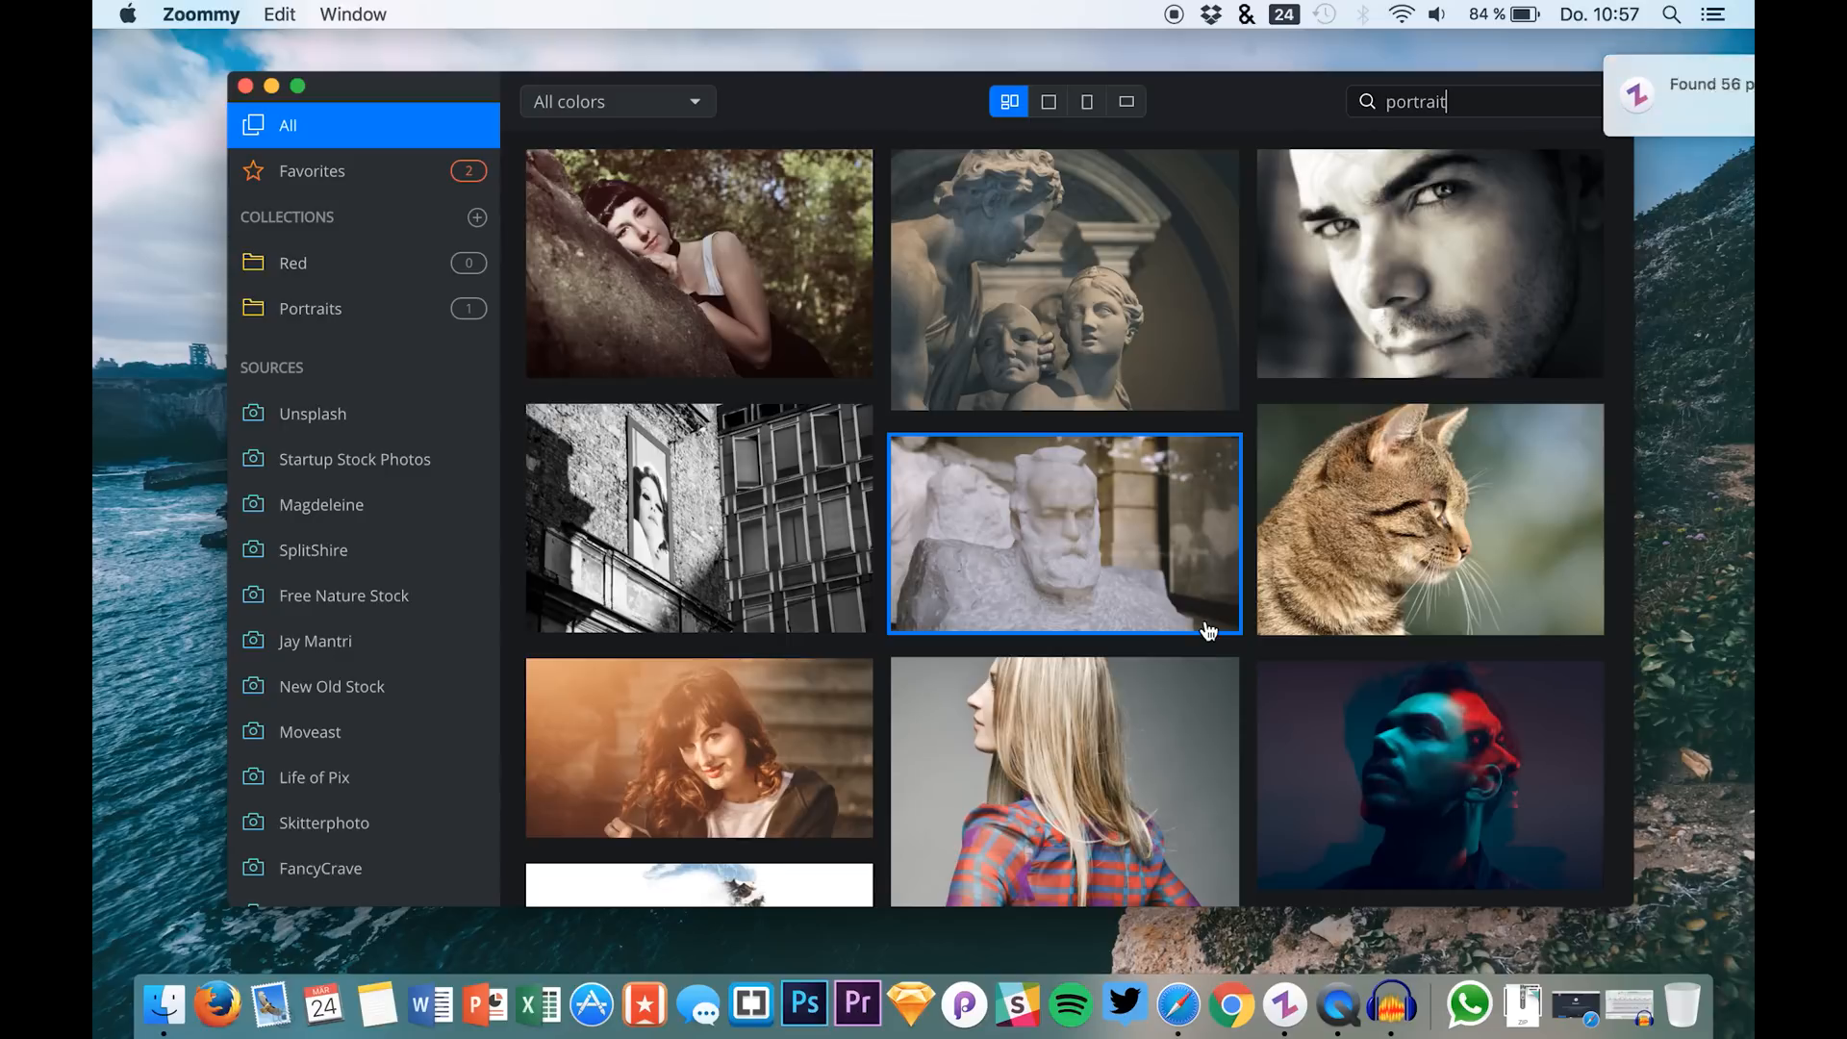
left_click(1430, 773)
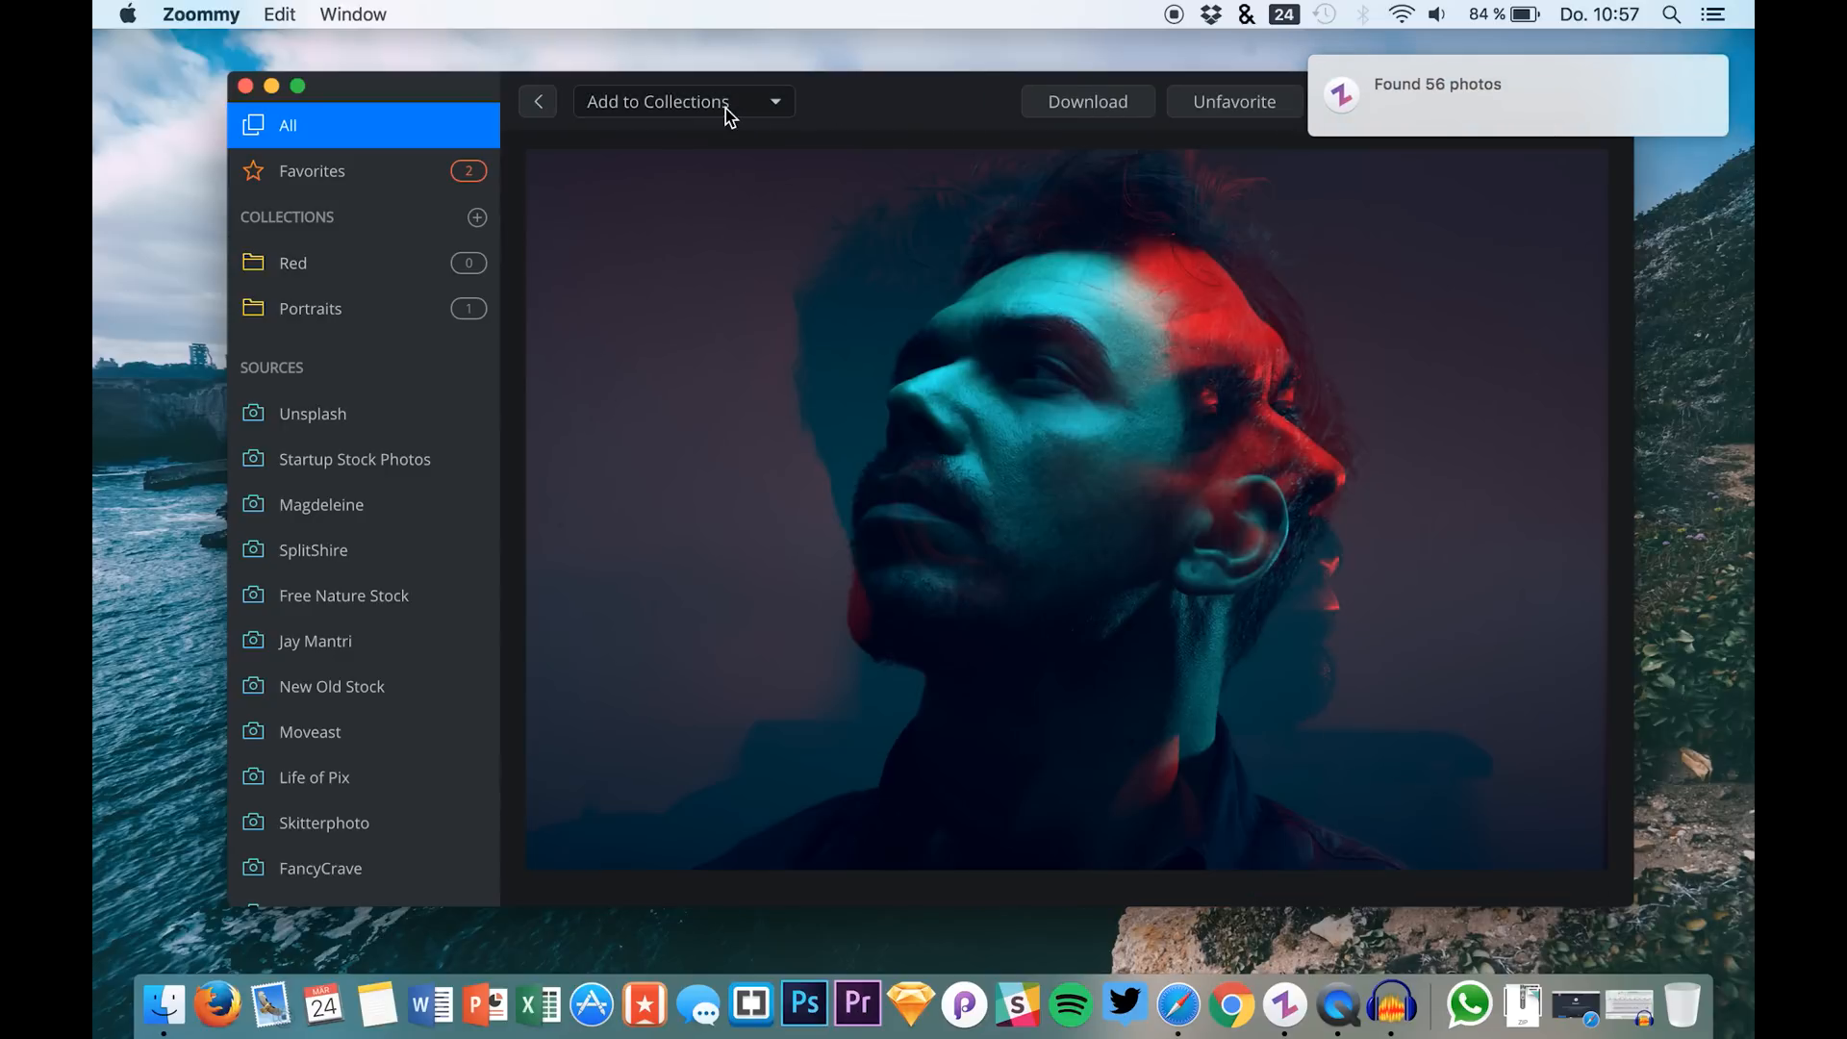
left_click(658, 102)
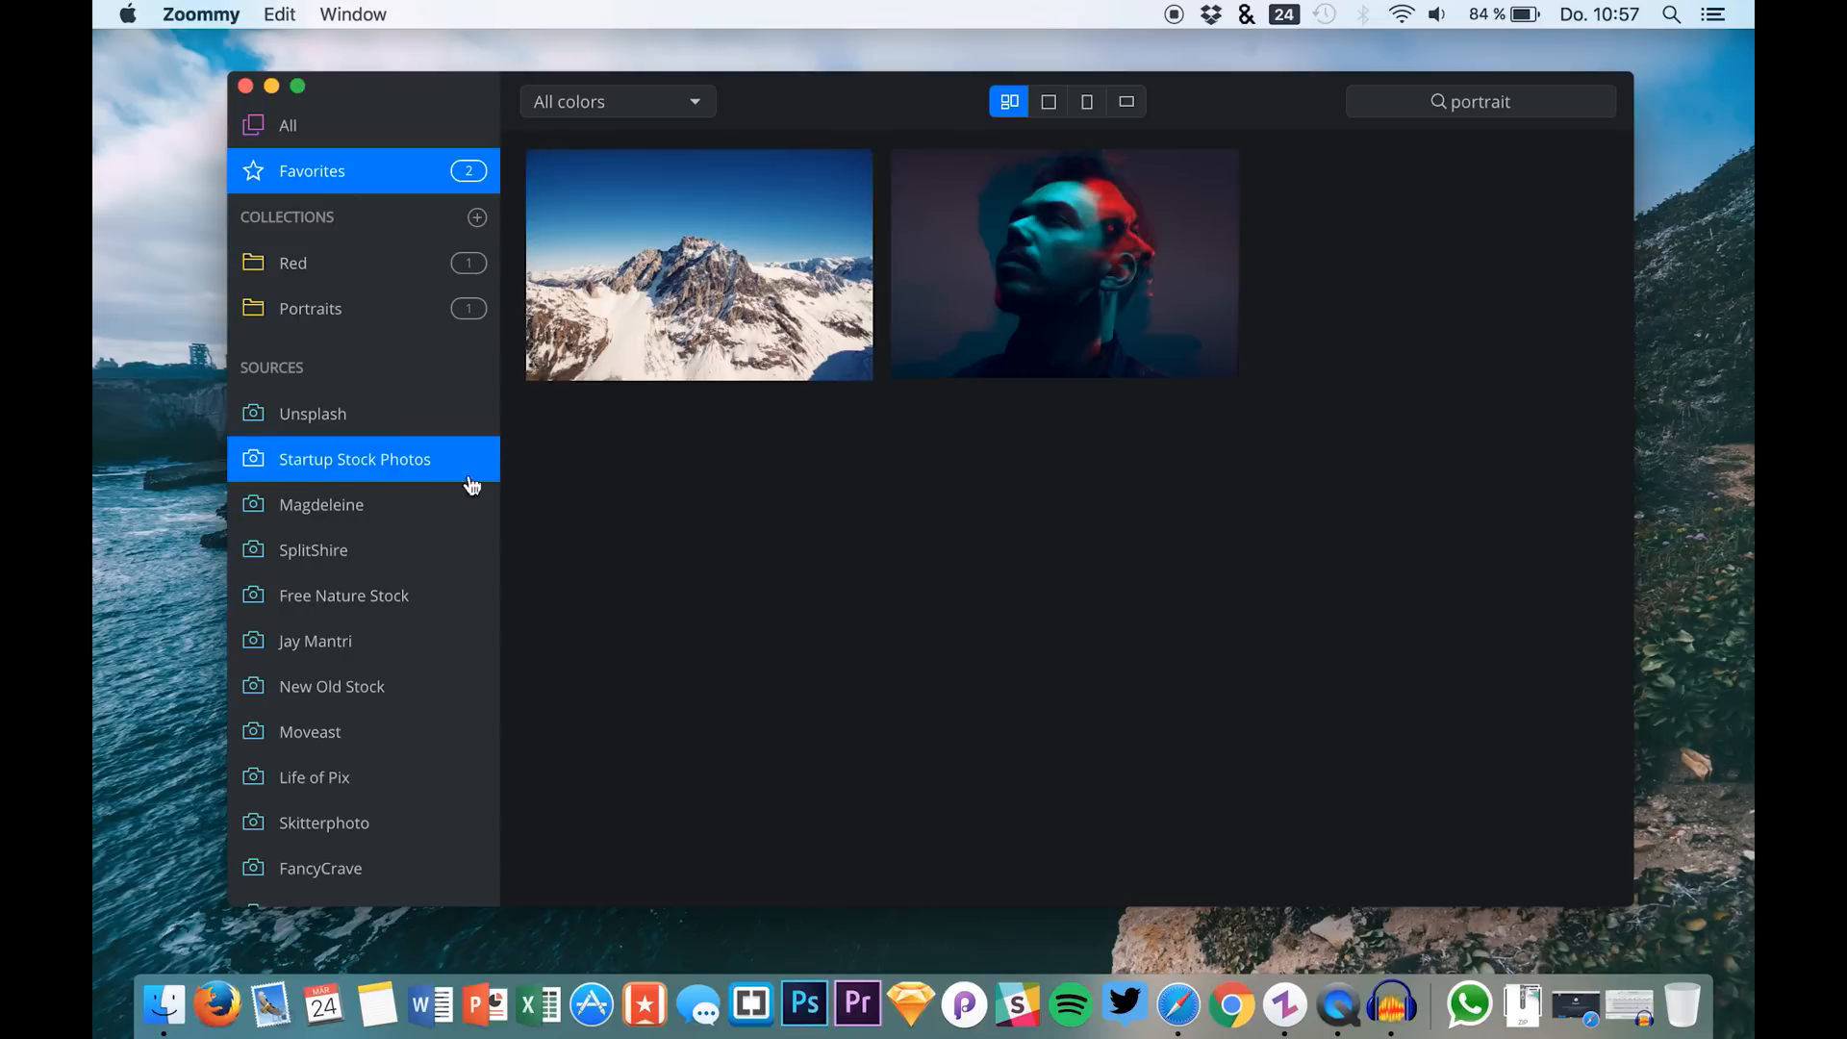
View the photos in the Red collection and scroll the sidebar's Sources list.
left_click(292, 263)
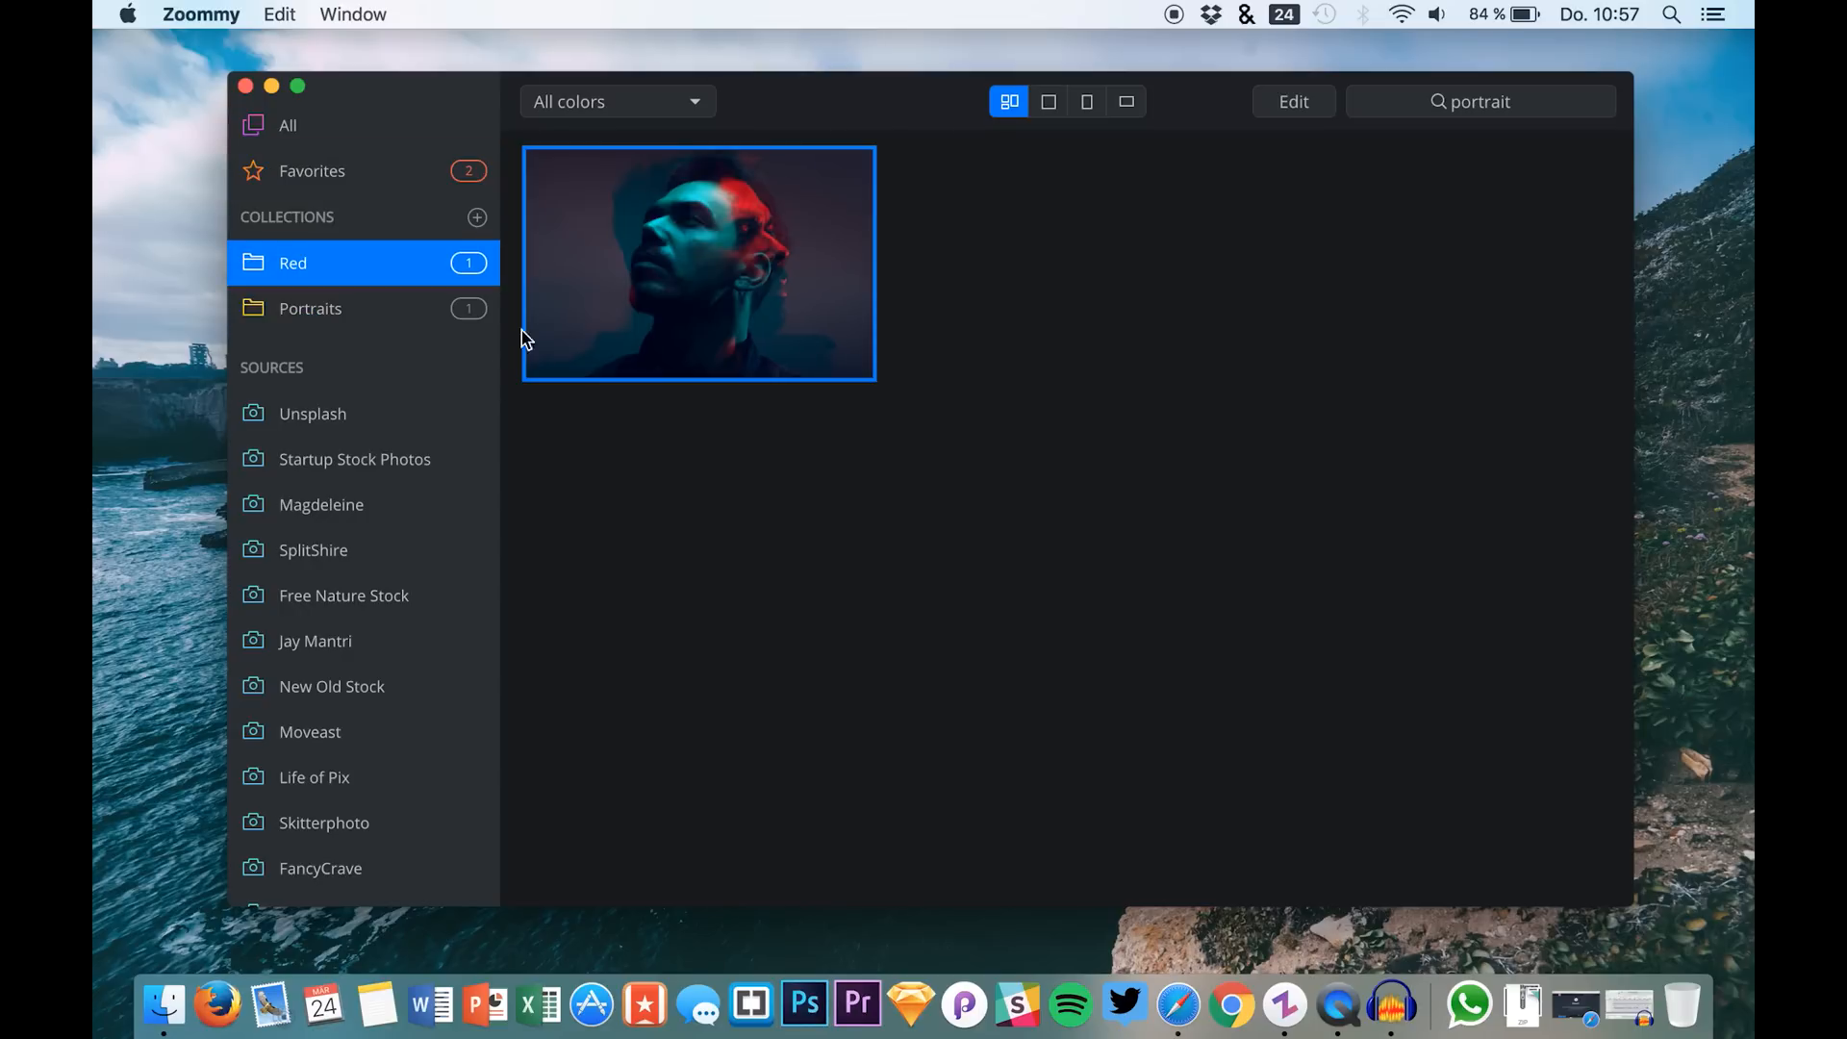
scroll("down", 3)
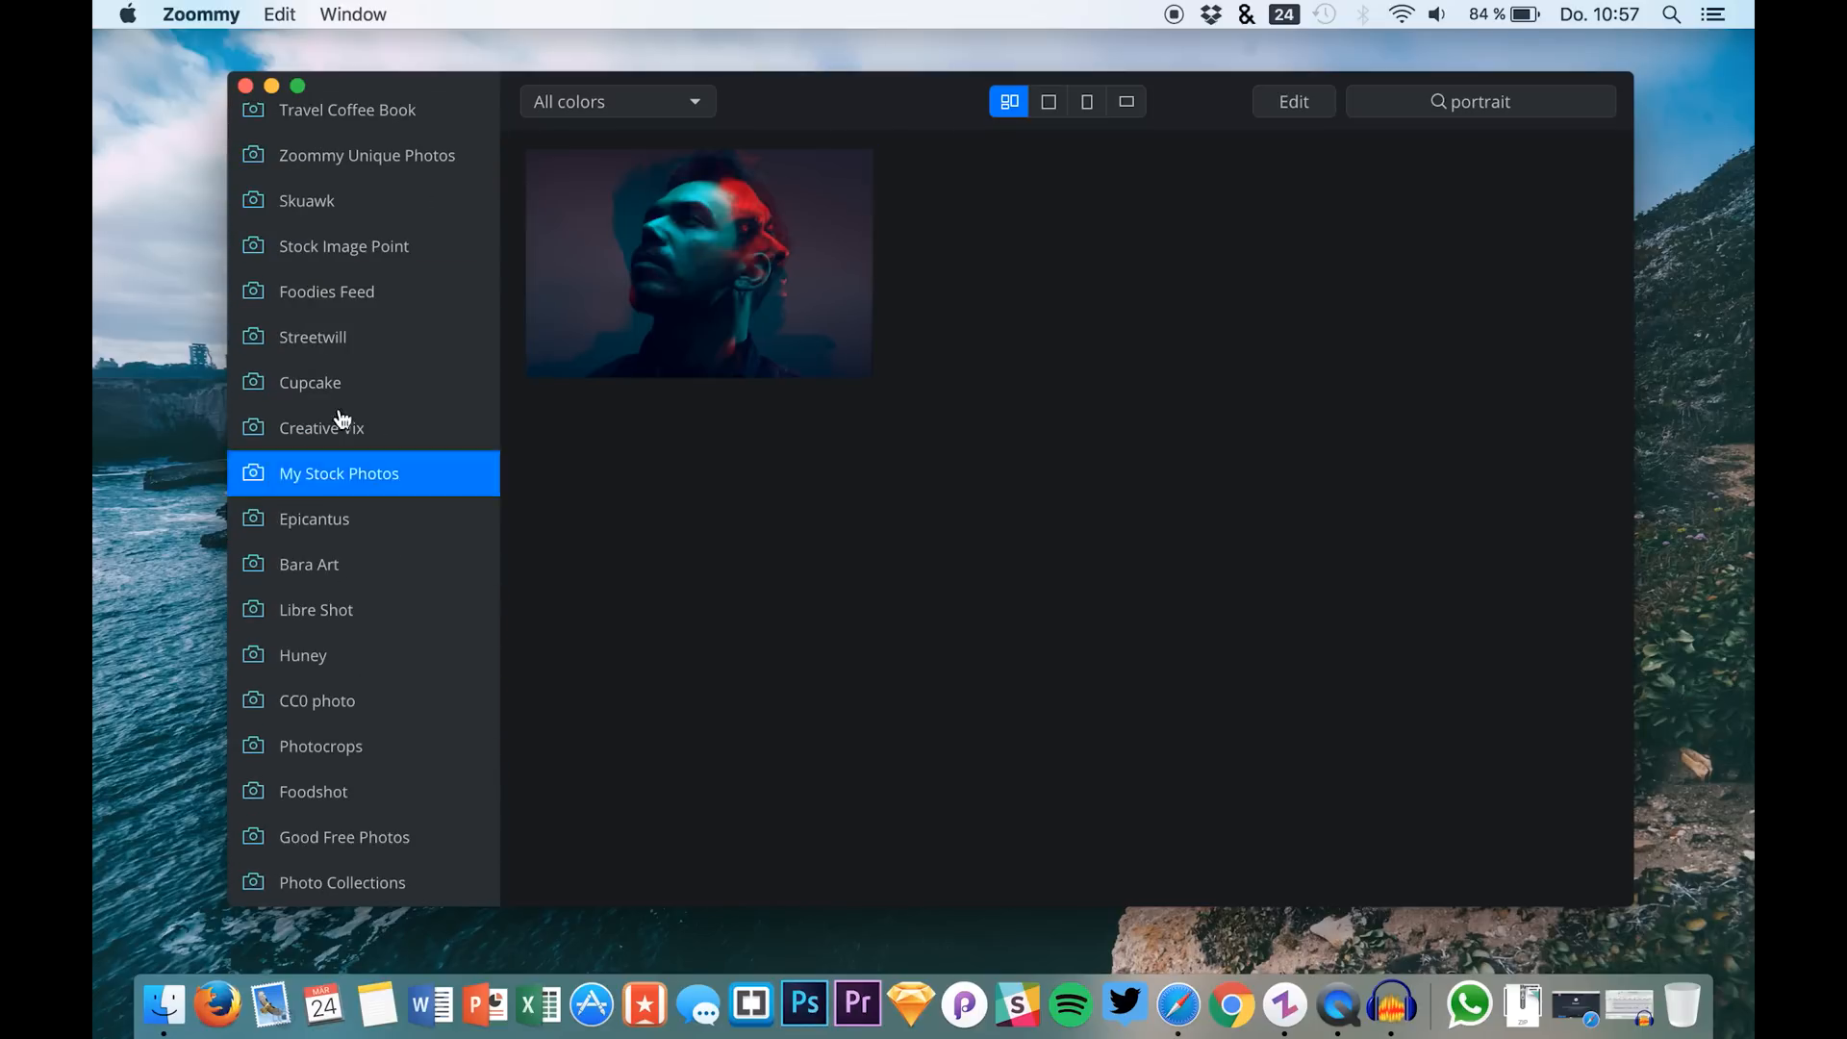
scroll("up", 3)
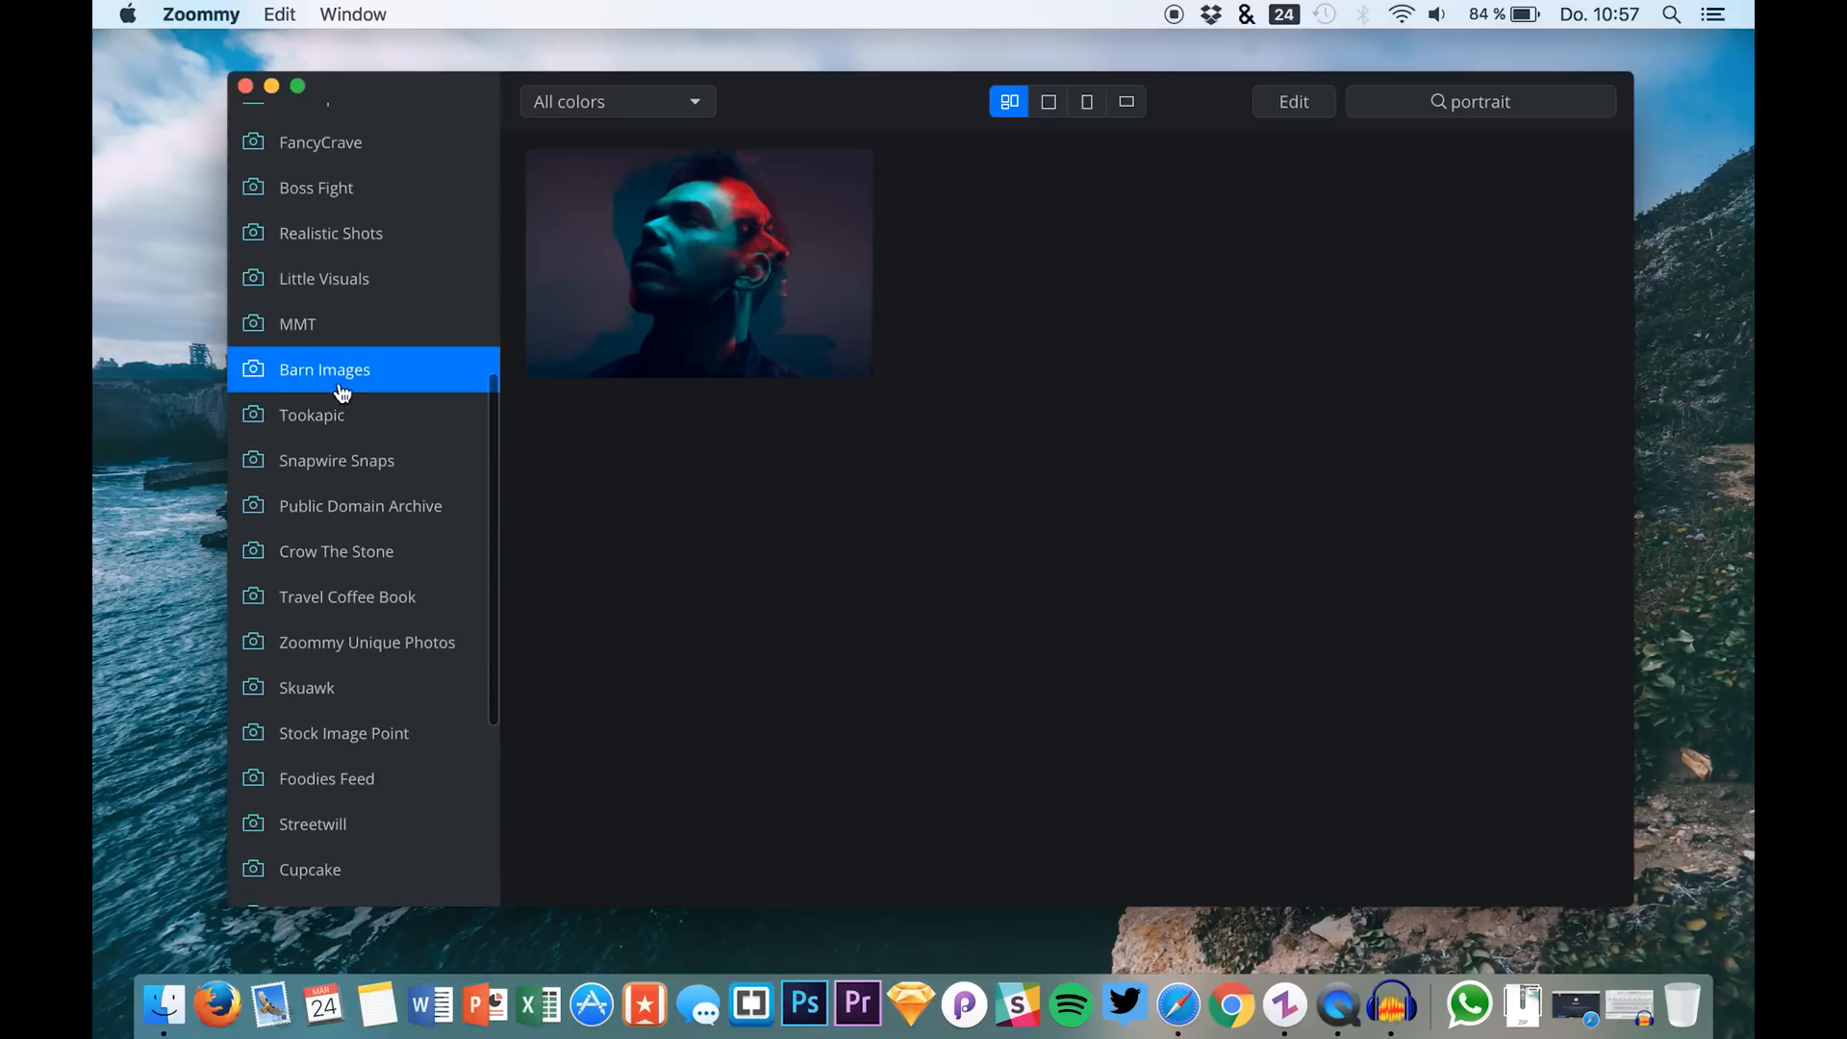
scroll("up", 3)
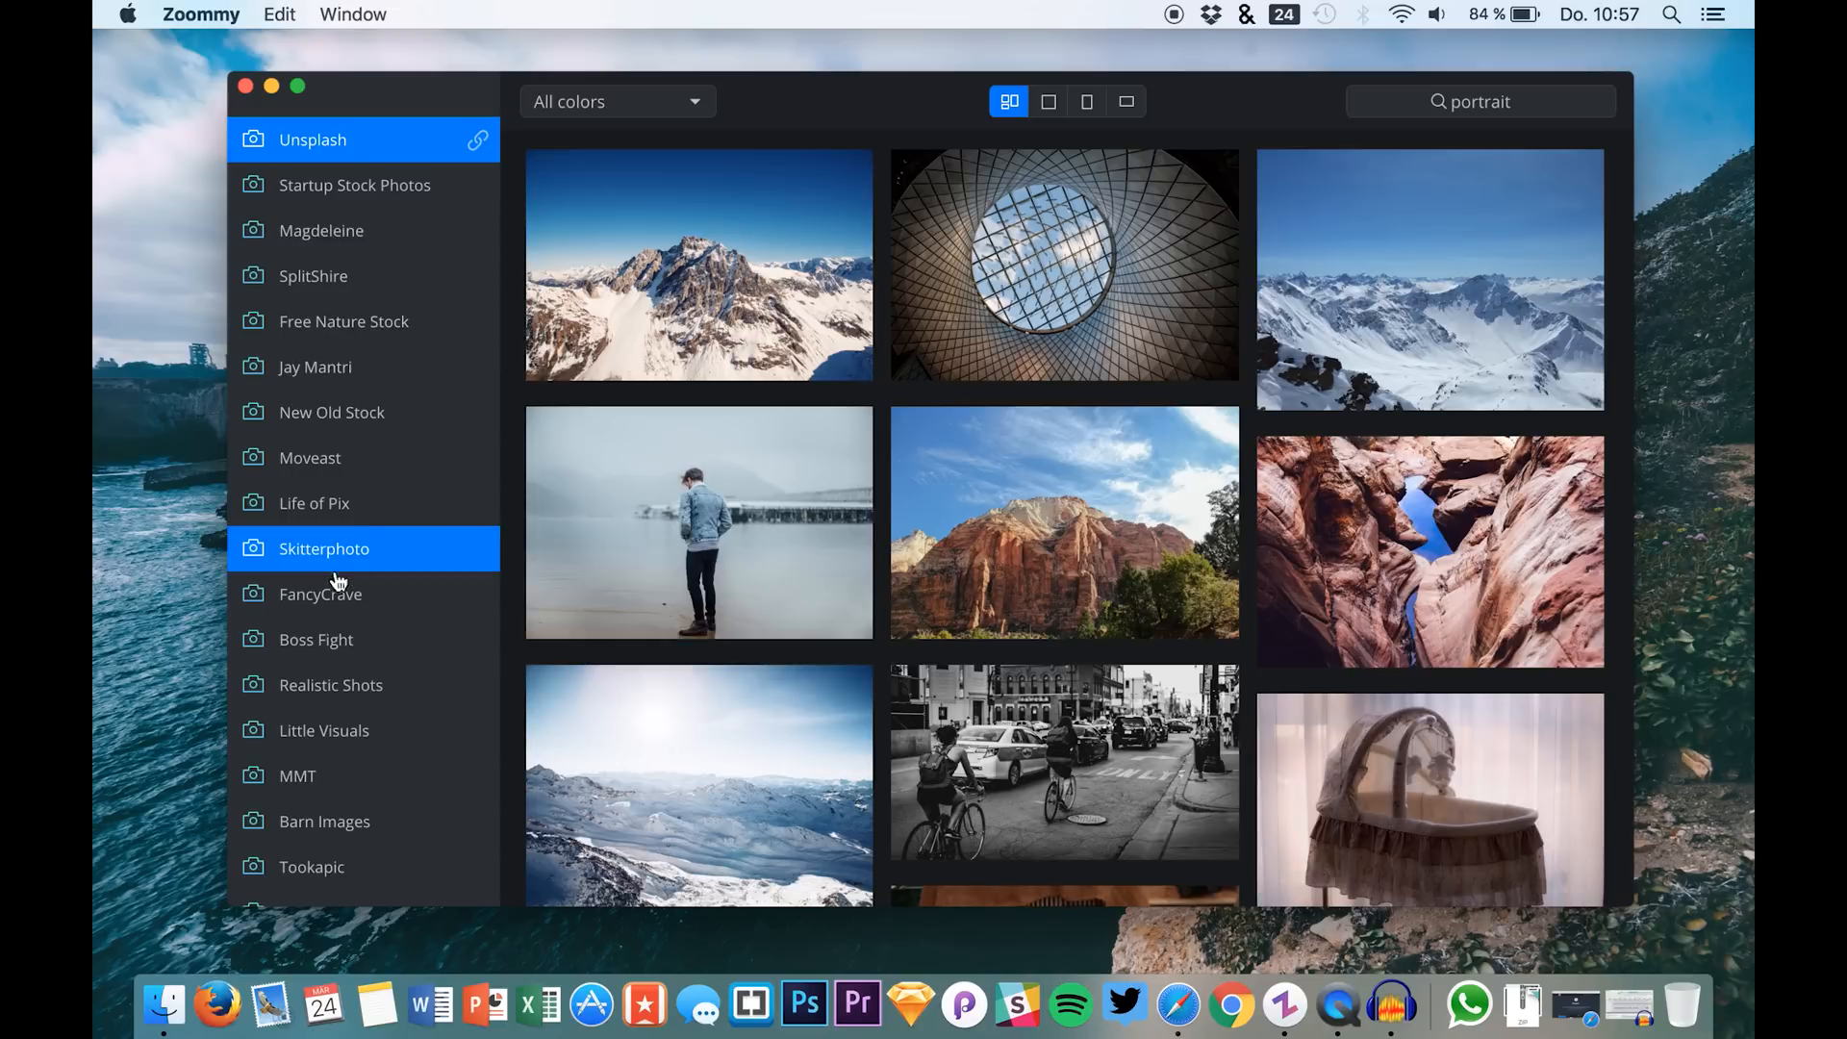
Browse Life of Pix, Streetwill and other individual sources, then return to the All feed.
left_click(313, 502)
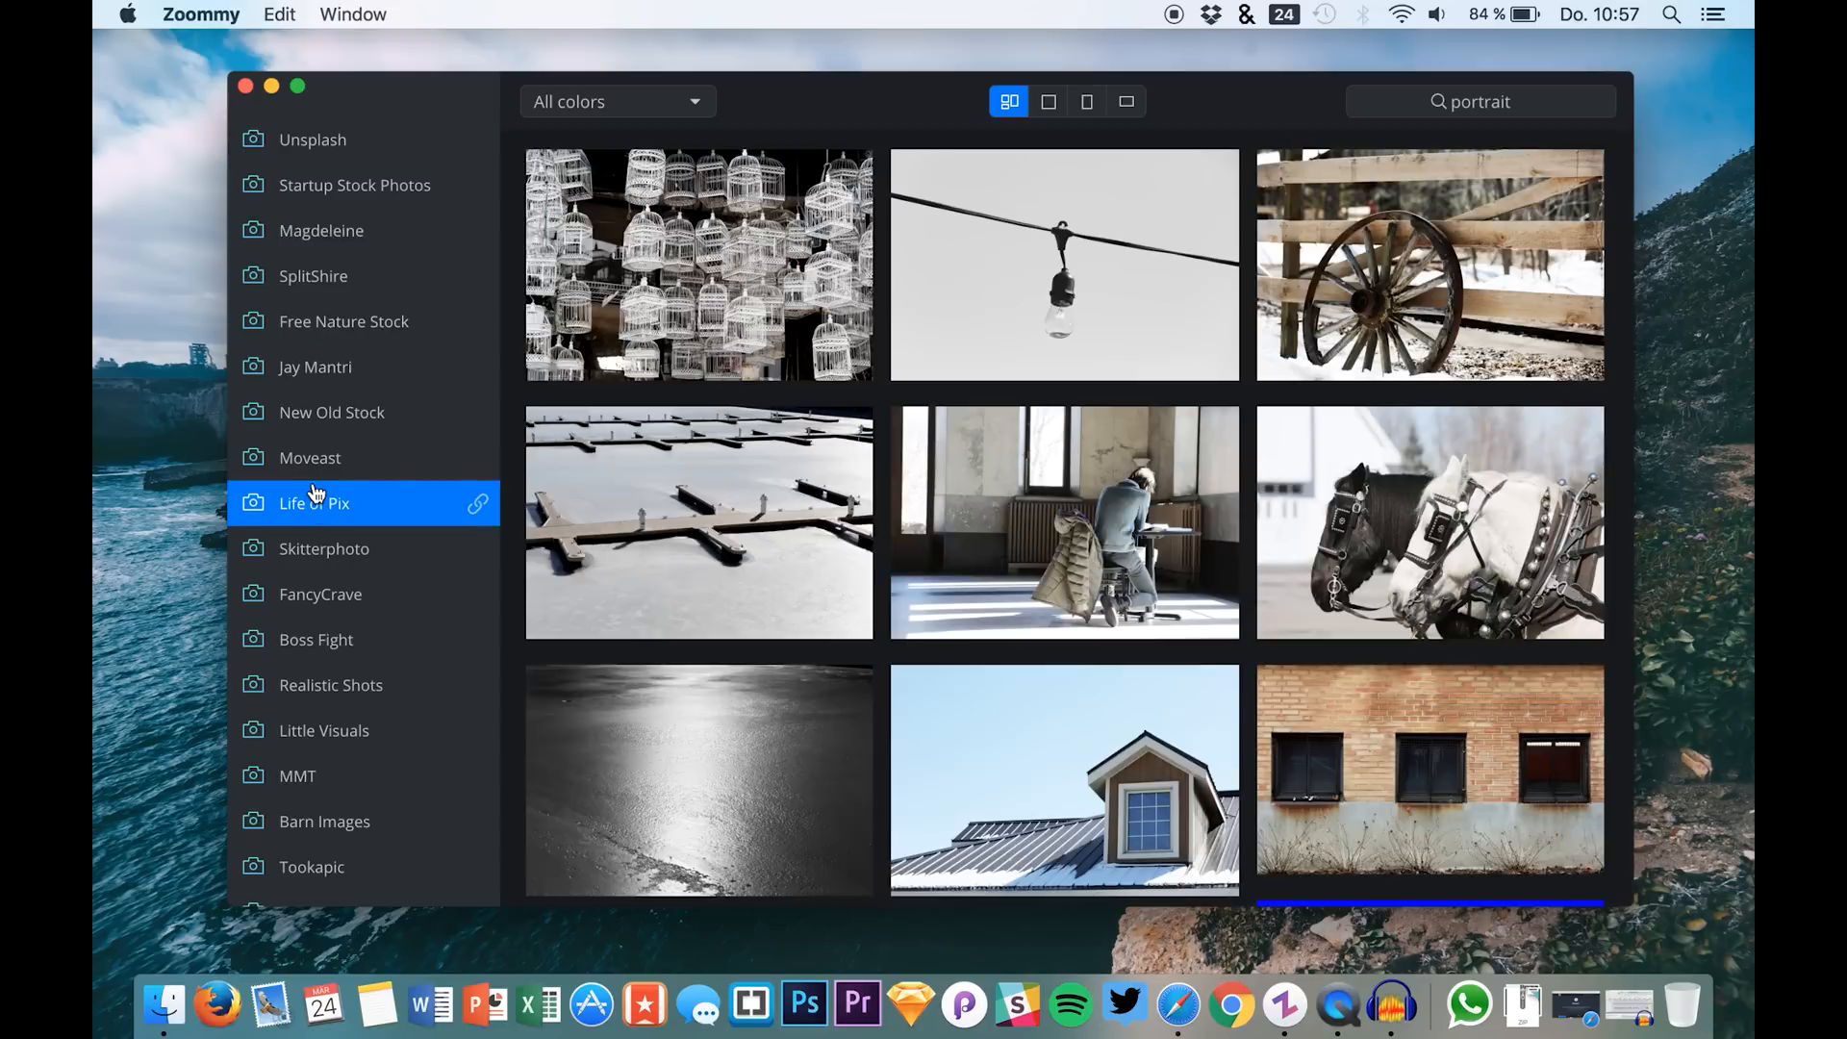
scroll("down", 3)
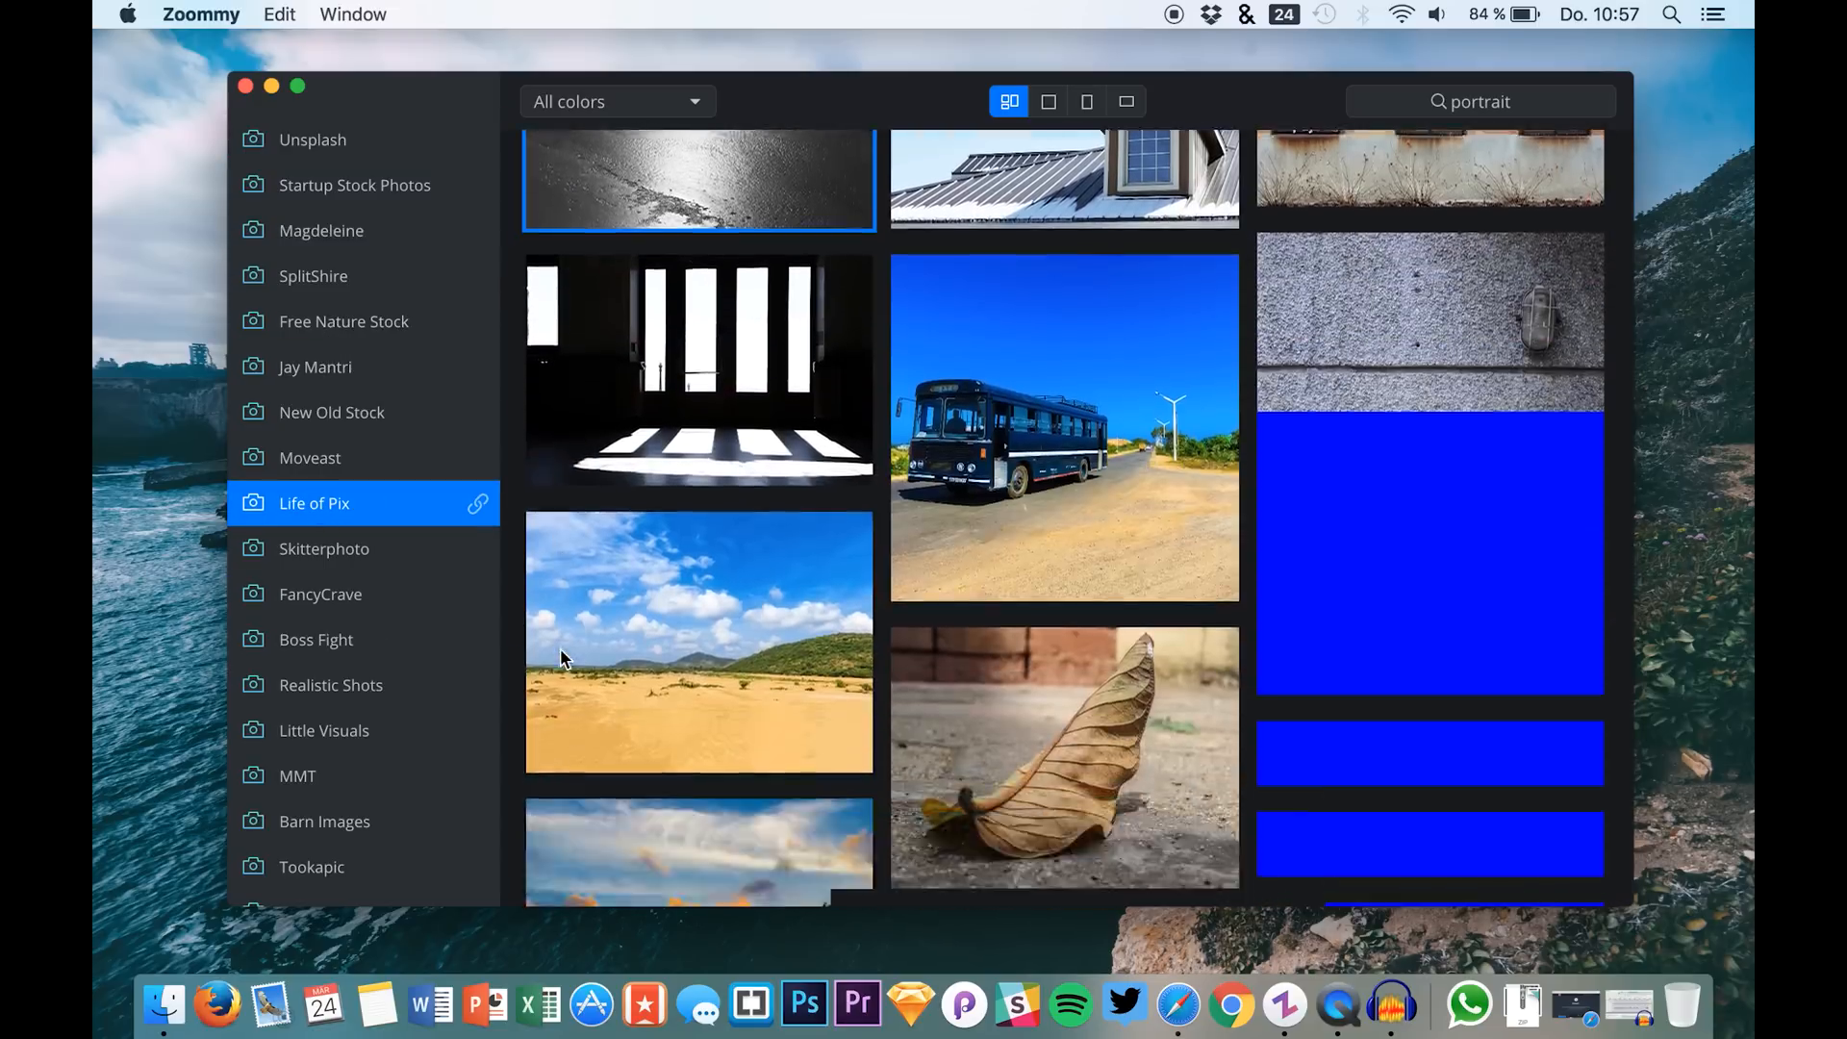
left_click(344, 837)
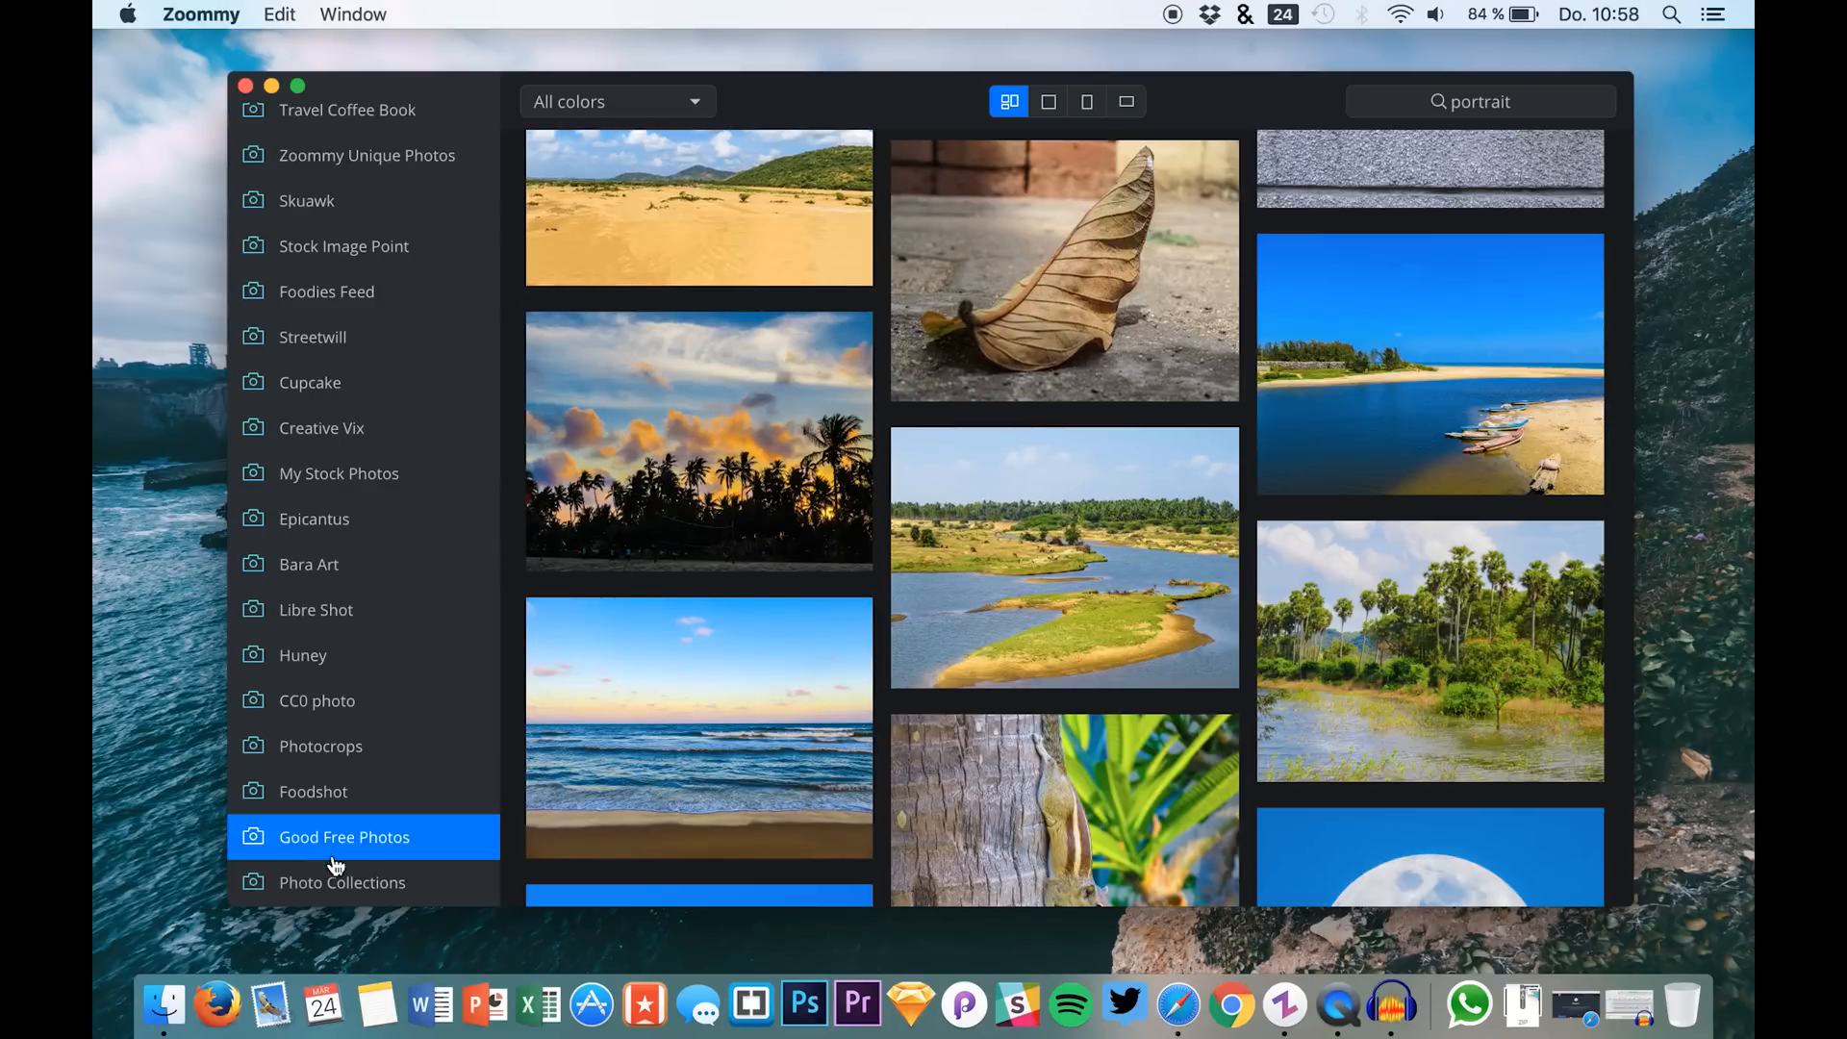
left_click(342, 883)
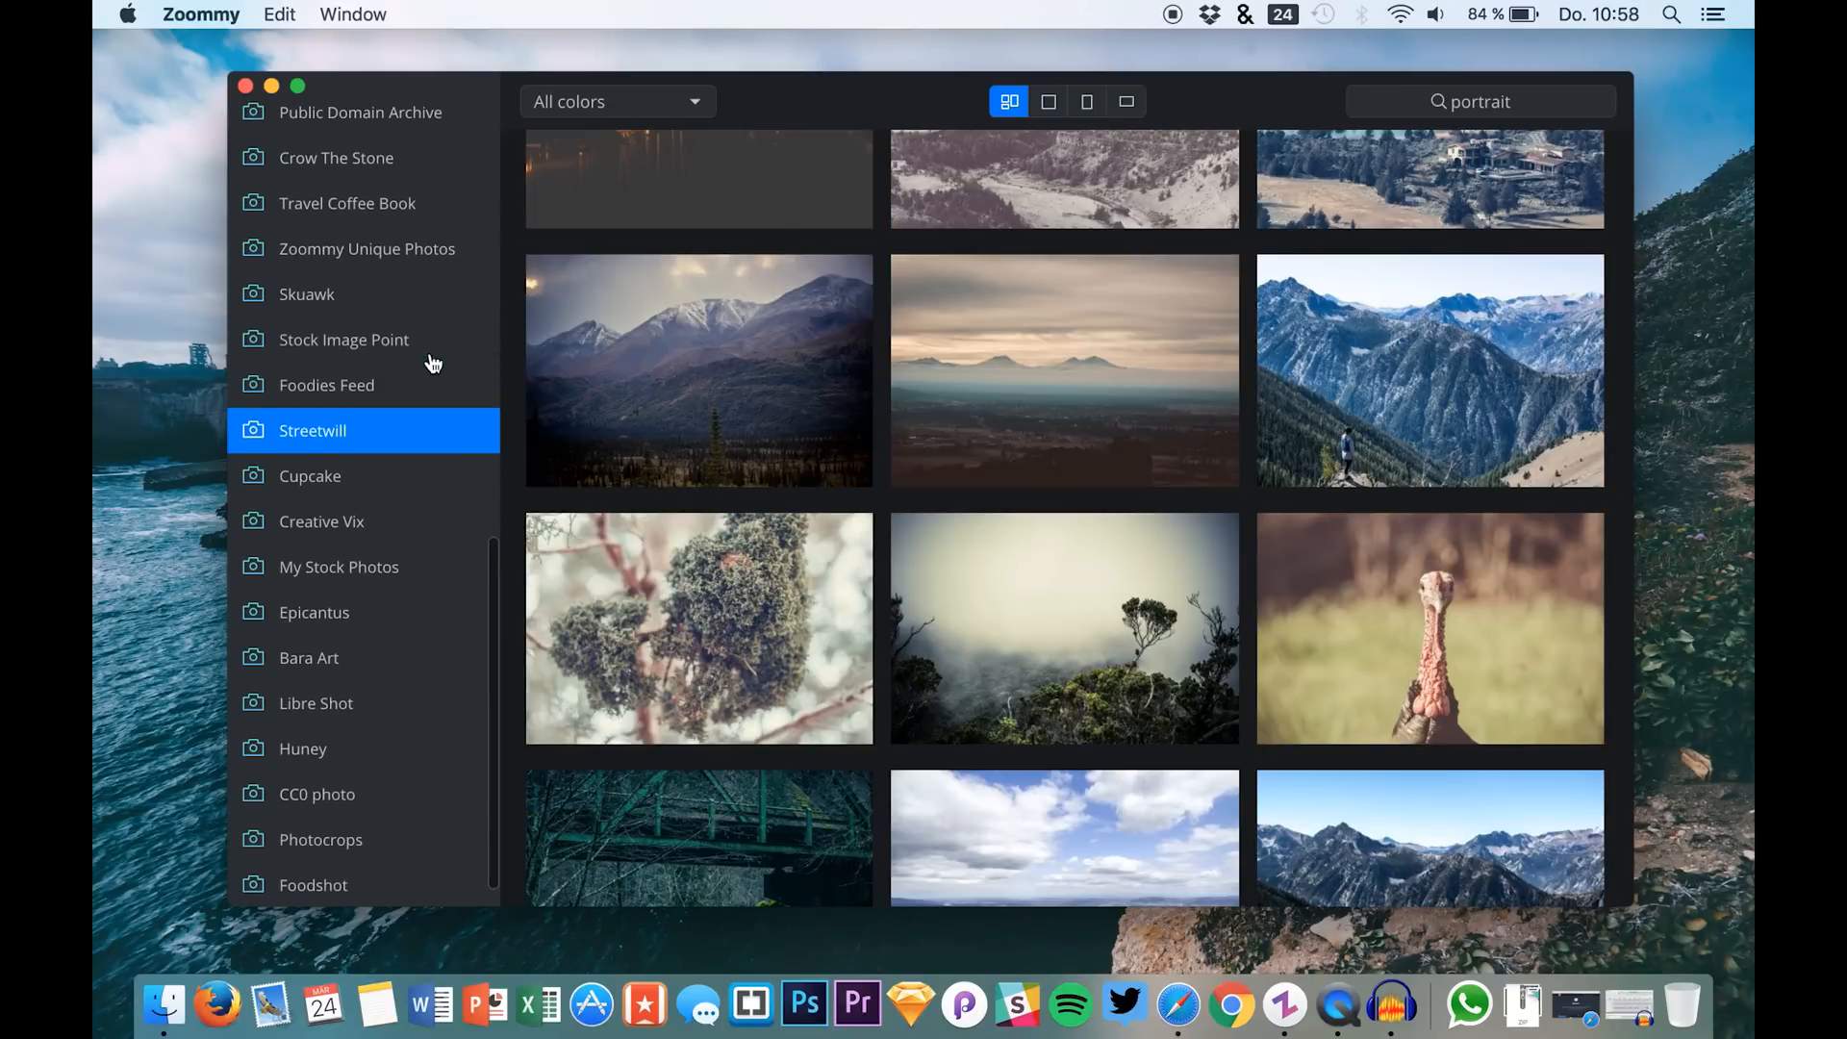
scroll("down", 3)
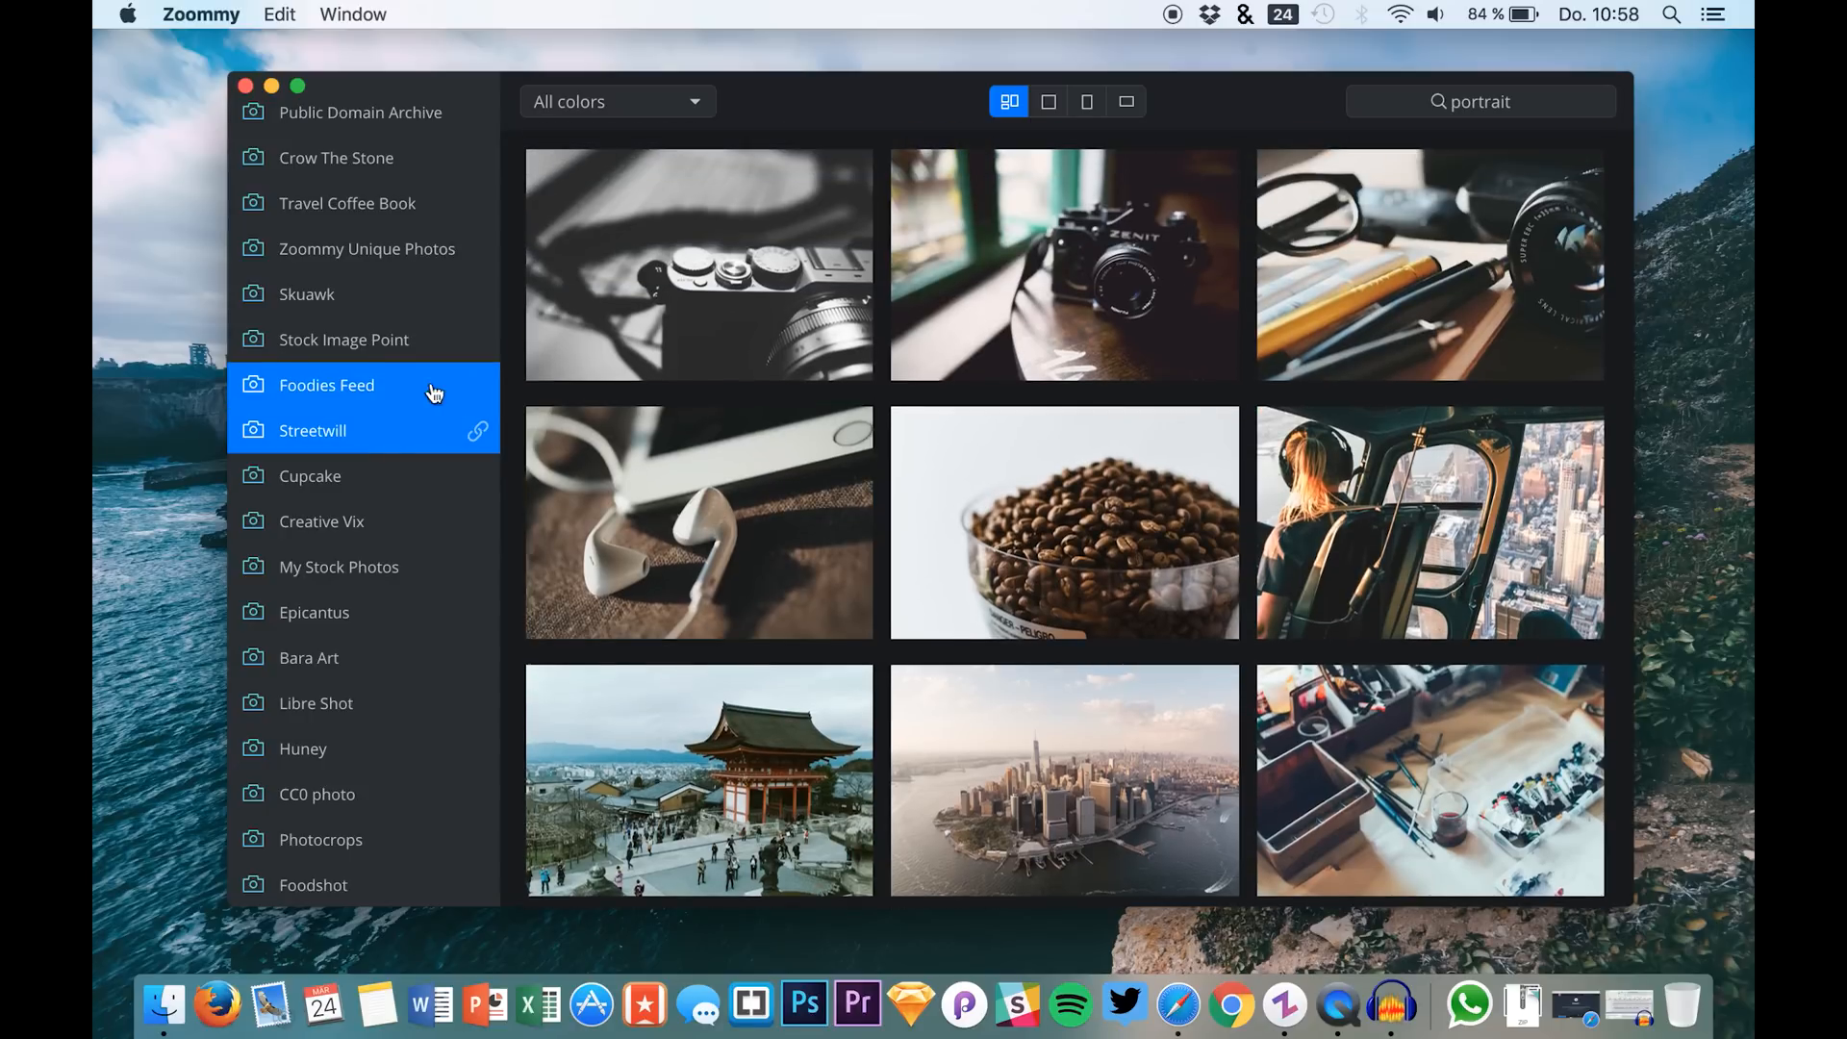
left_click(343, 338)
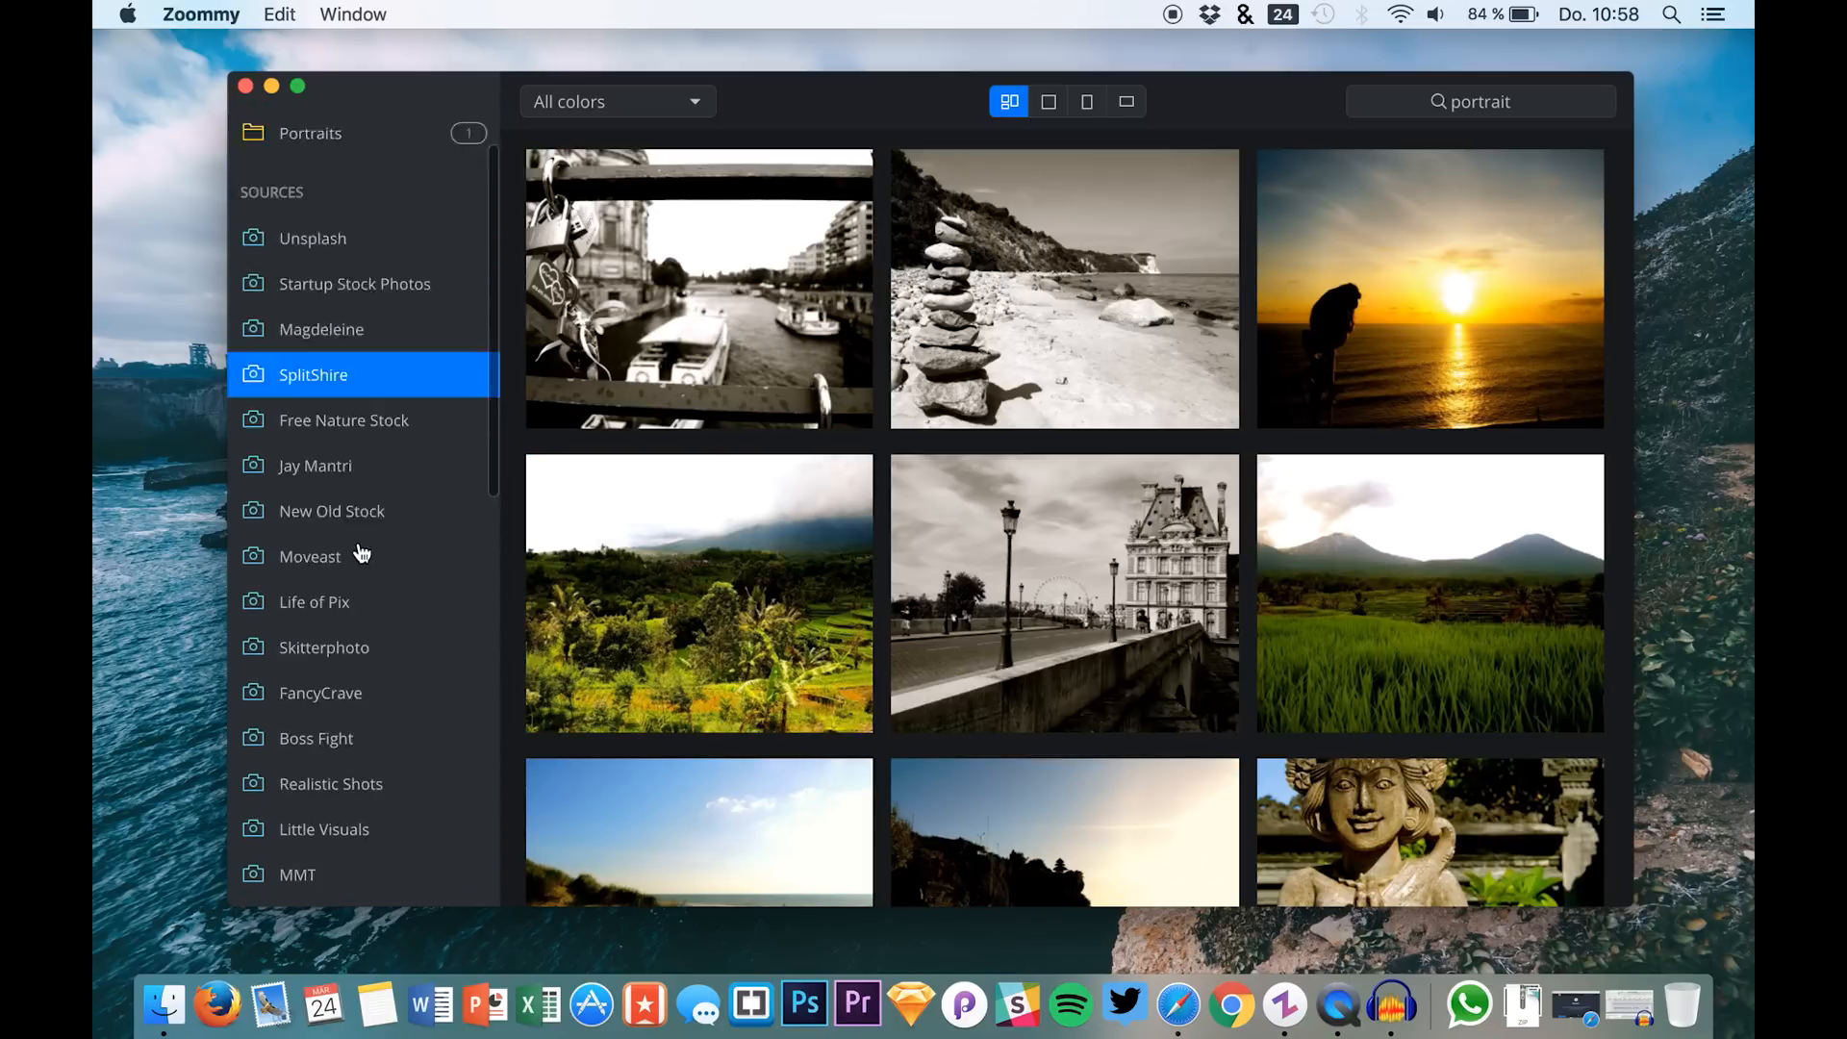
left_click(287, 125)
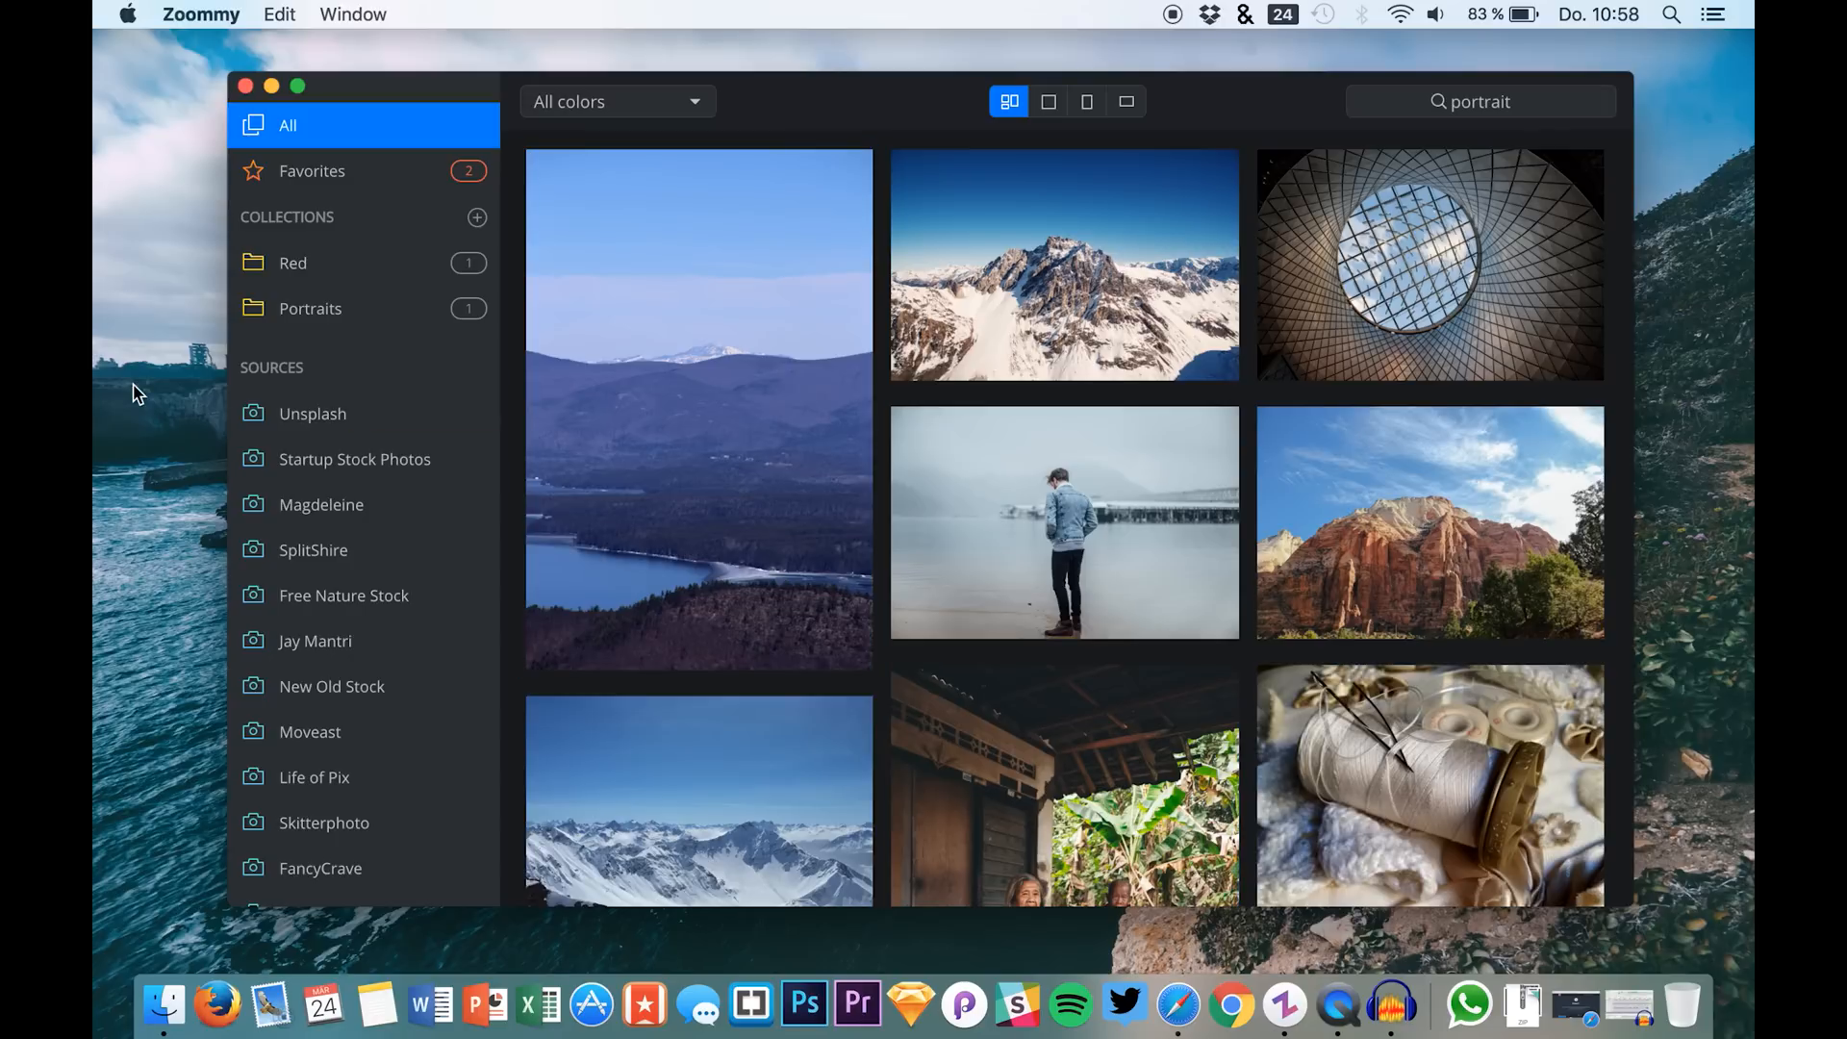
left_click(639, 450)
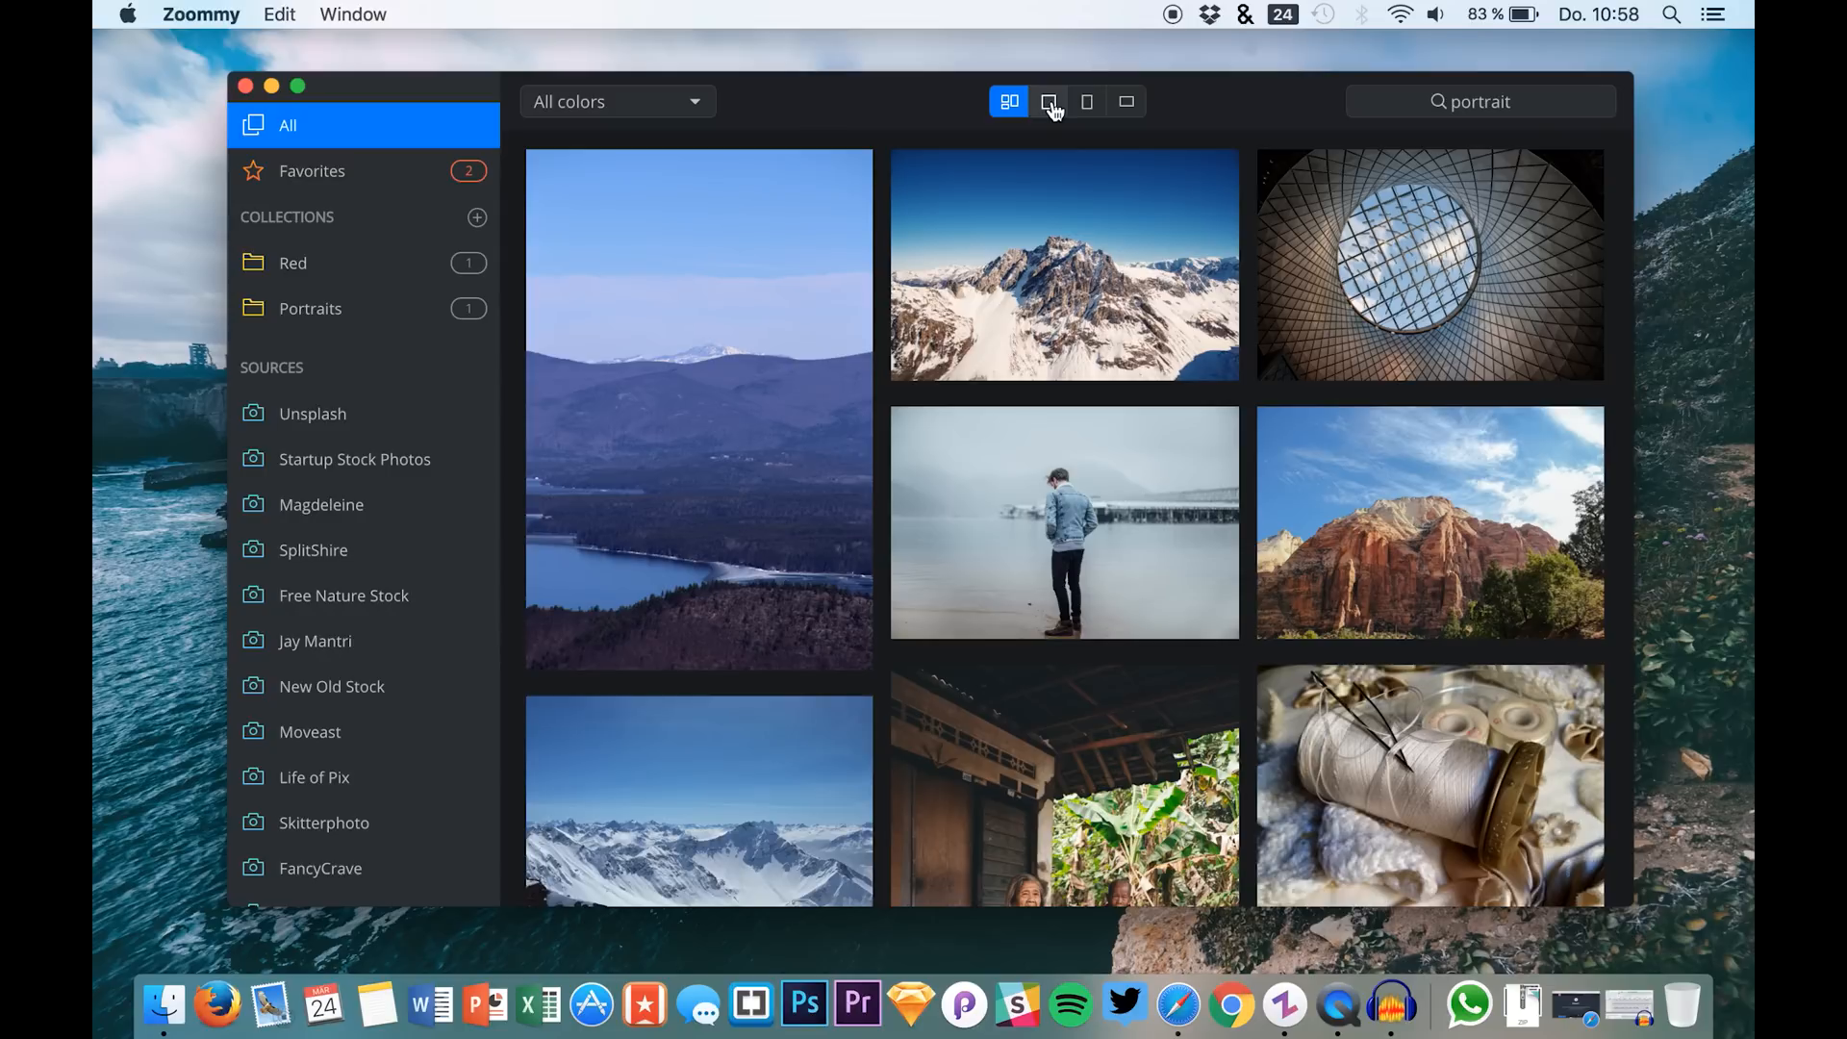
Filter the feed to square, portrait and landscape formats in turn, then show every shape again.
left_click(1047, 102)
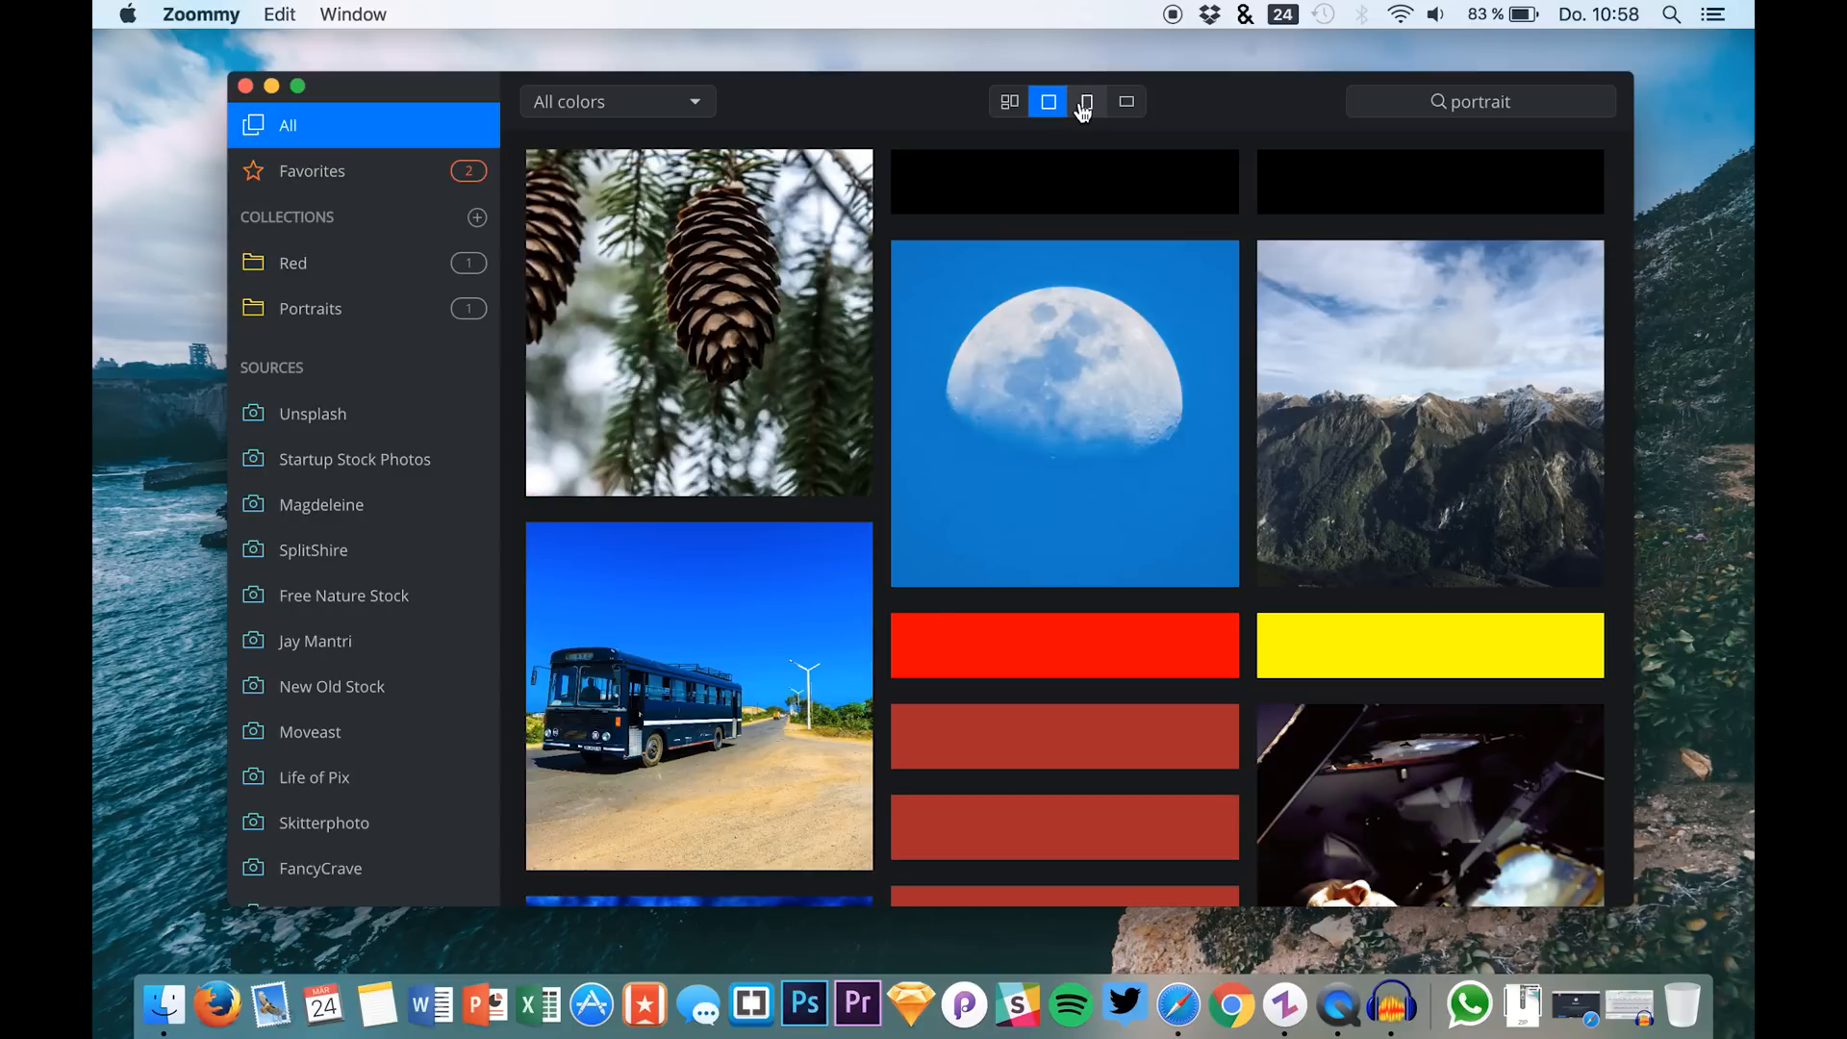
left_click(1126, 102)
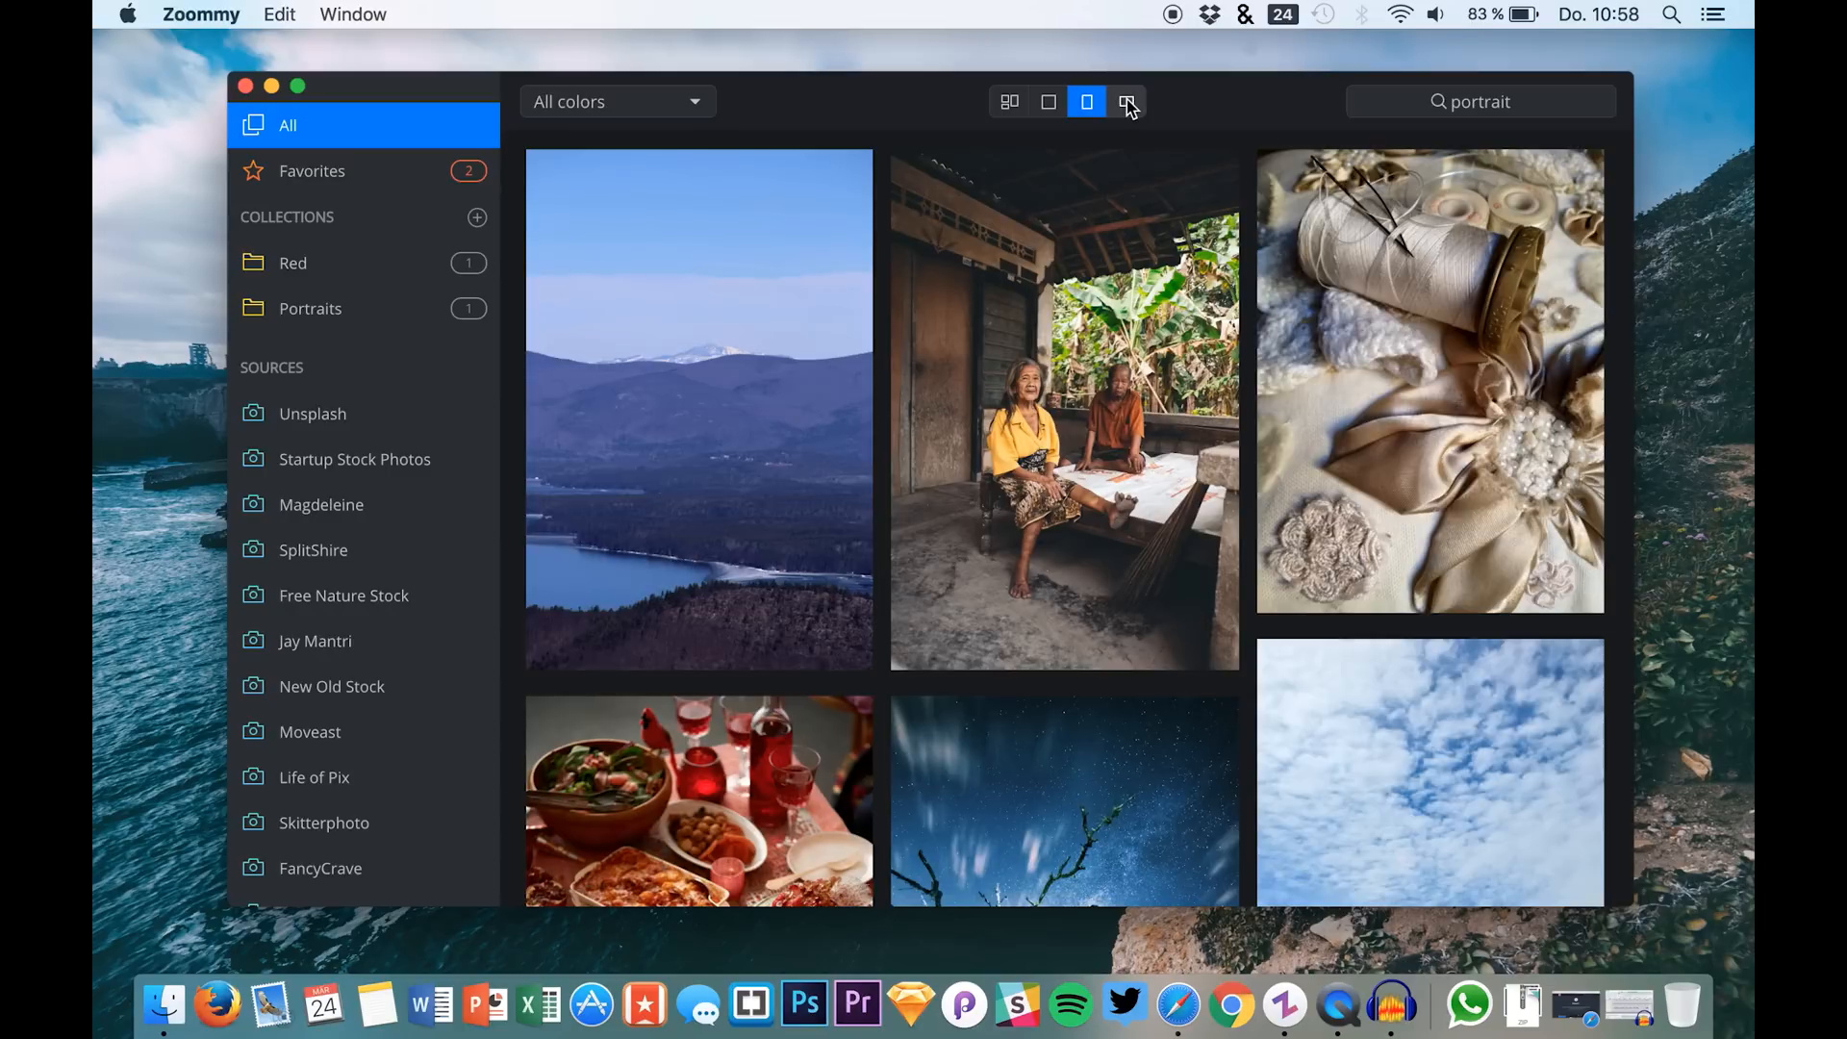
left_click(1125, 102)
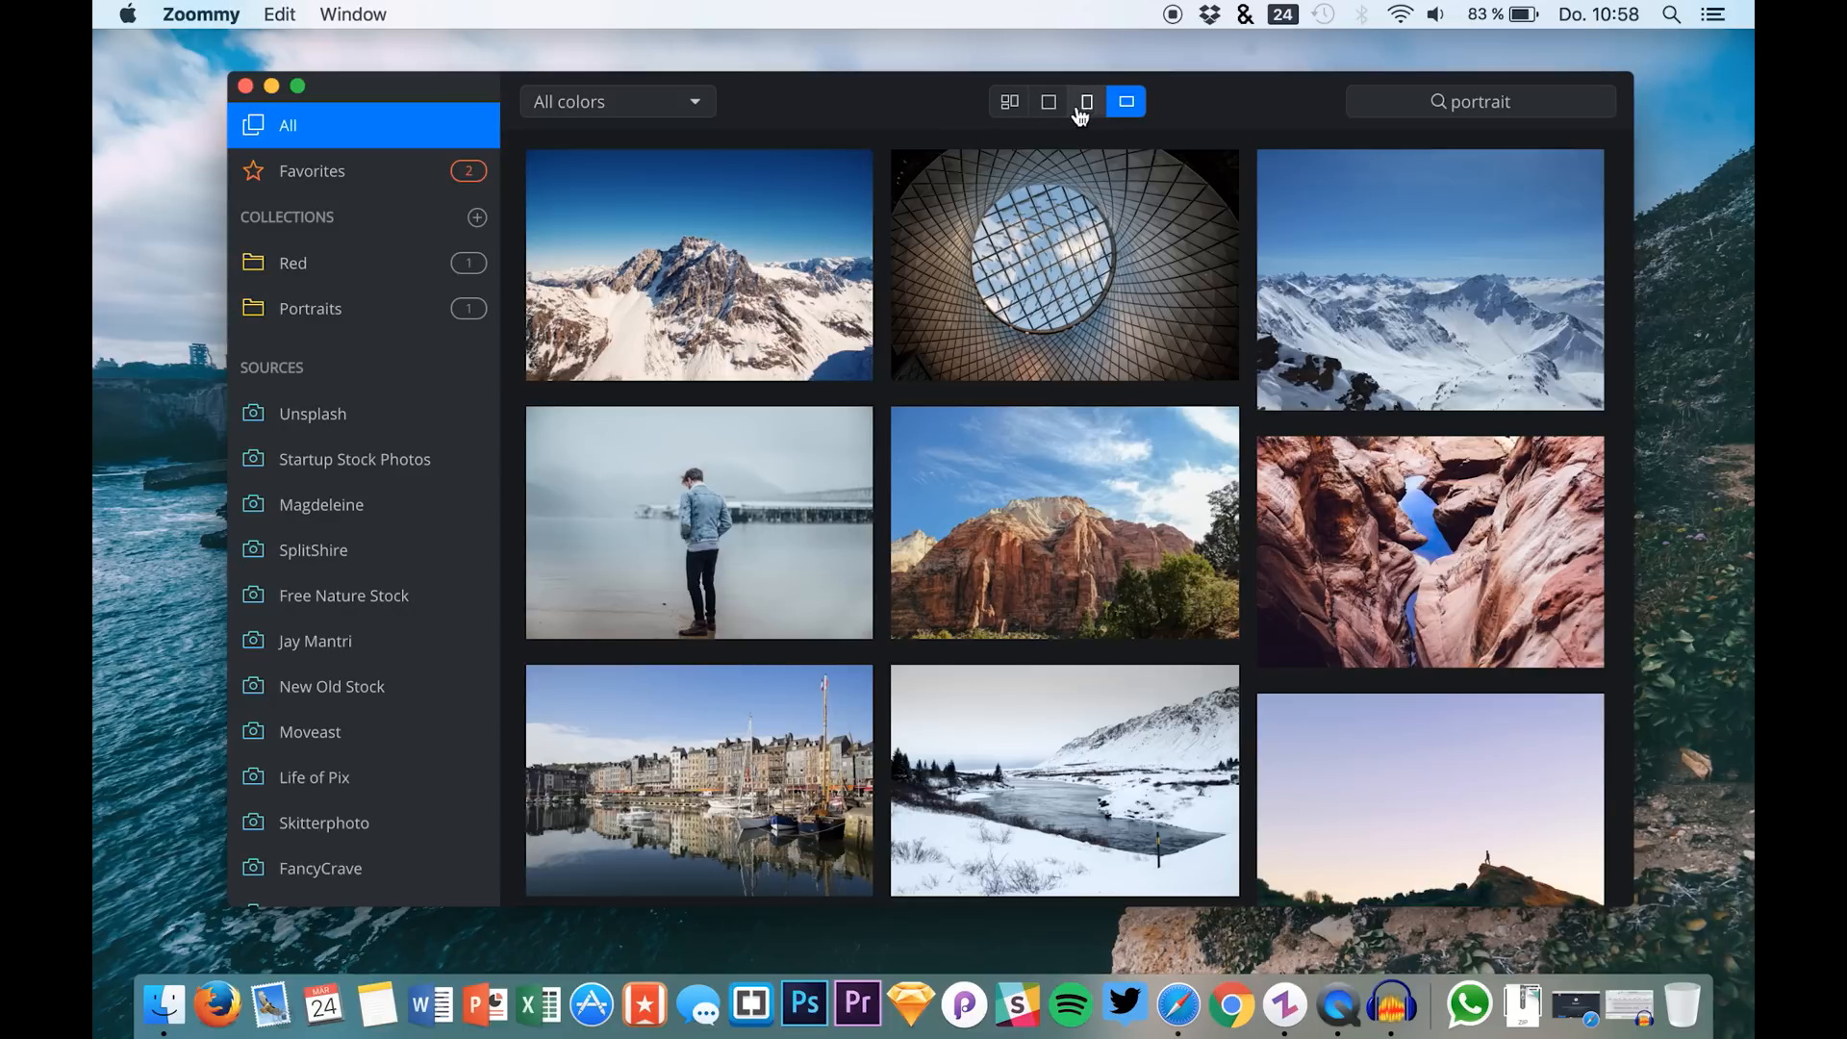
left_click(1085, 102)
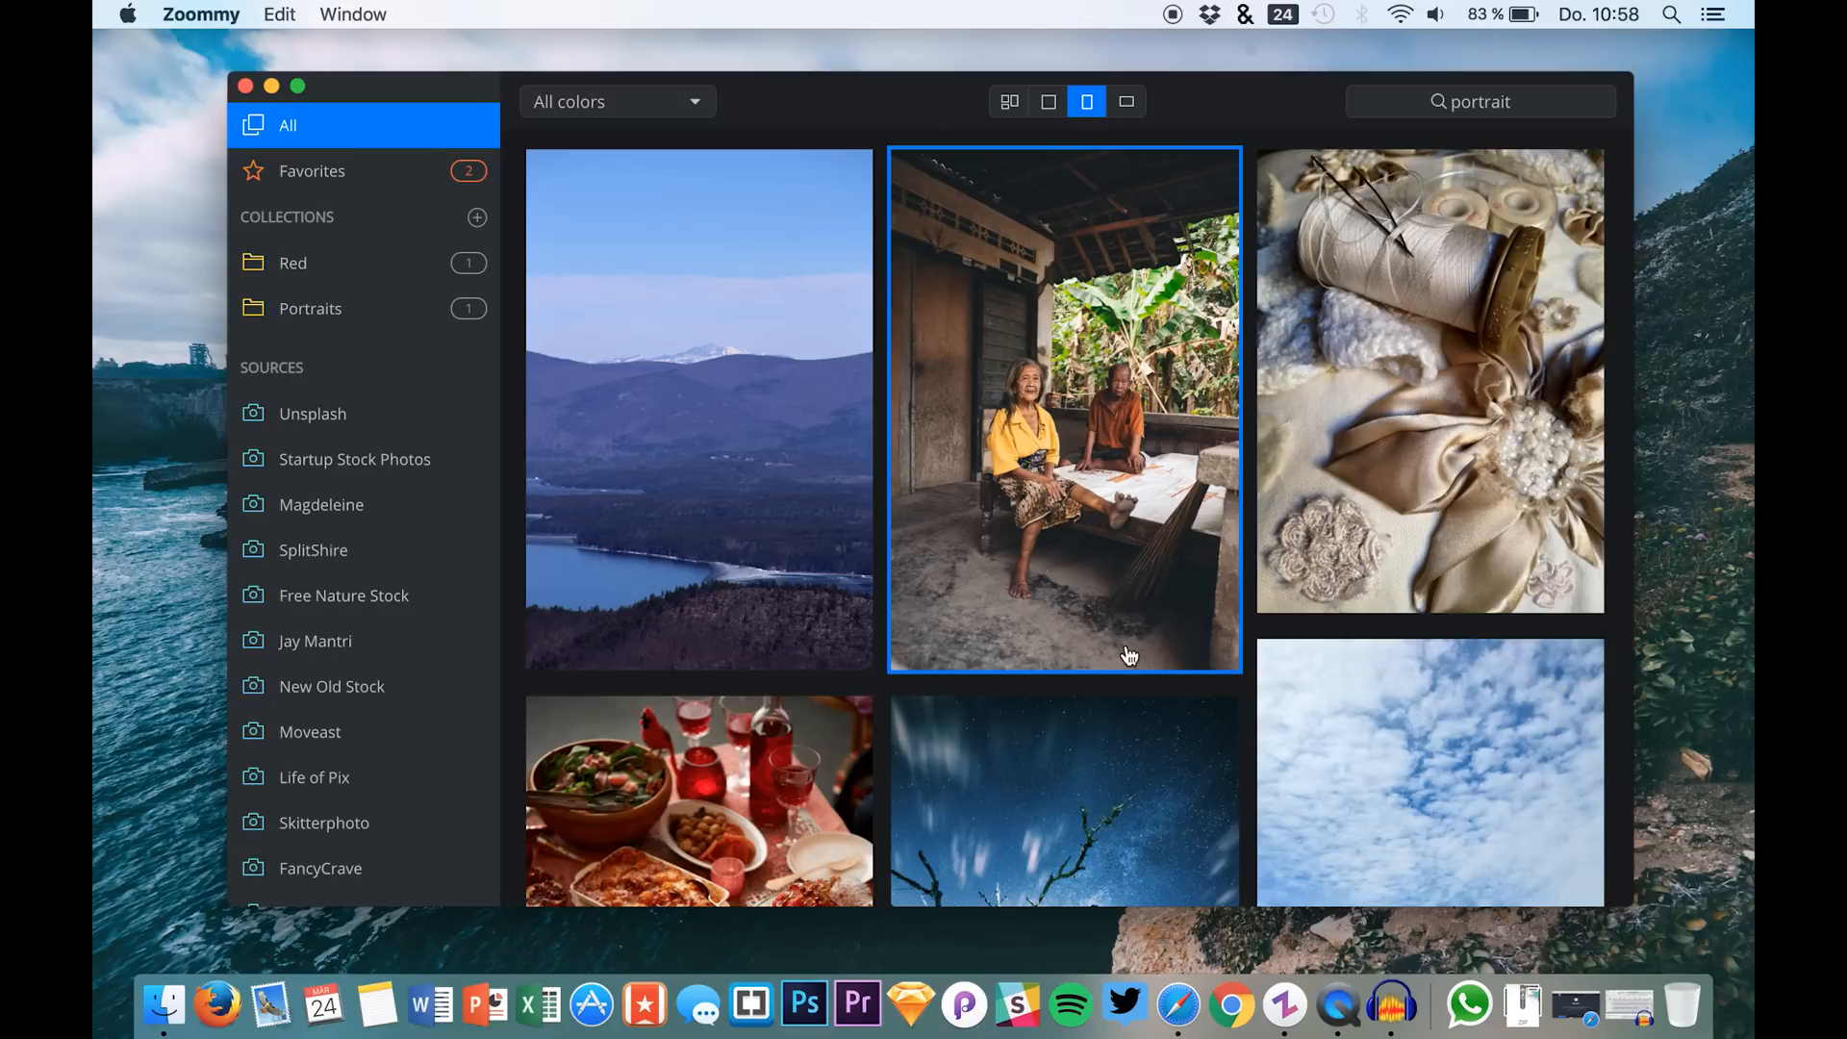
left_click(321, 504)
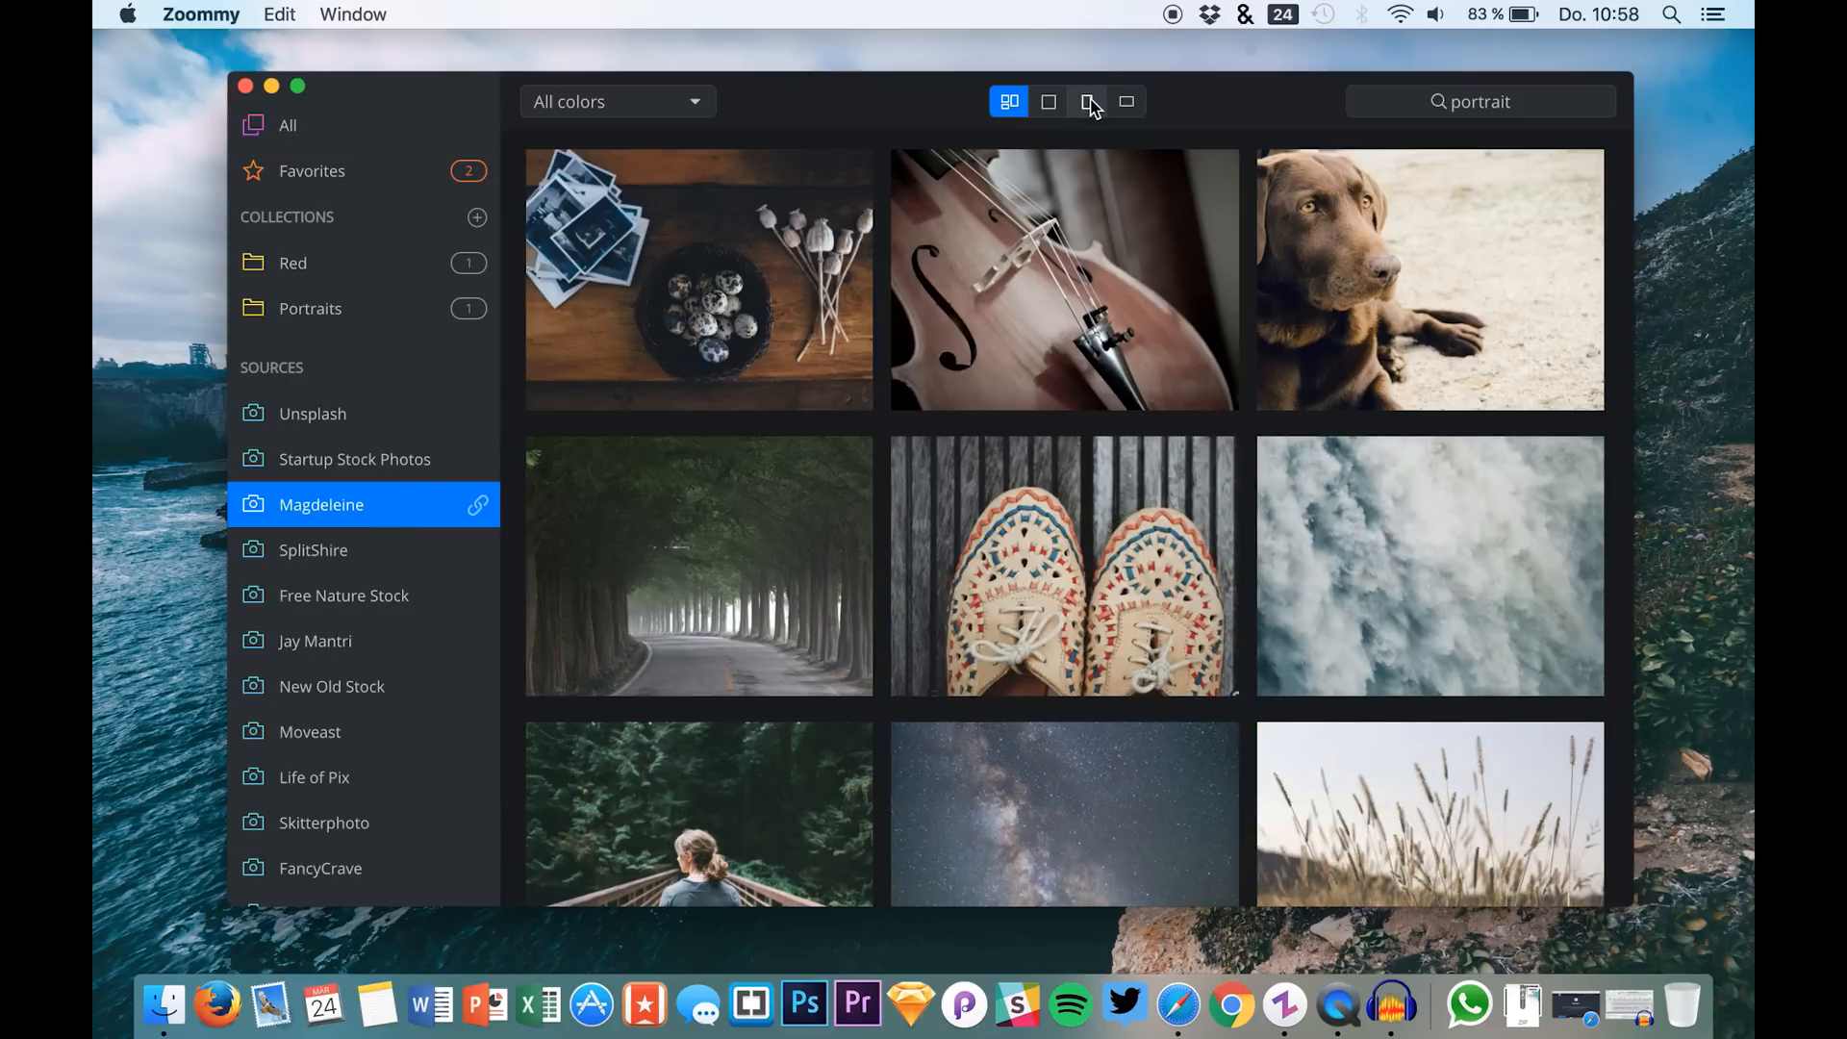